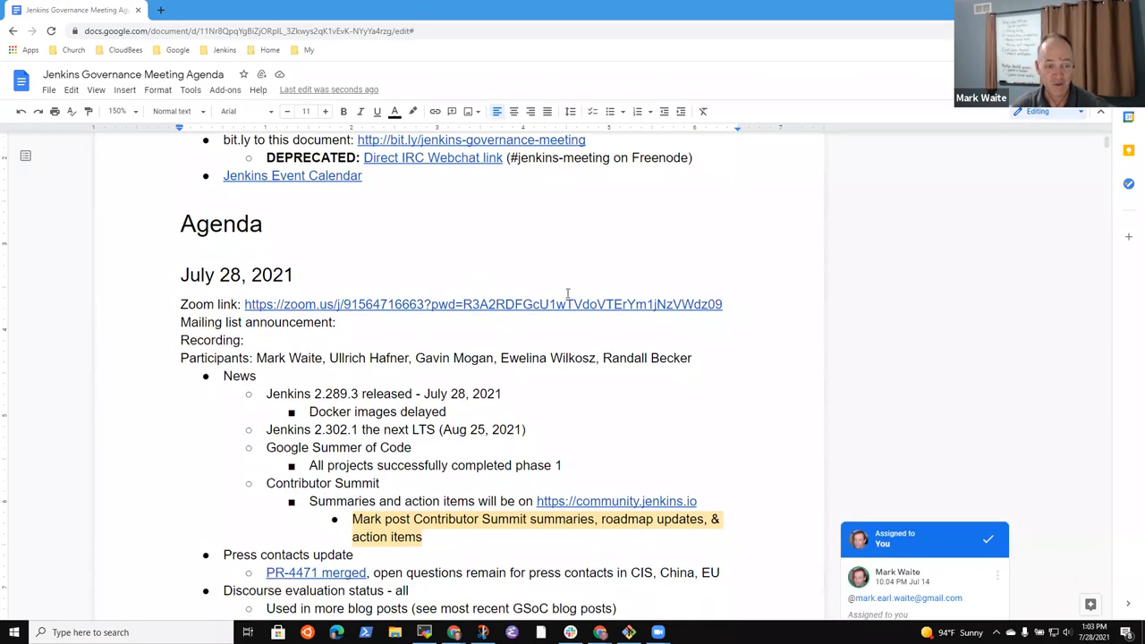
- Highlight the LFX security v2 adoption agenda item
scroll("down", 3)
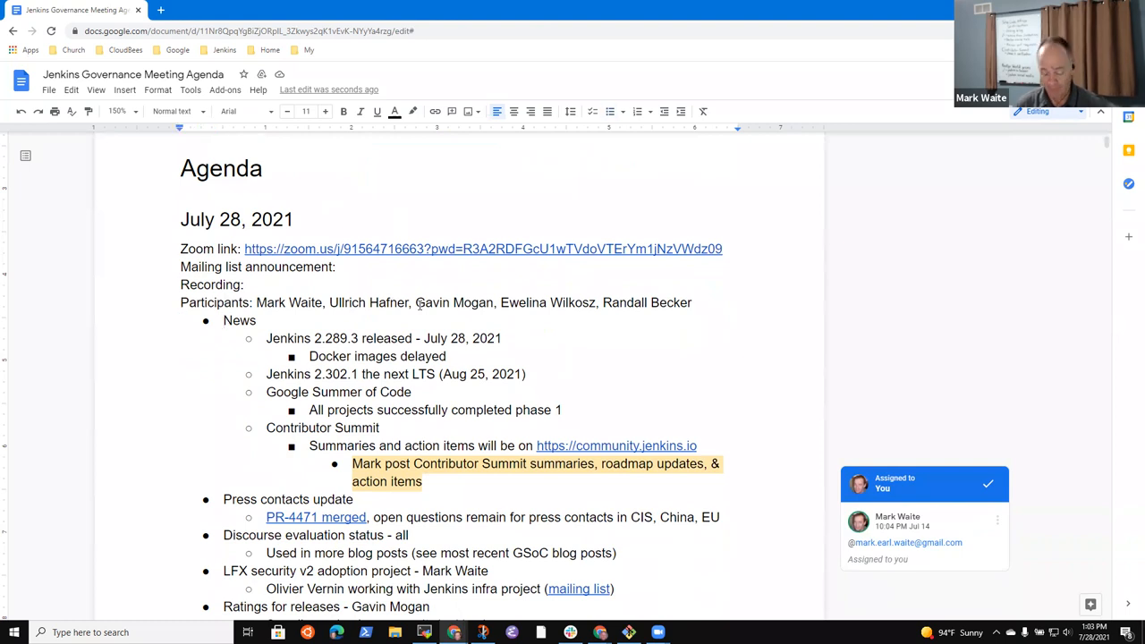
left_click_drag(180, 302, 413, 392)
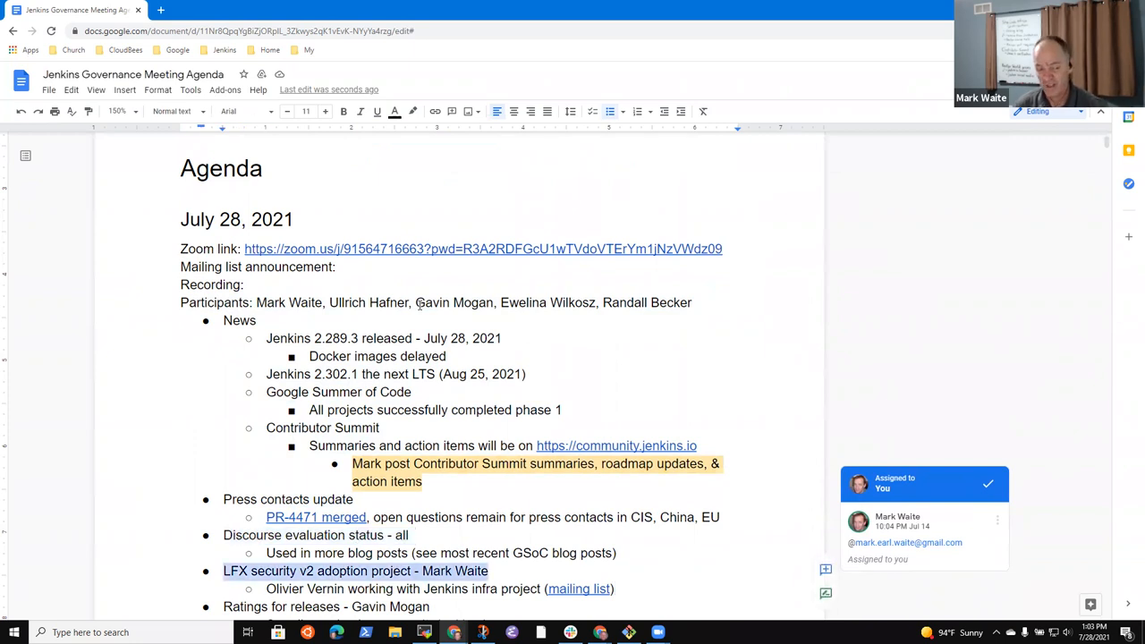
scroll("down", 3)
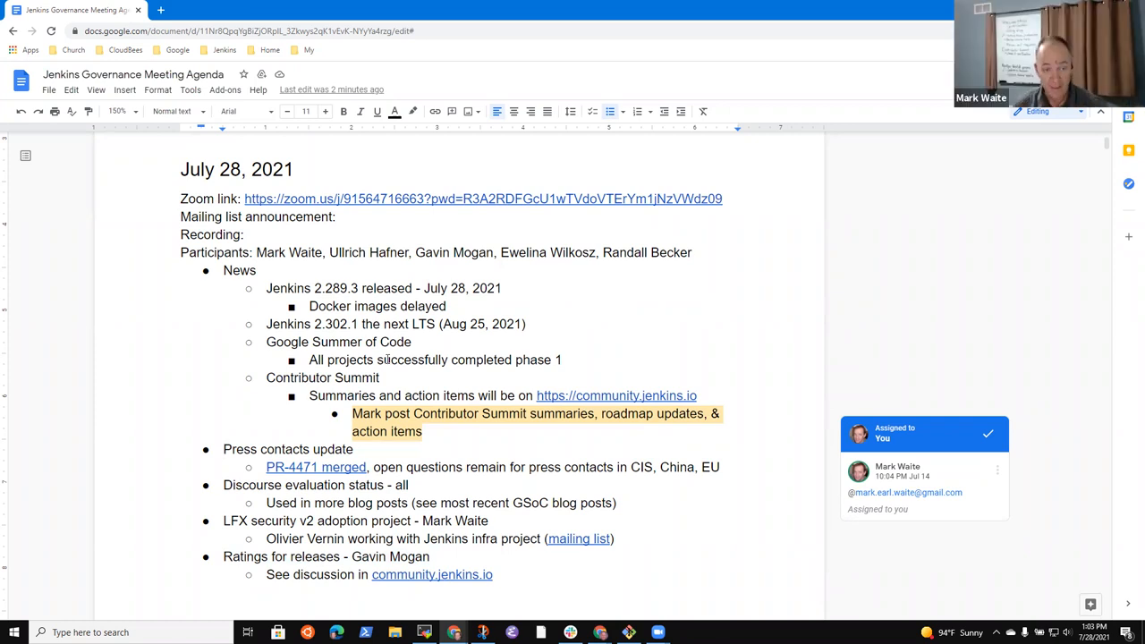
- Add an 'Elections coming in December' news item noting all officers are up for election
left_click(563, 360)
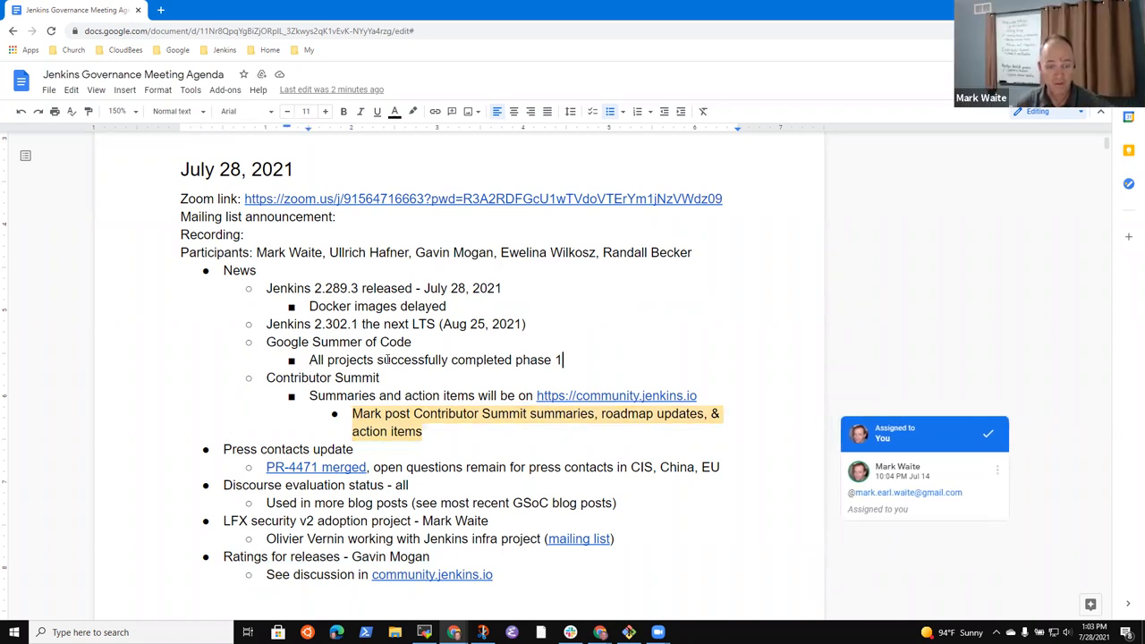
type("Elections")
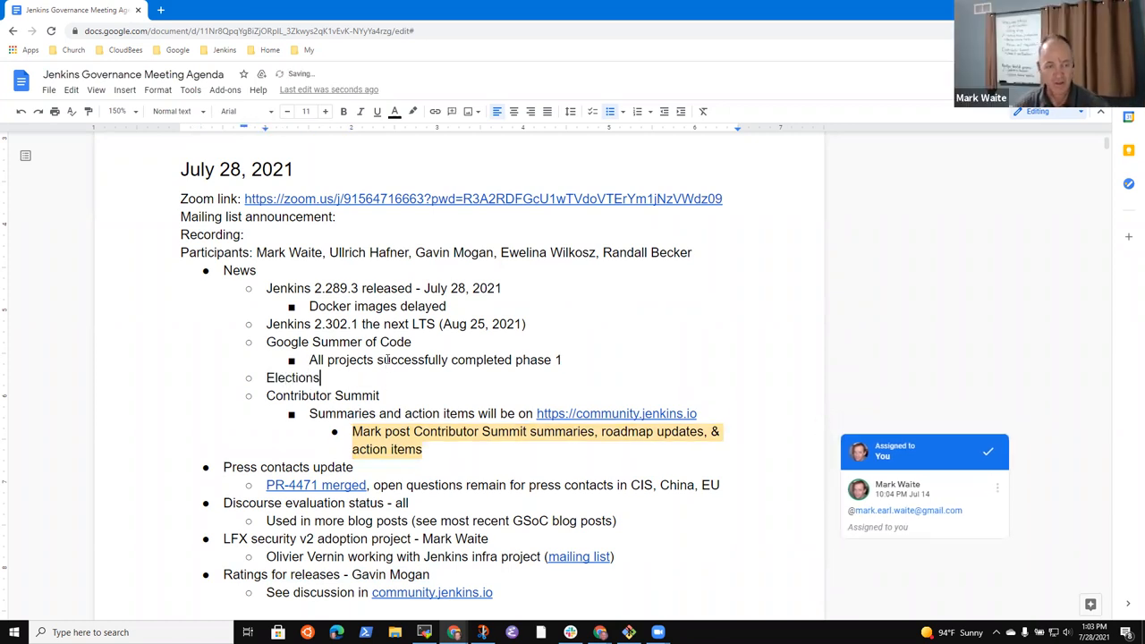
type("coming in December")
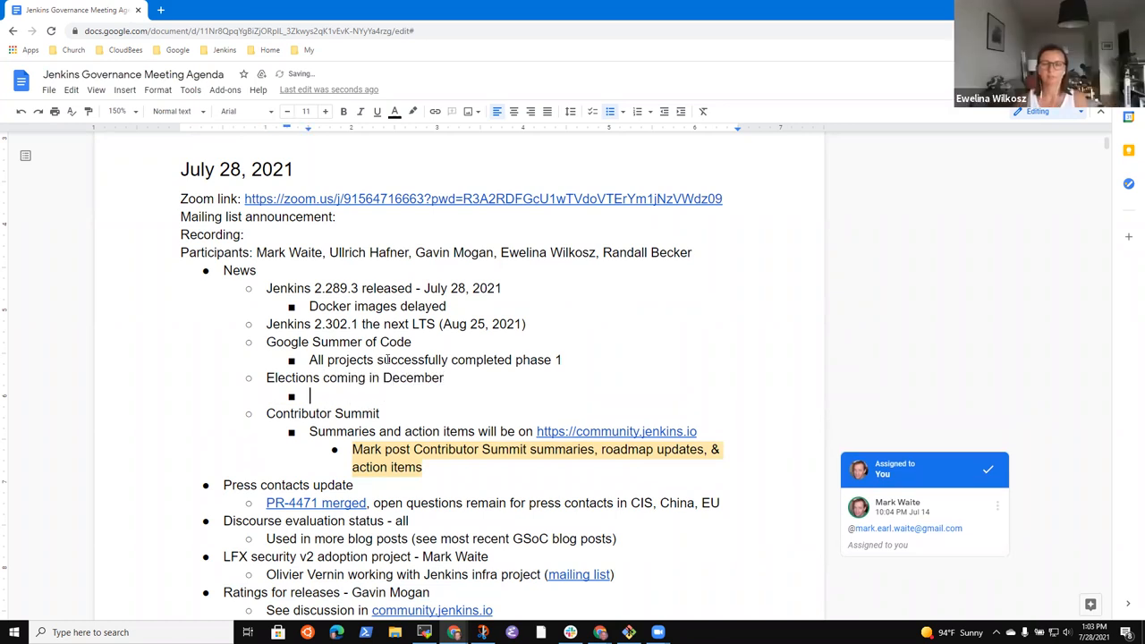
type("Officer")
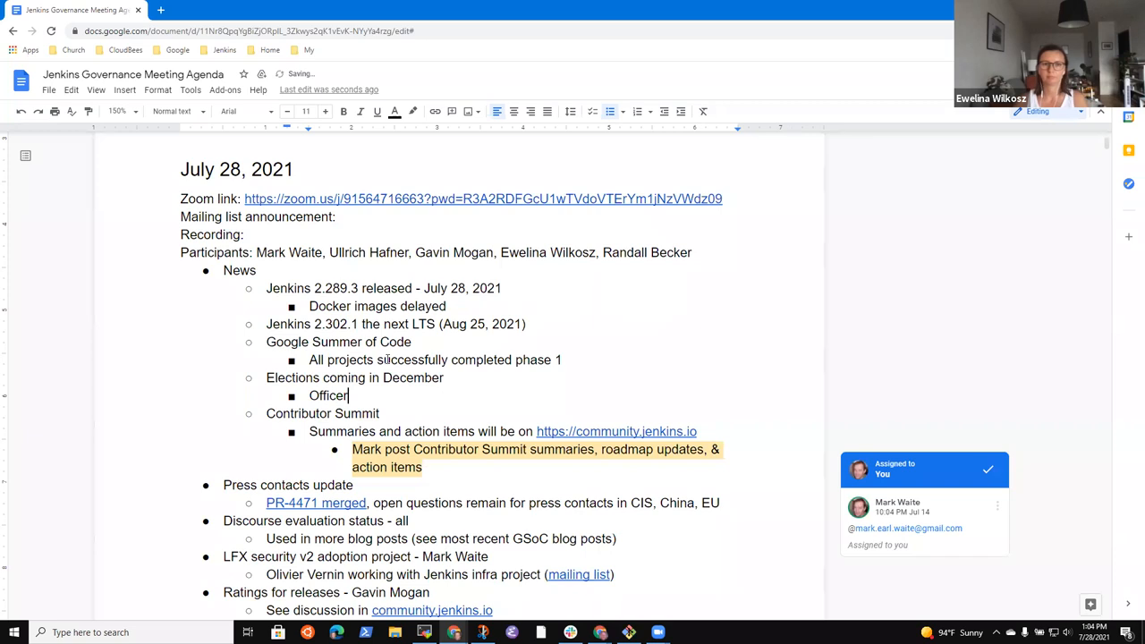
type("Two of")
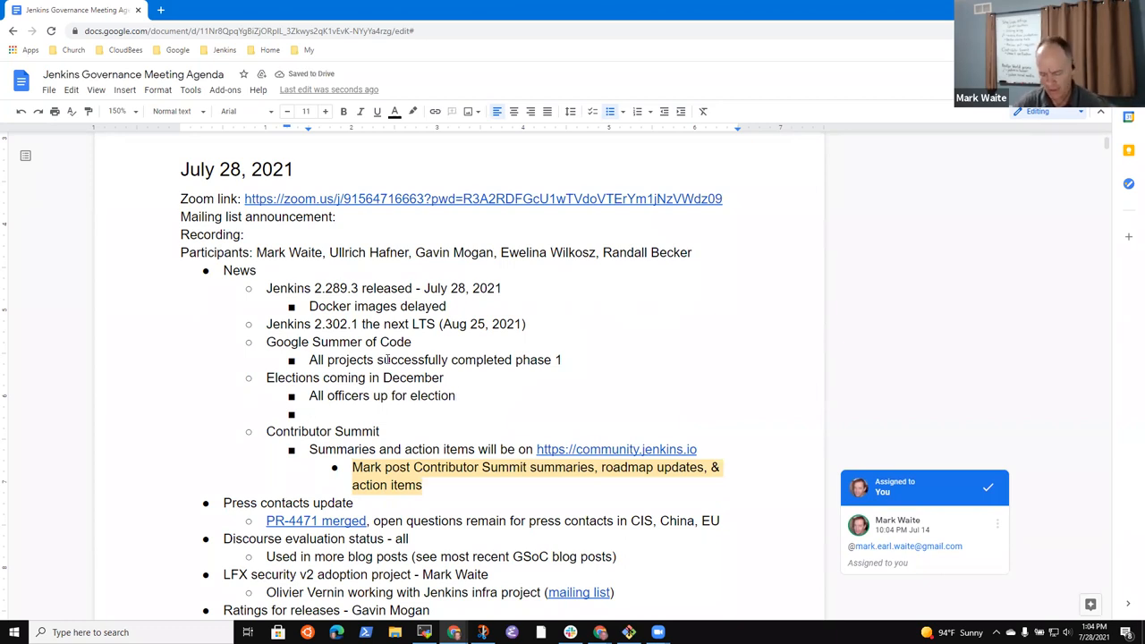
- Add a sub-bullet that two board members, Oleg and Ulli, are up for election
type("Two b")
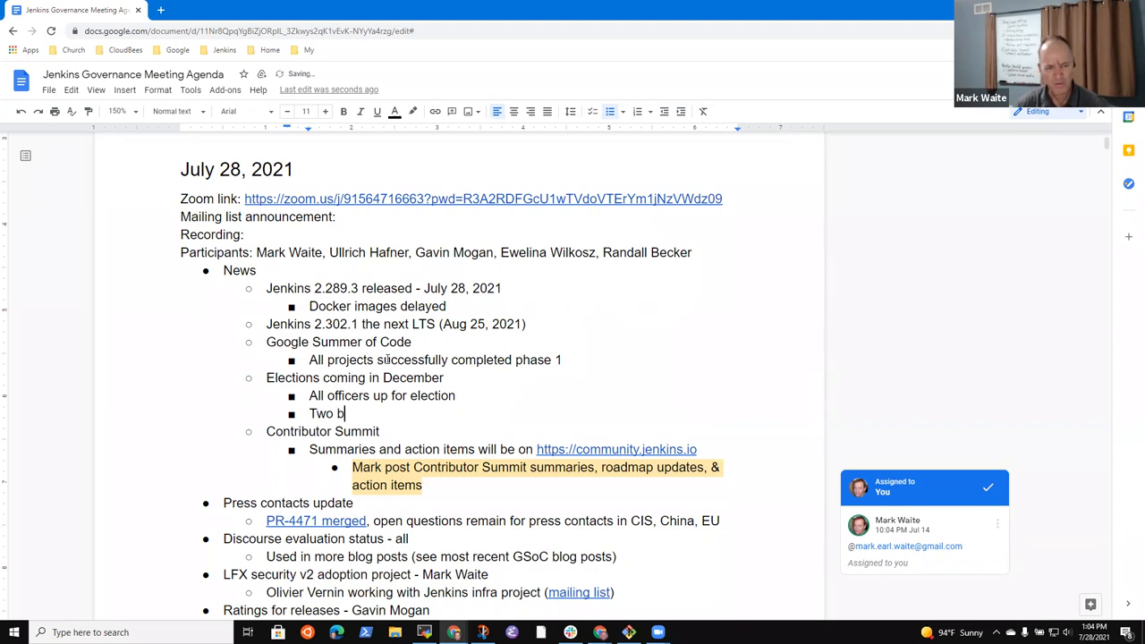
type("oard membes")
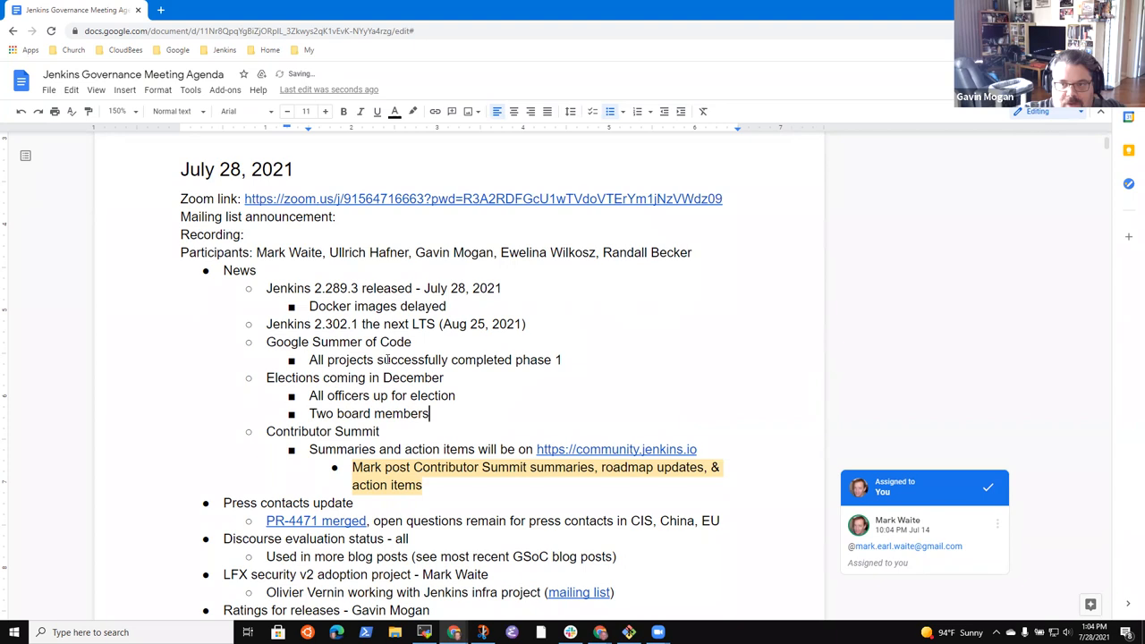
type("(Gavin & P")
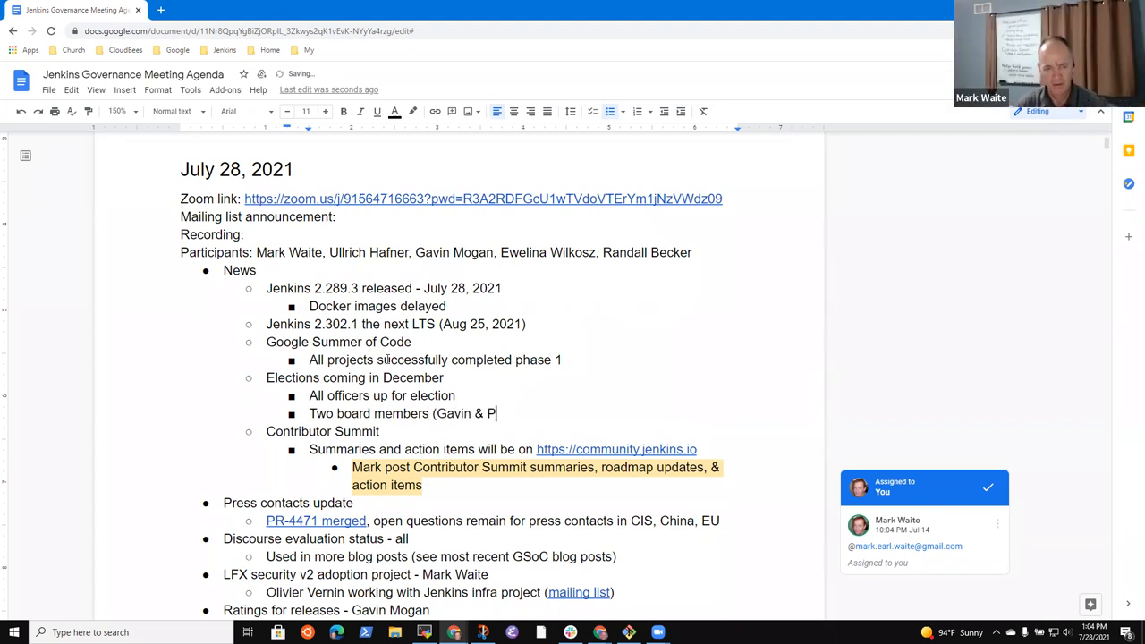
type("Ulli")
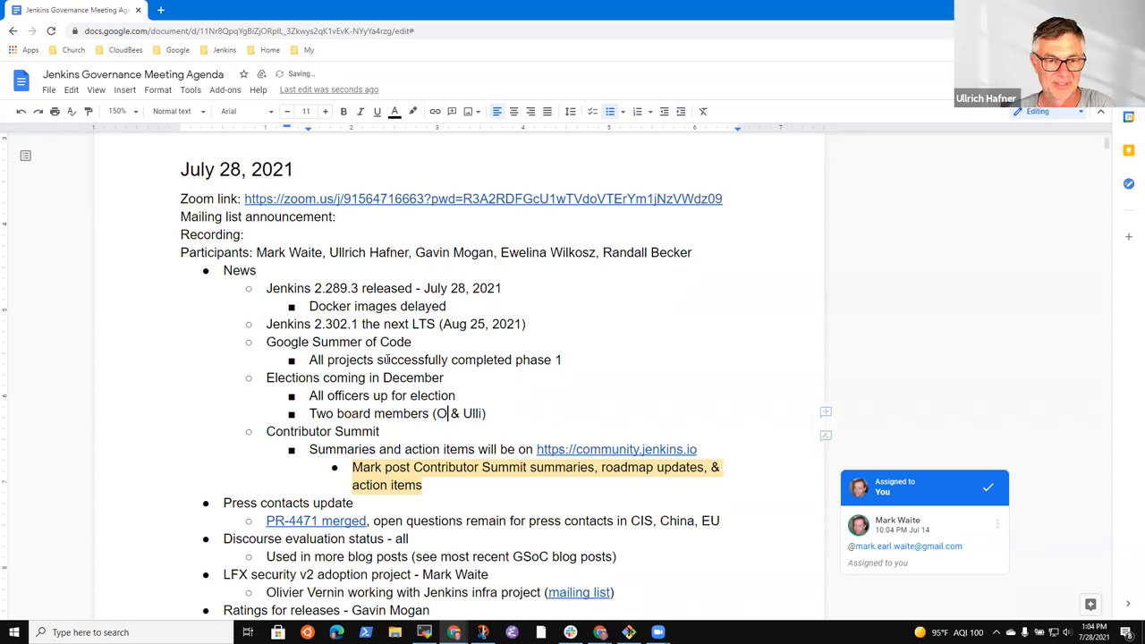
type("leg")
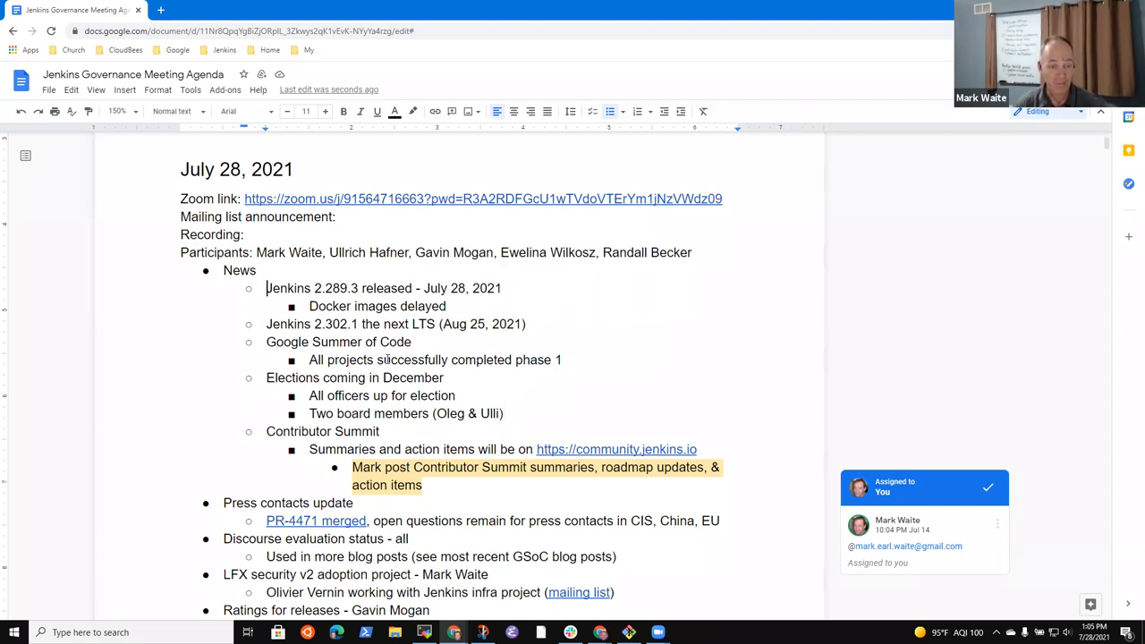
- Append 'shared results in a webinar' to the Summer of Code note, fixing the typo
scroll("down", 3)
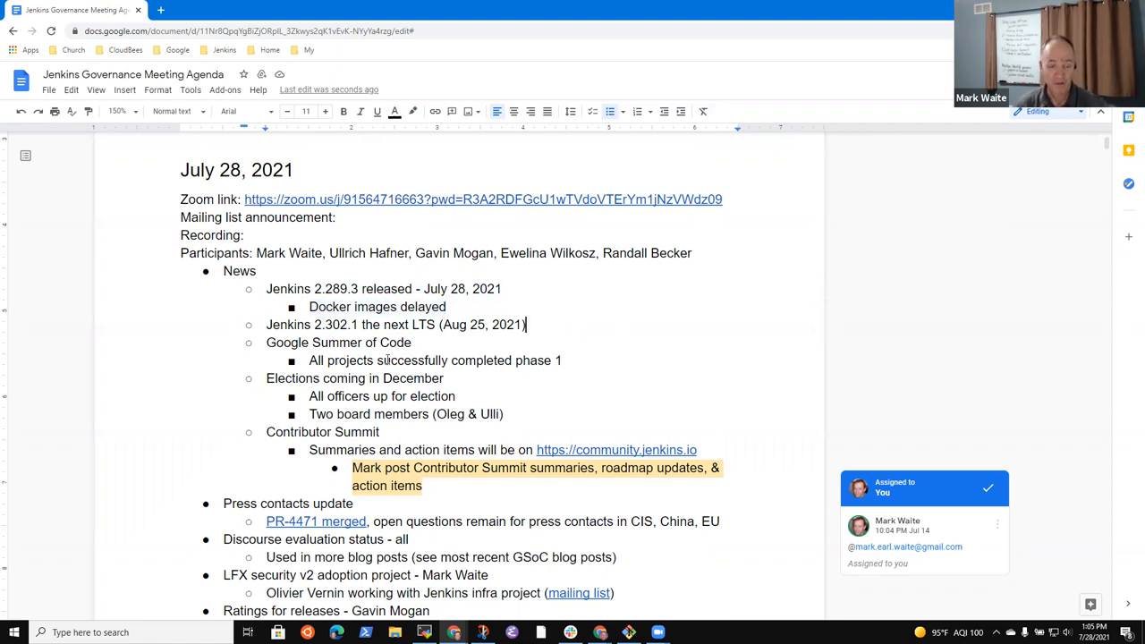
triple_click(396, 325)
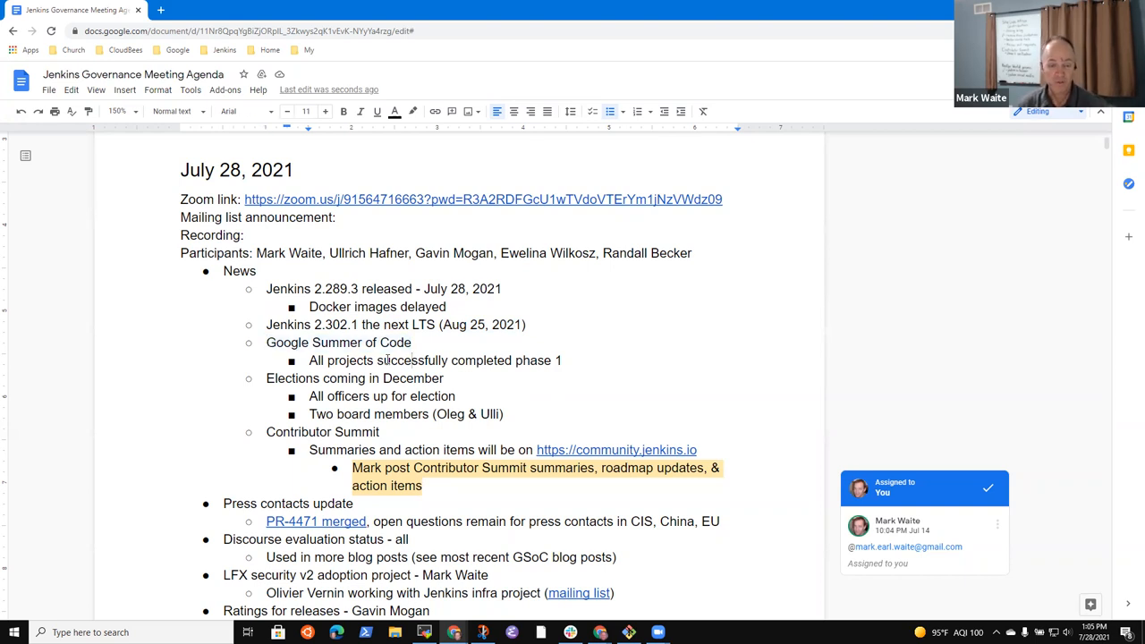
type("shar")
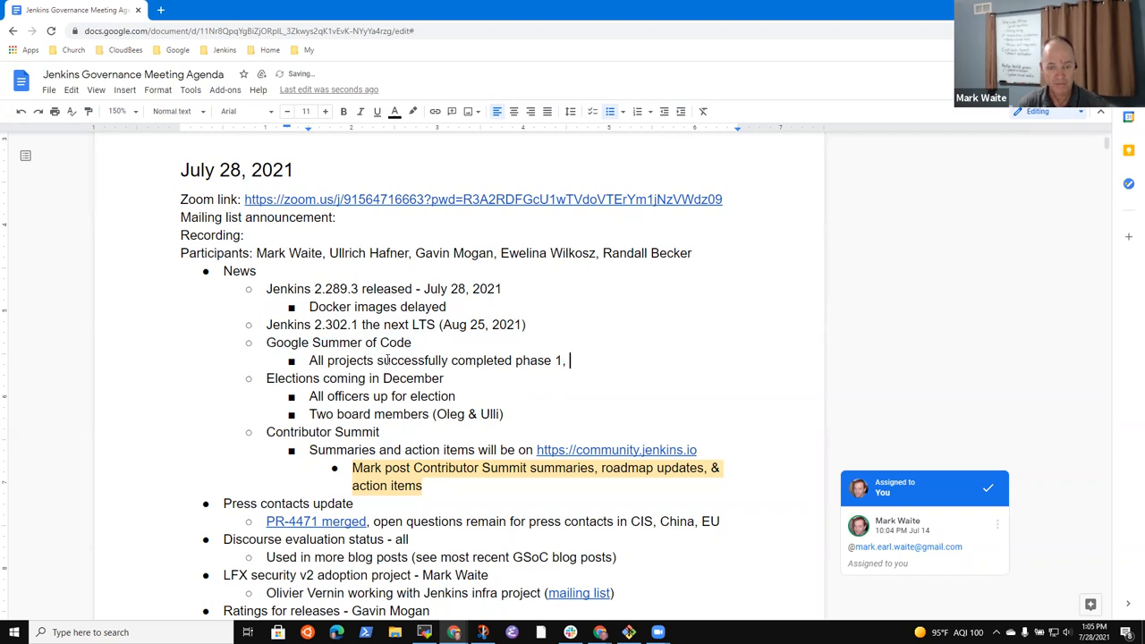
type("shared resuilts")
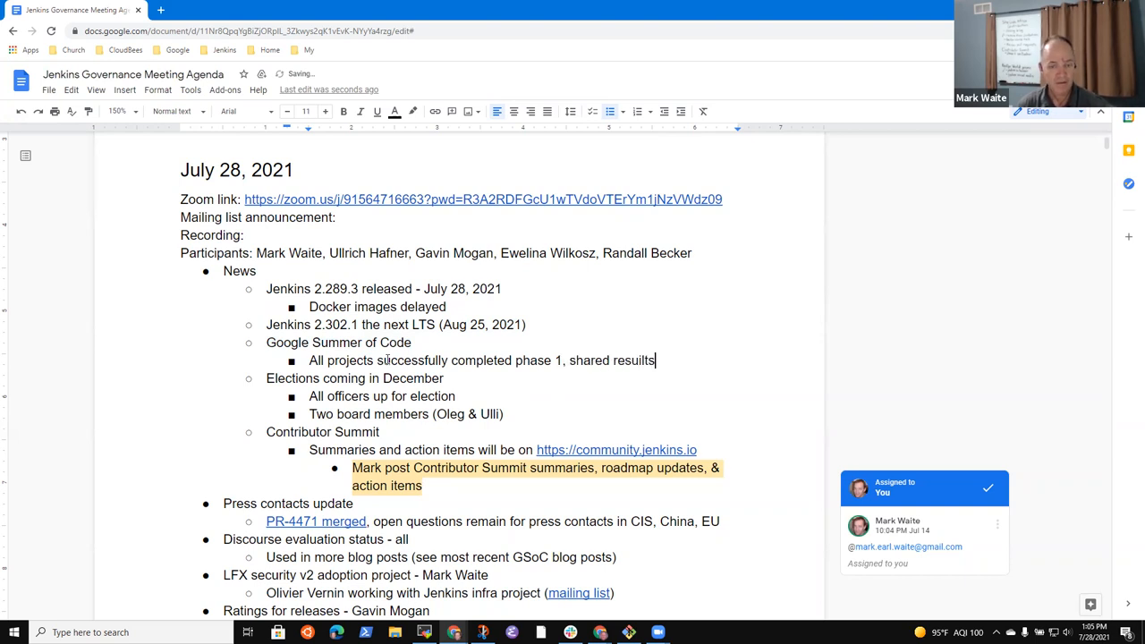
key("Backspace")
type(" in a webinar")
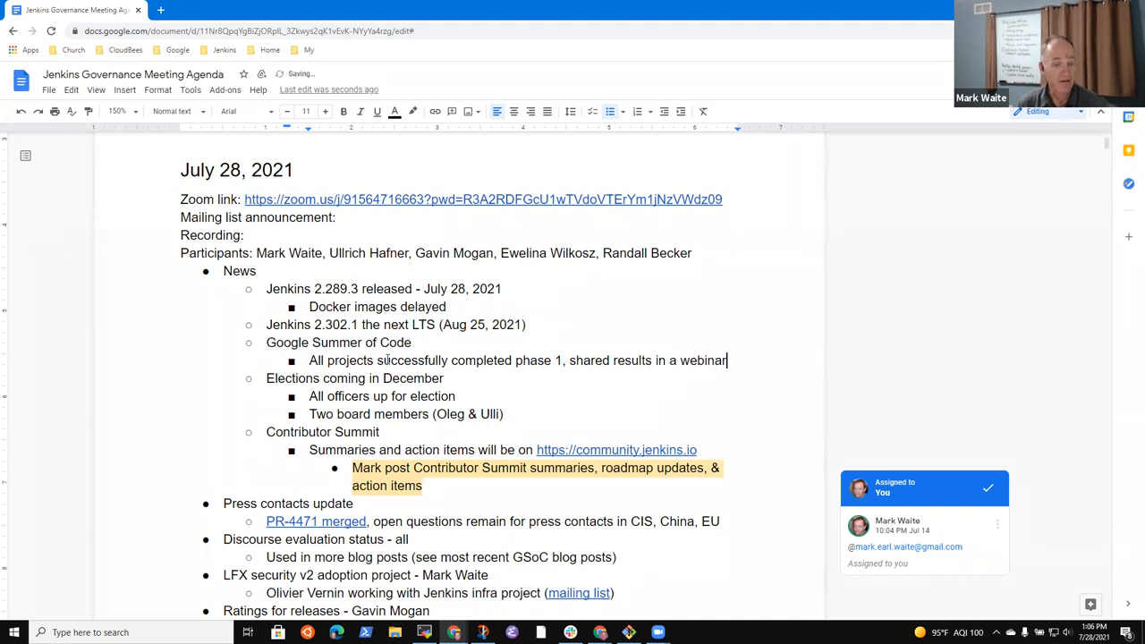
triple_click(354, 378)
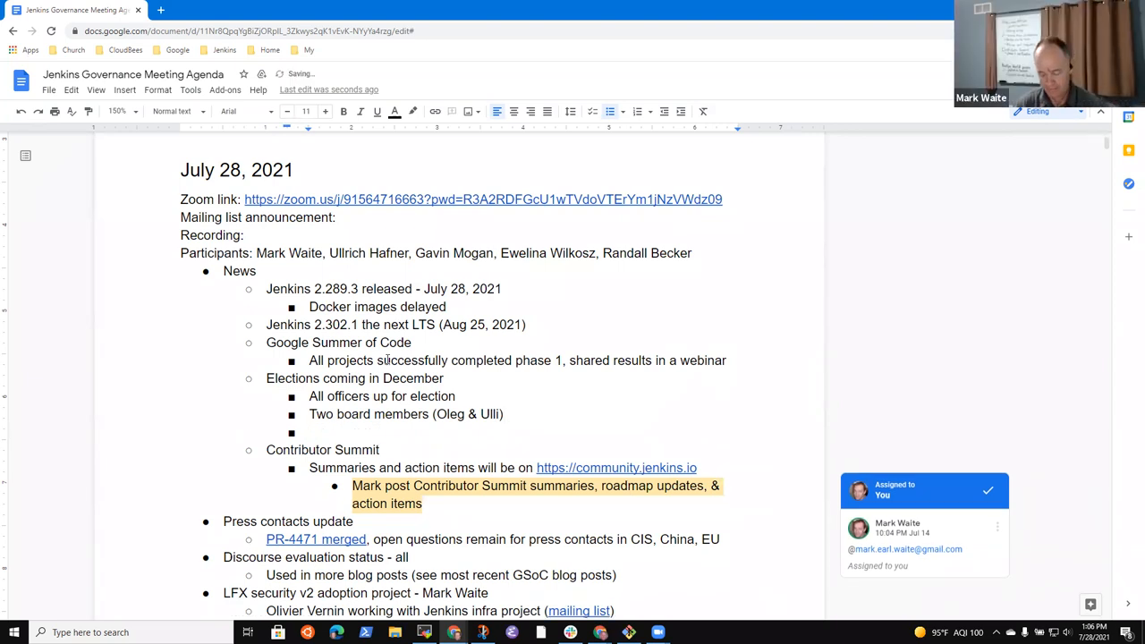
- Note 'Need someone to run the election (would prefer someone that is not being elected)'
type("Need someone to")
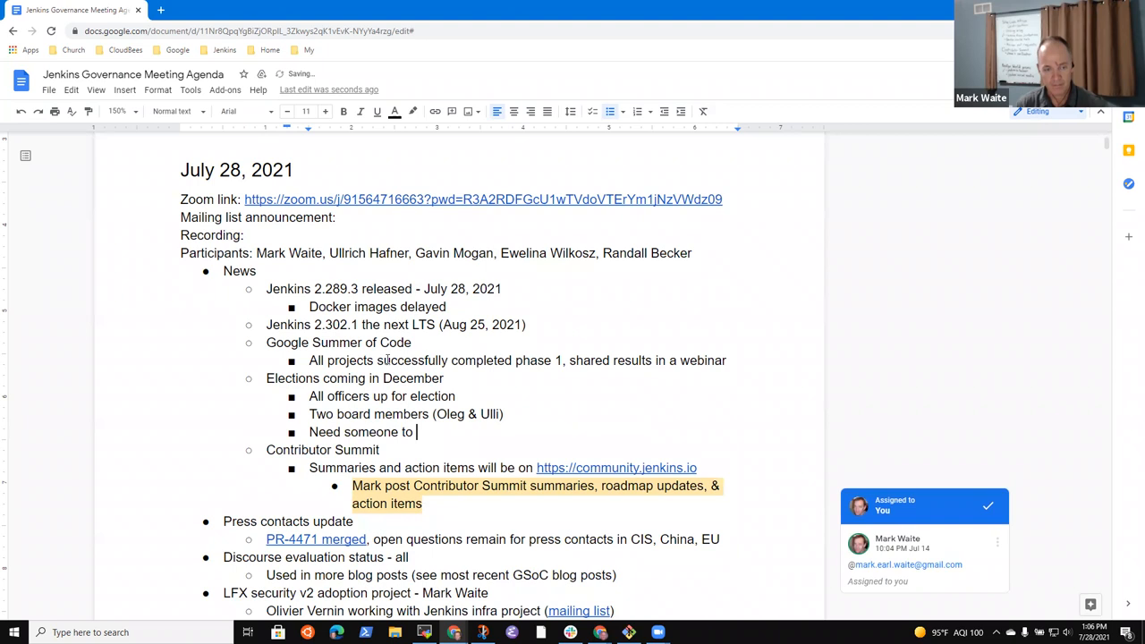
type("run the election (")
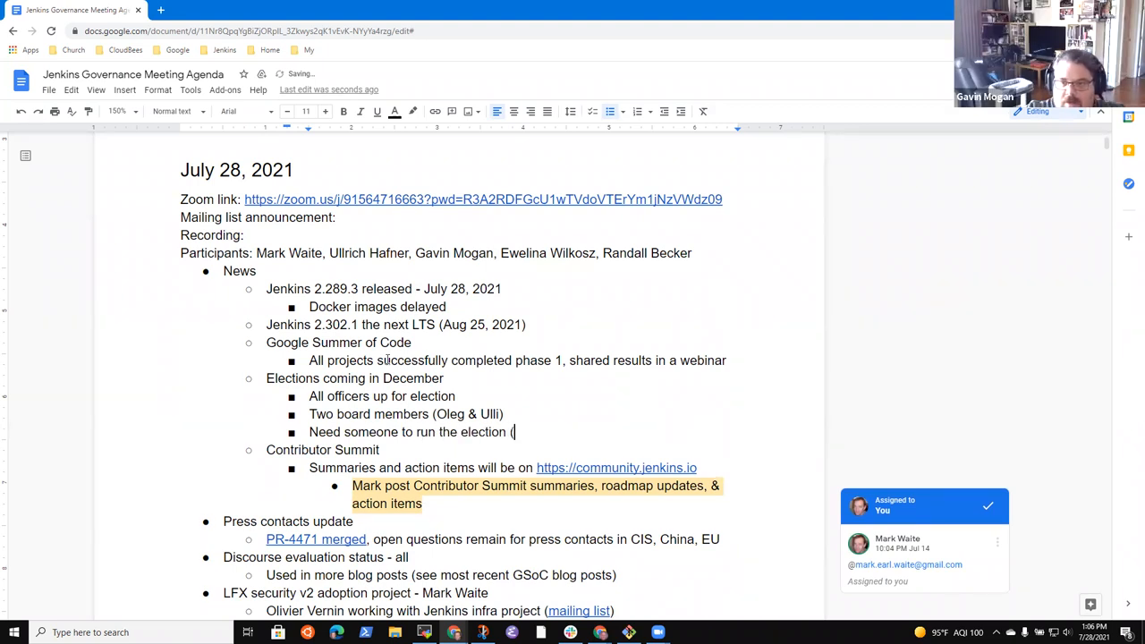
type("would prefer s")
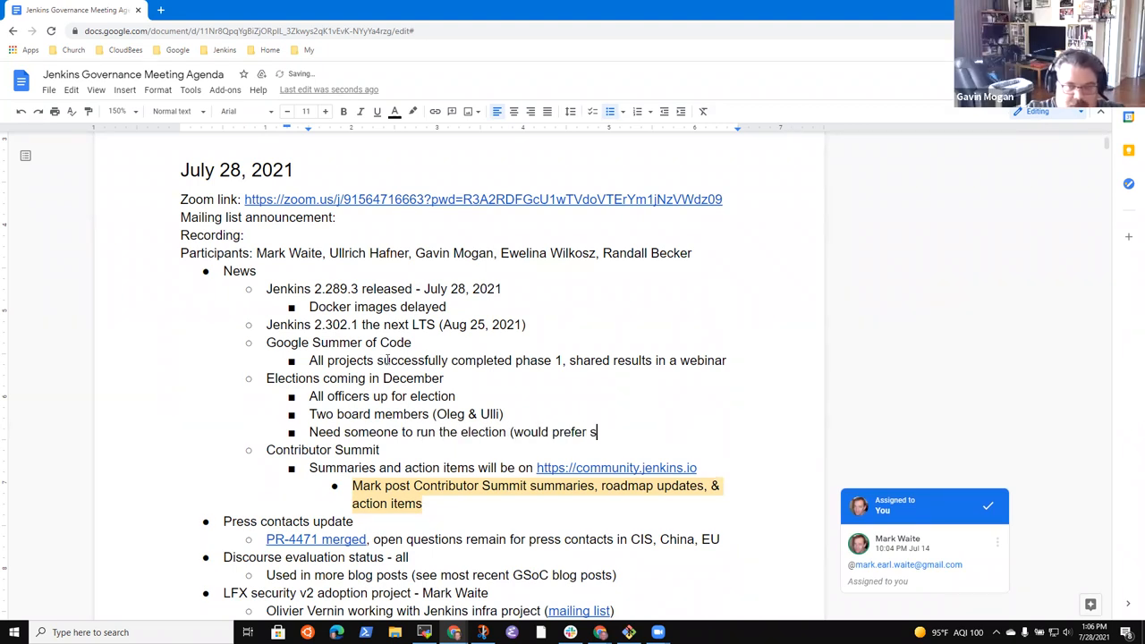
type("omeone that is not")
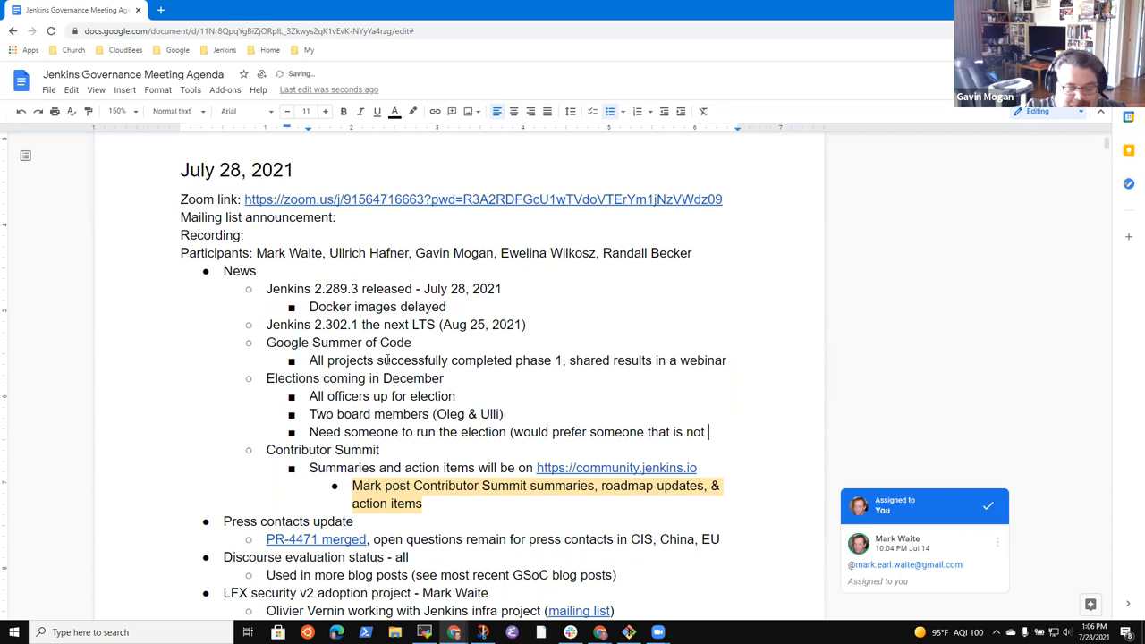
type("being")
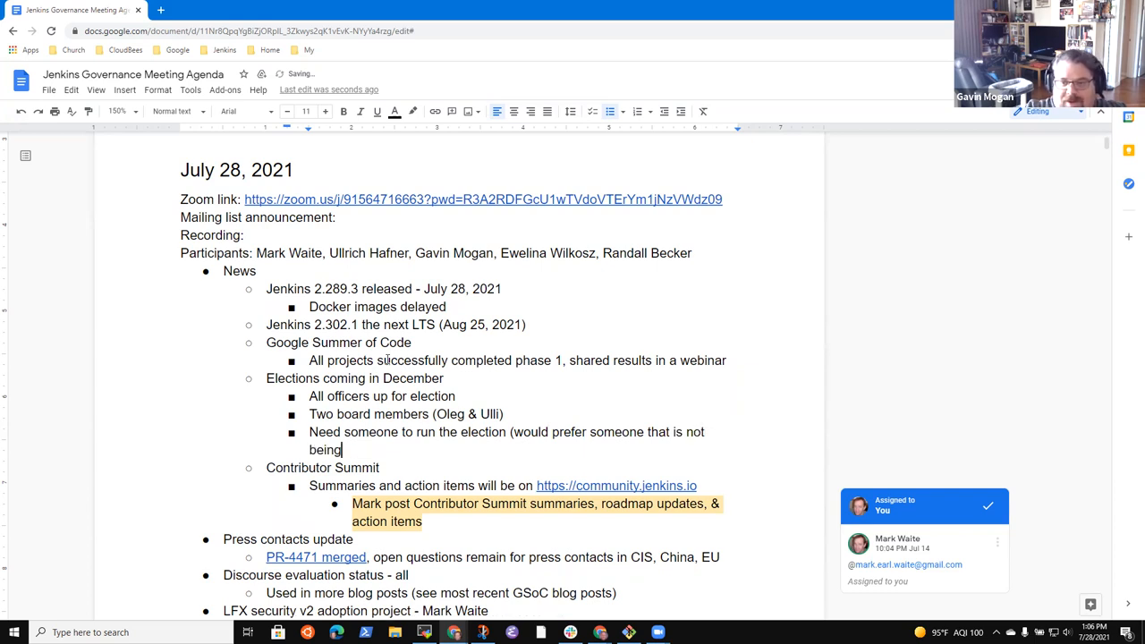
type("elected")
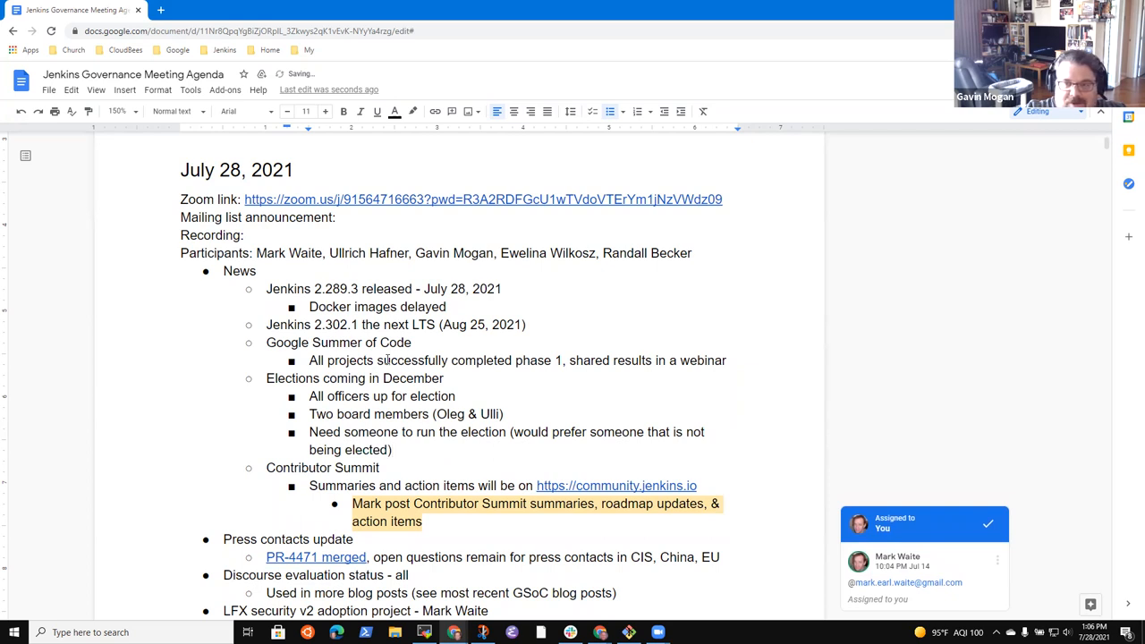
type("EWw")
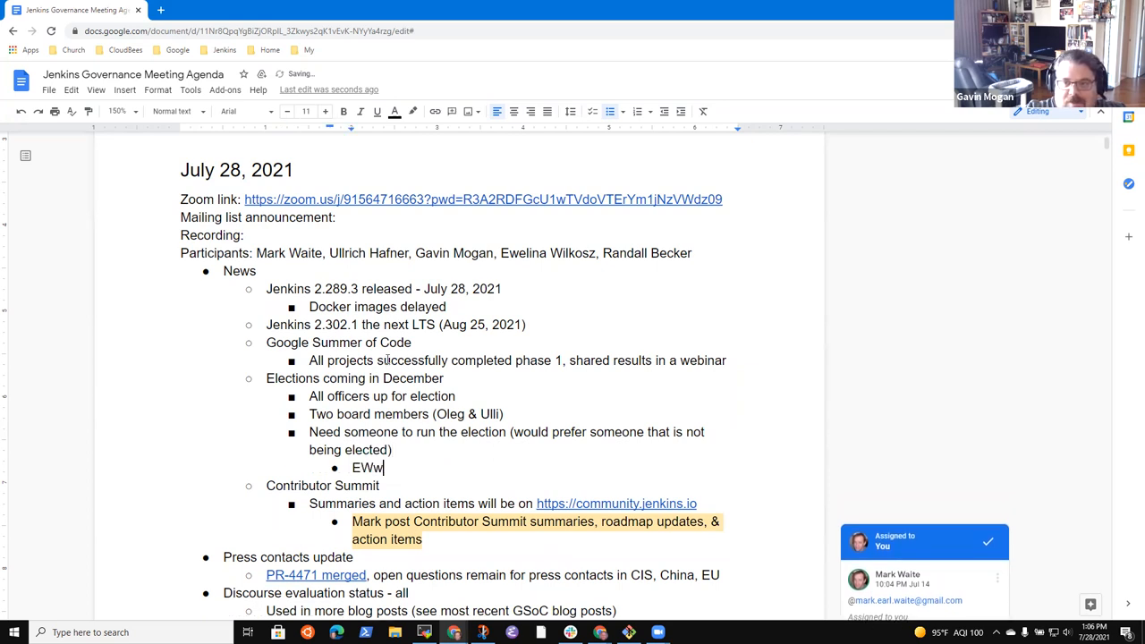
key("backspace")
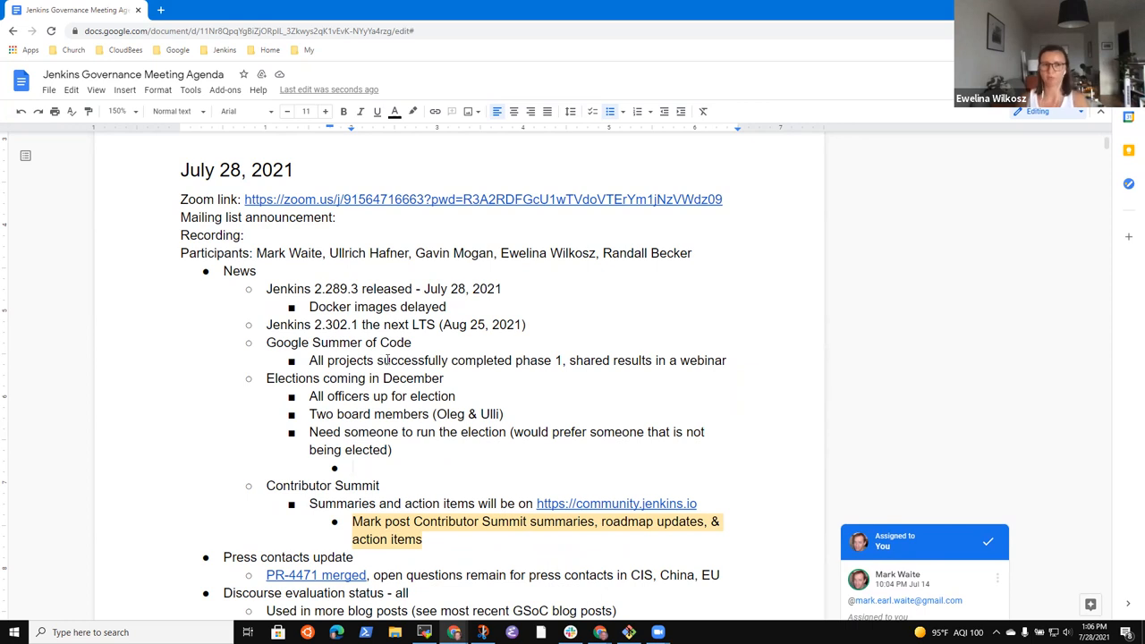
- Add the sub-bullet 'Need to learn more about what it means to run the election'
type("Need to learn mo")
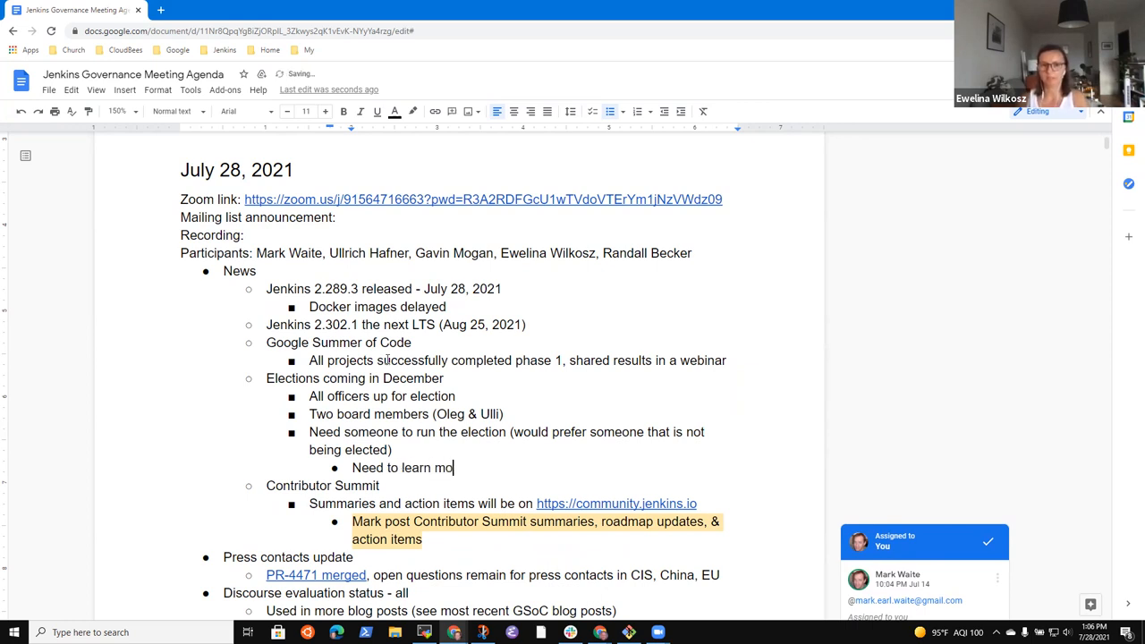
type("re about what it")
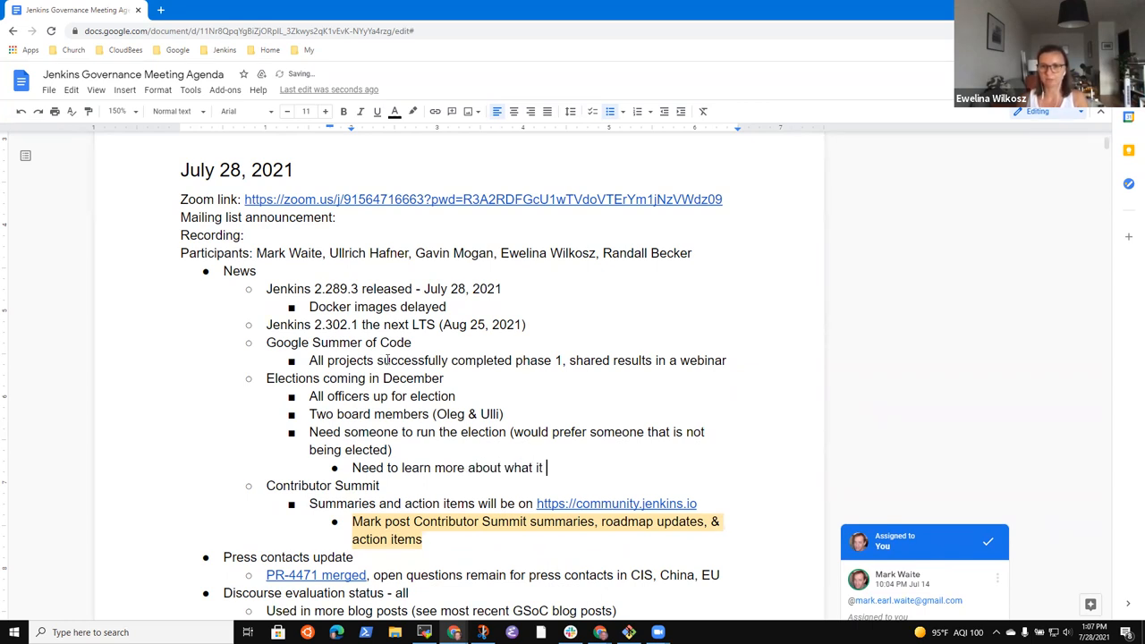
type("means to run")
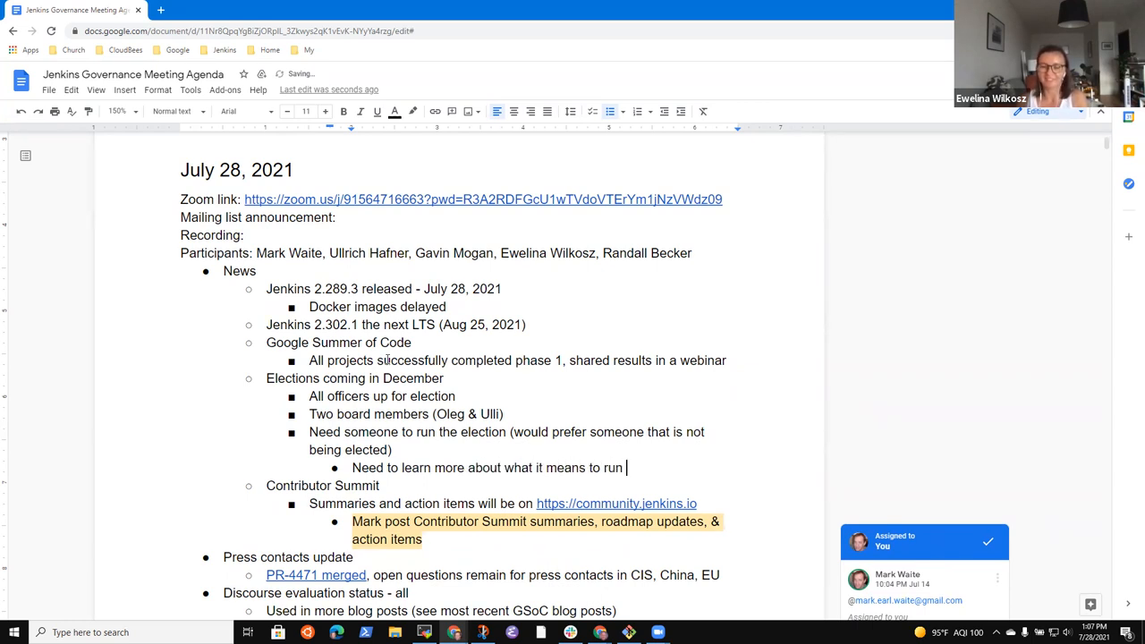
type("the election")
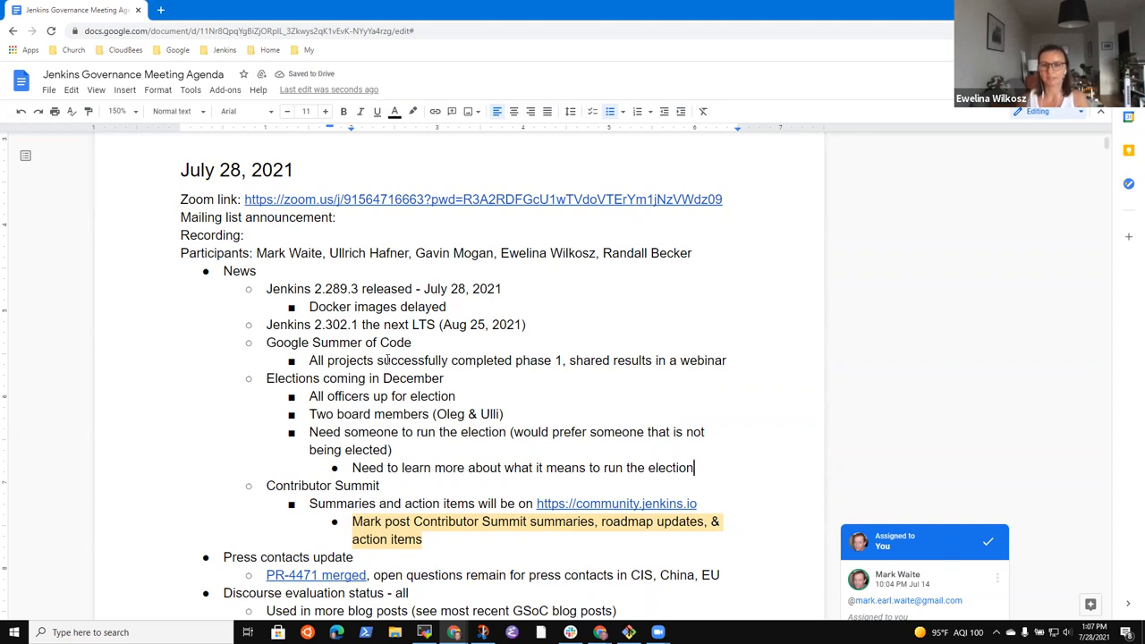
- Add a sub-bullet that Olivier Vernin has details of the election process and past years
type("Olivier Vernin")
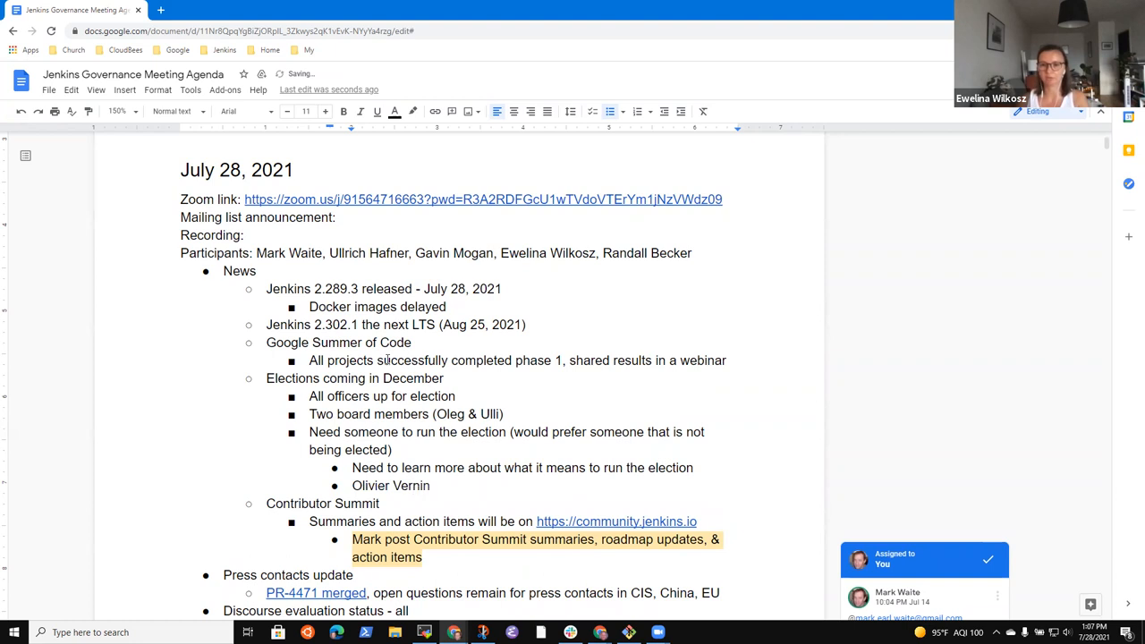
left_click(429, 485)
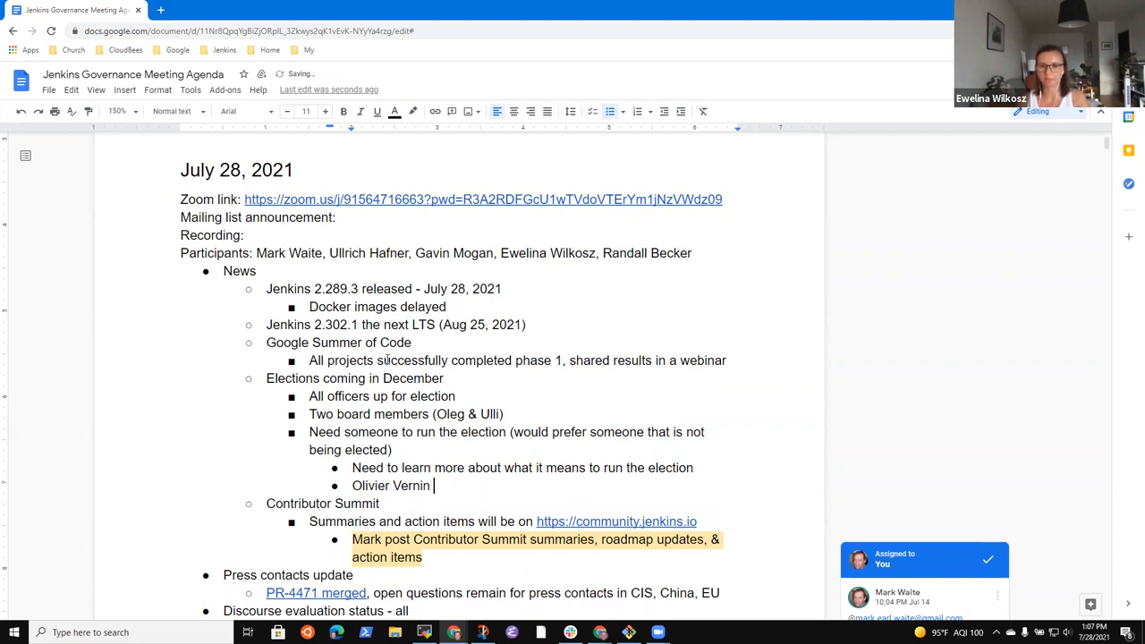
type("has details o")
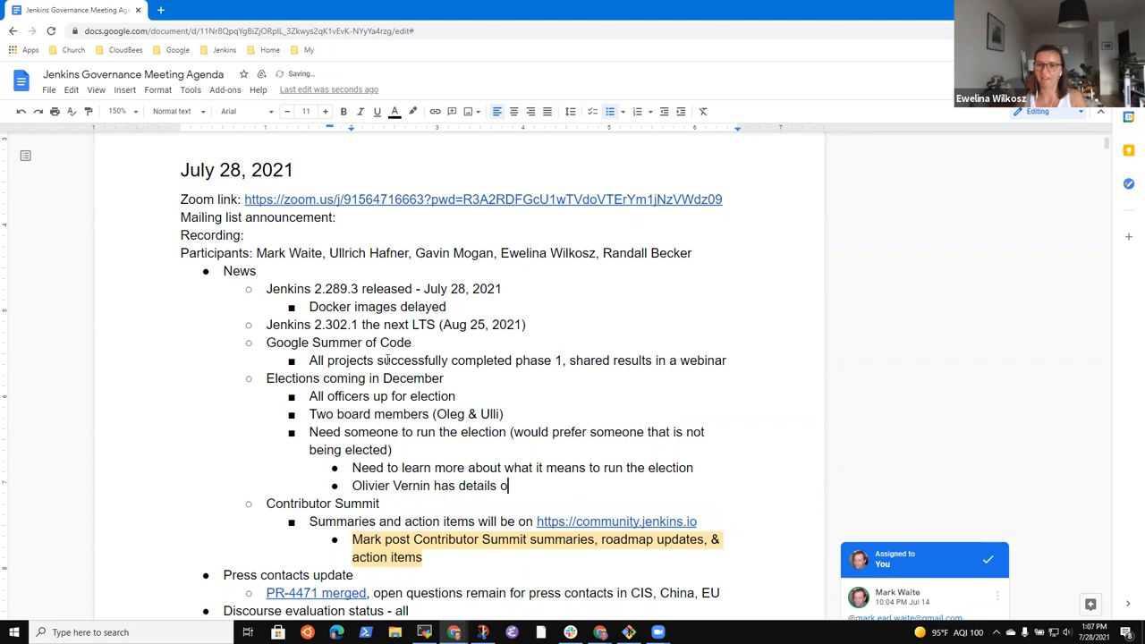
type("f the election proc")
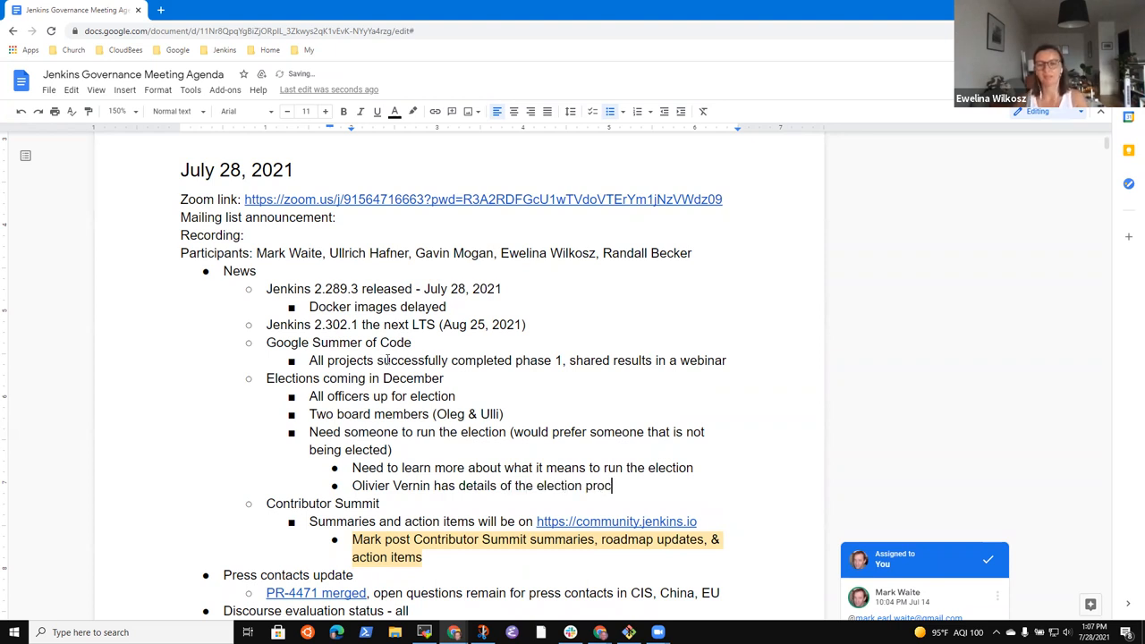
type("ess")
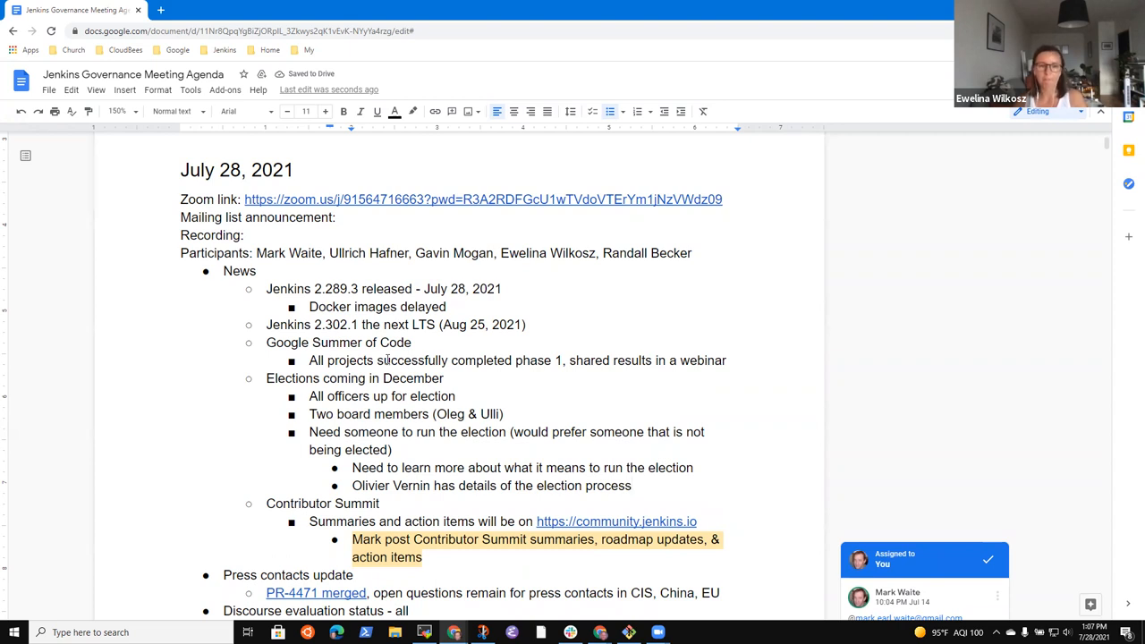
double_click(390, 486)
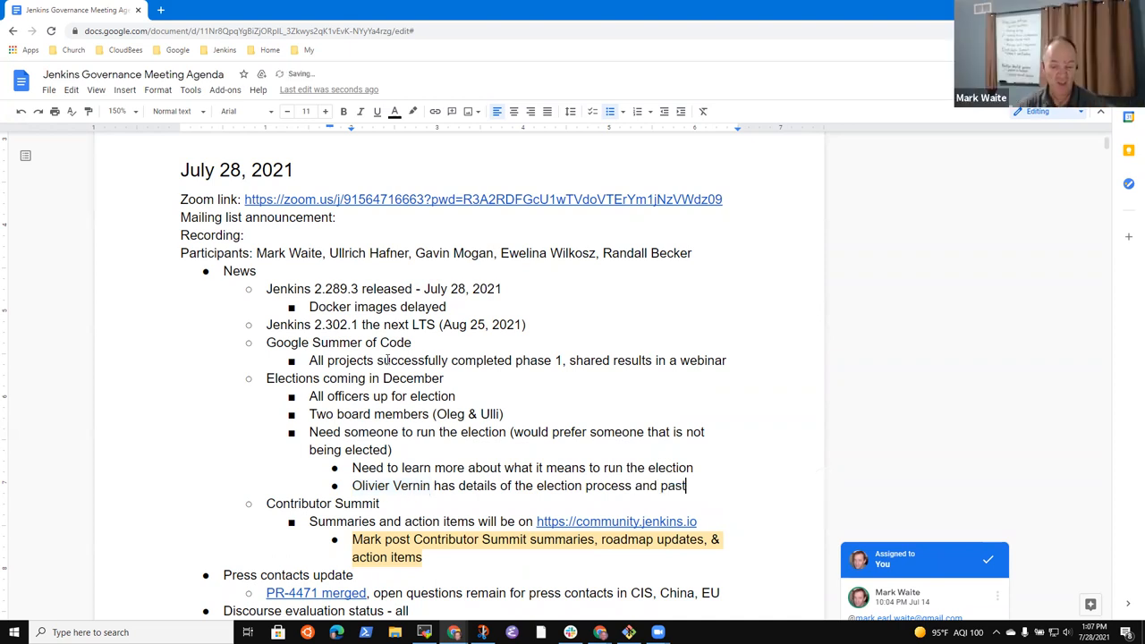
type("years")
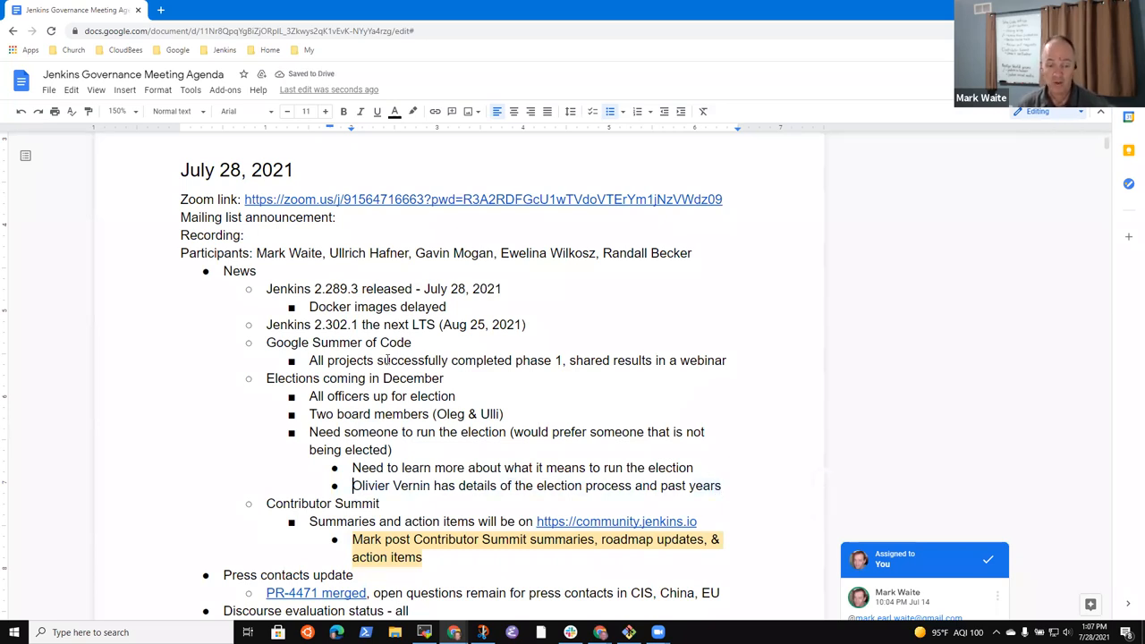
double_click(390, 486)
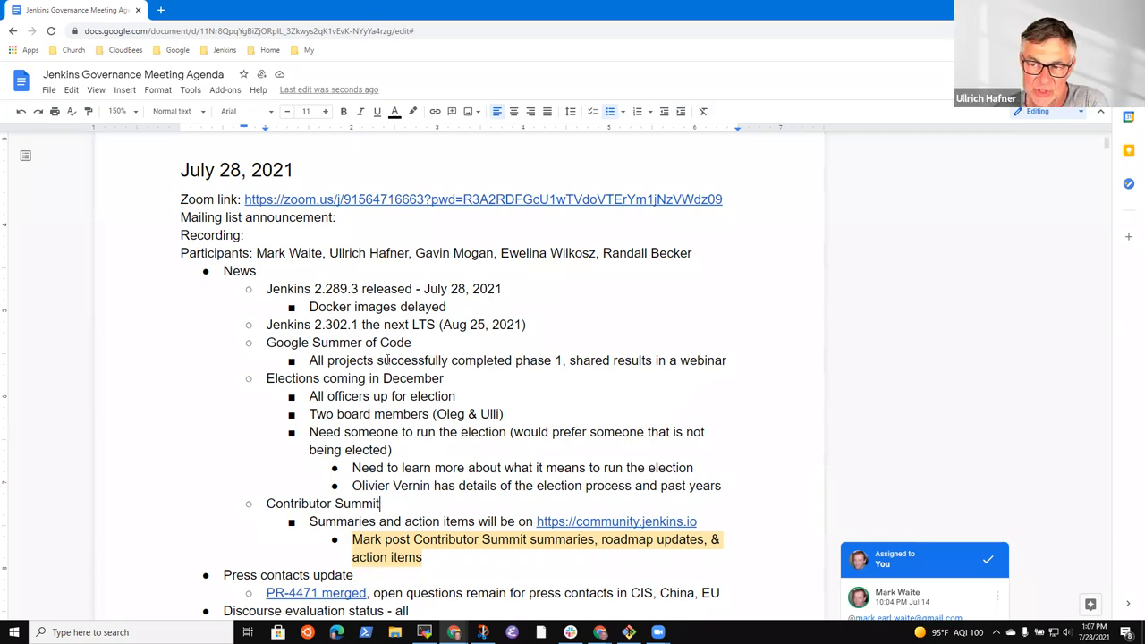
- Add the election sub-bullet 'Checklist exists in the retrospective notes'
left_click(721, 486)
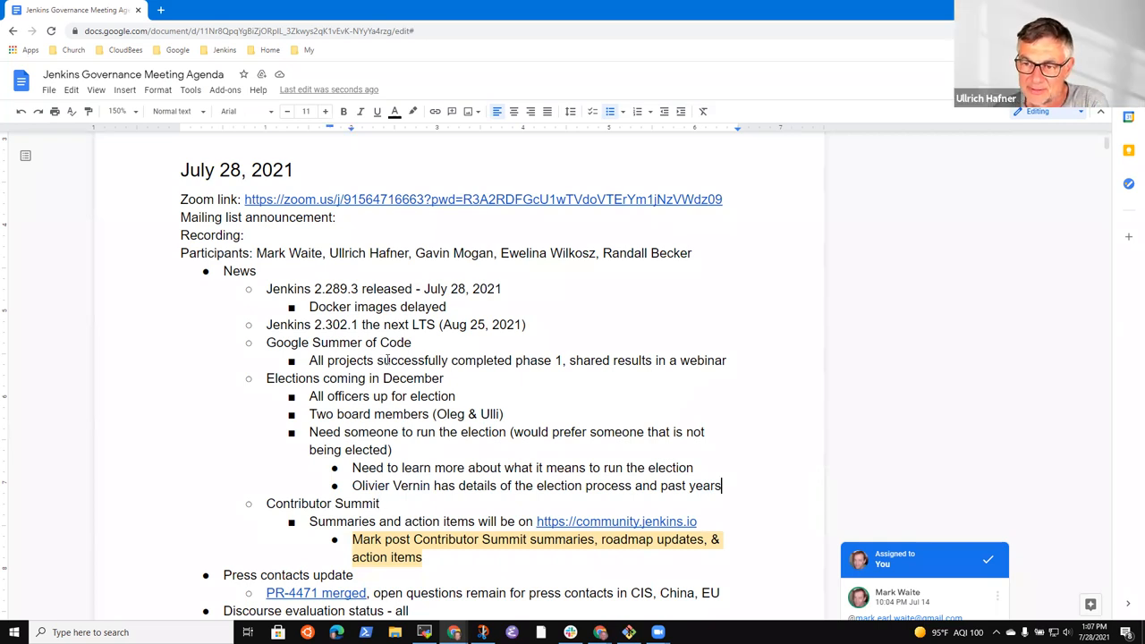
type("Checklist")
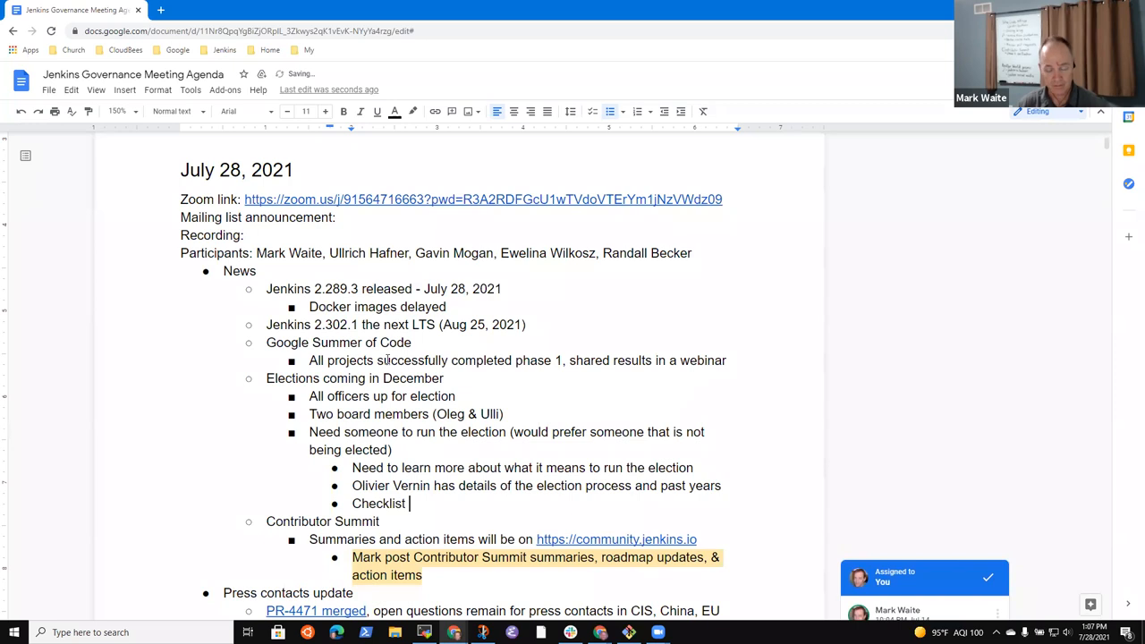
type("exists")
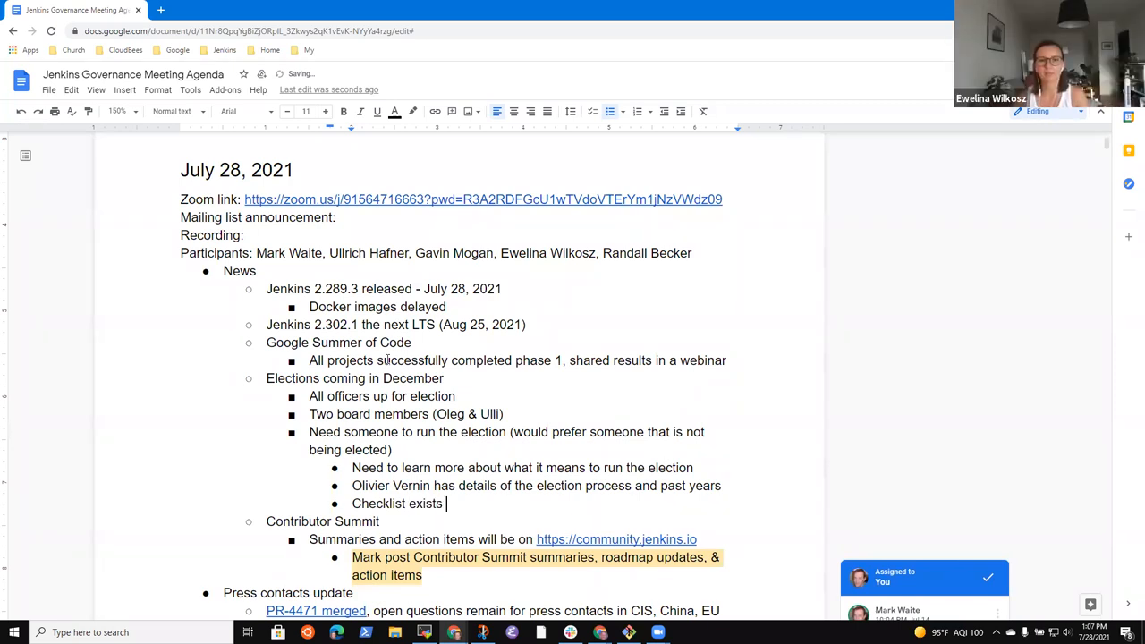
type("in the retrospective n")
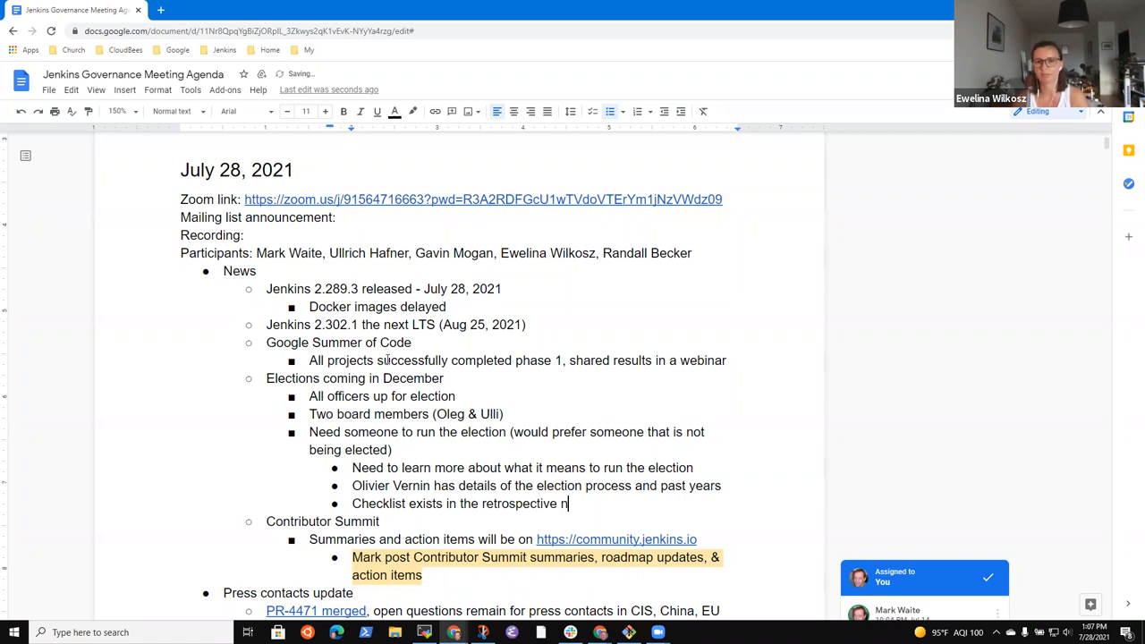
type("otes")
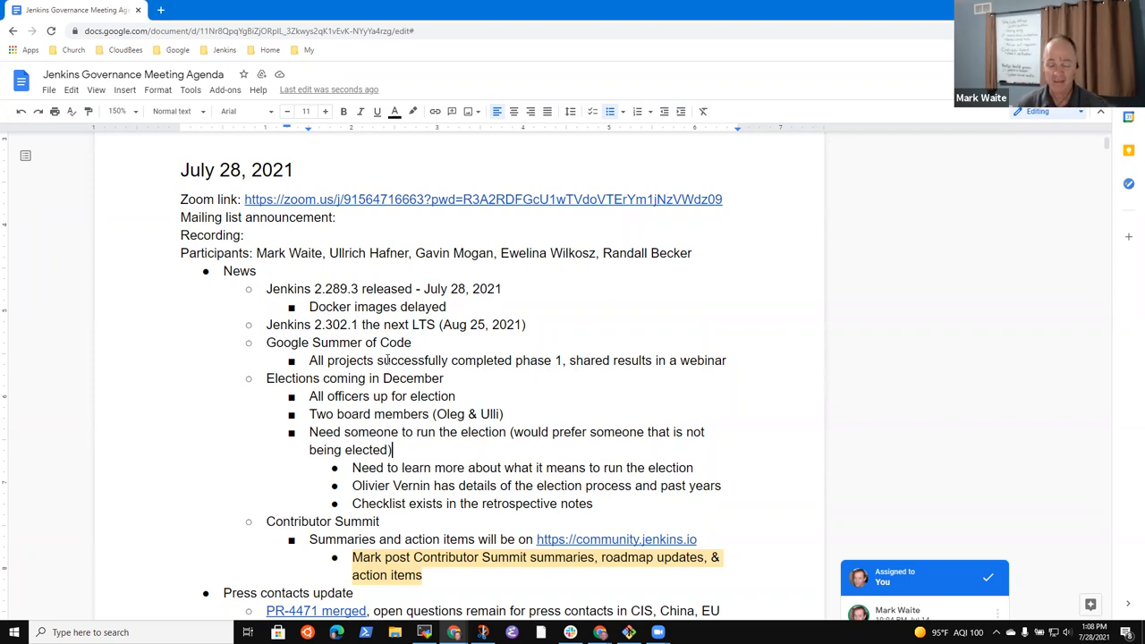
- Begin a '(June' annotation after the Contributor Summit heading
left_click(592, 503)
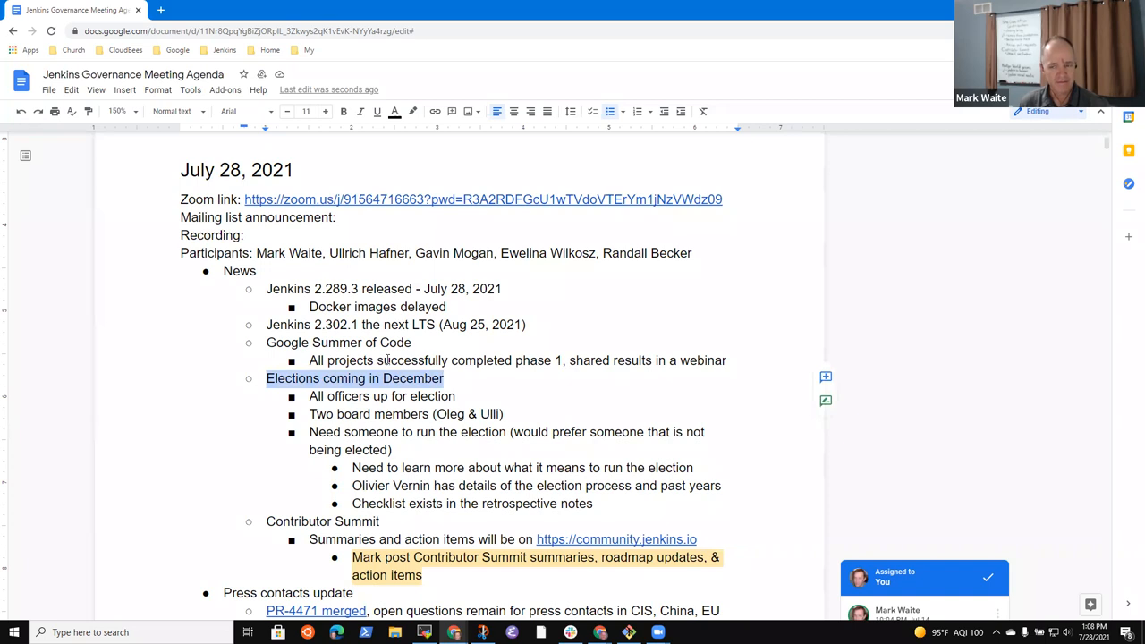
left_click(379, 521)
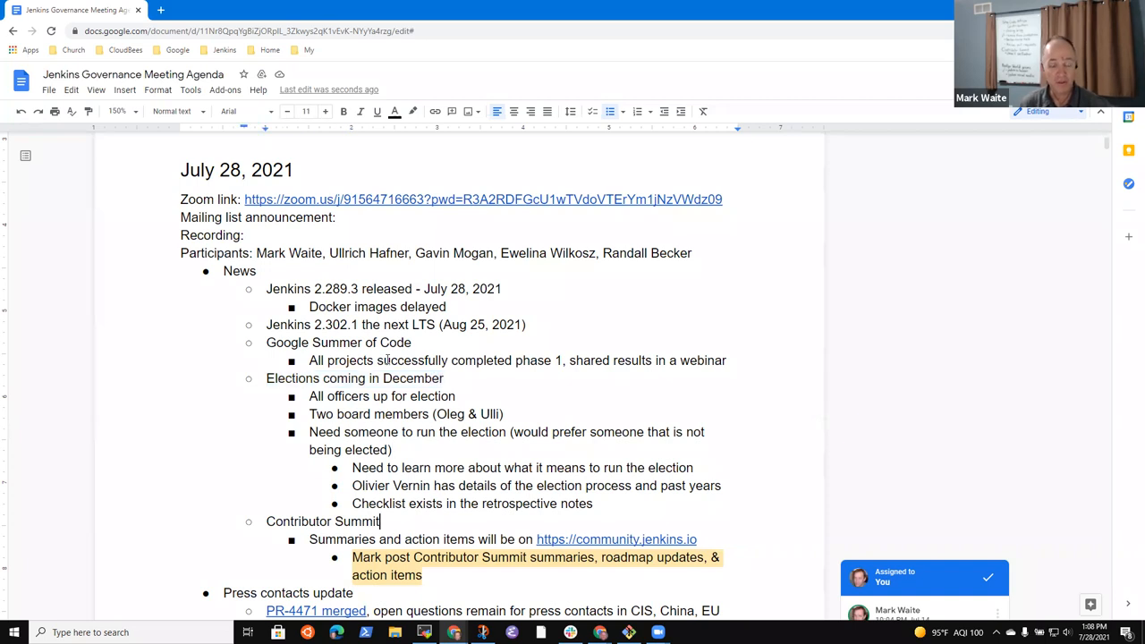
double_click(322, 522)
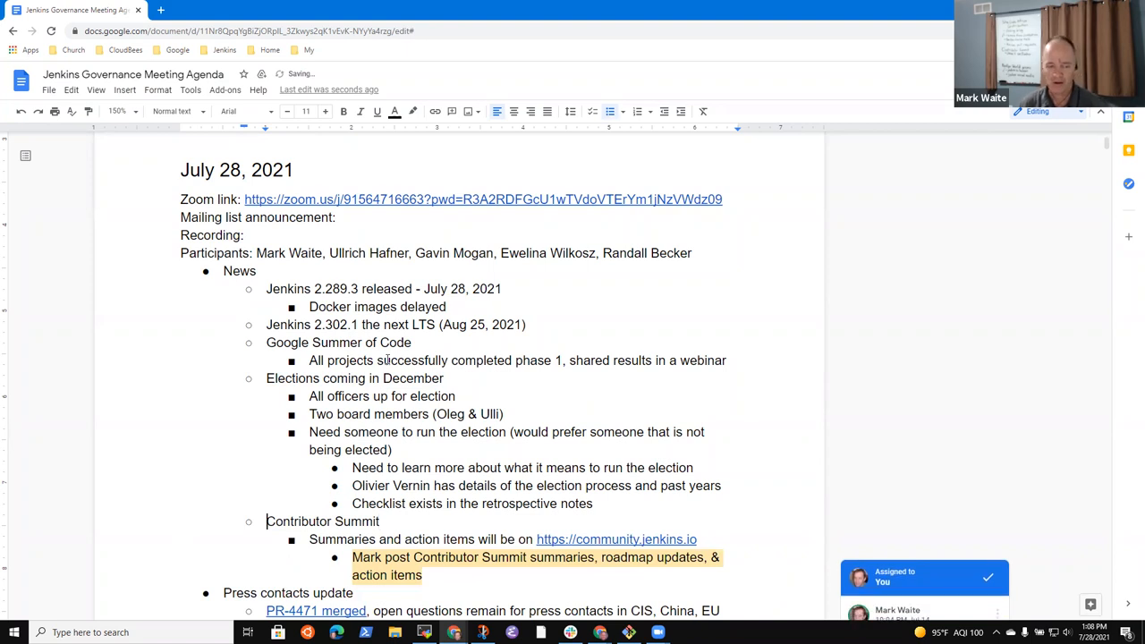
type("(")
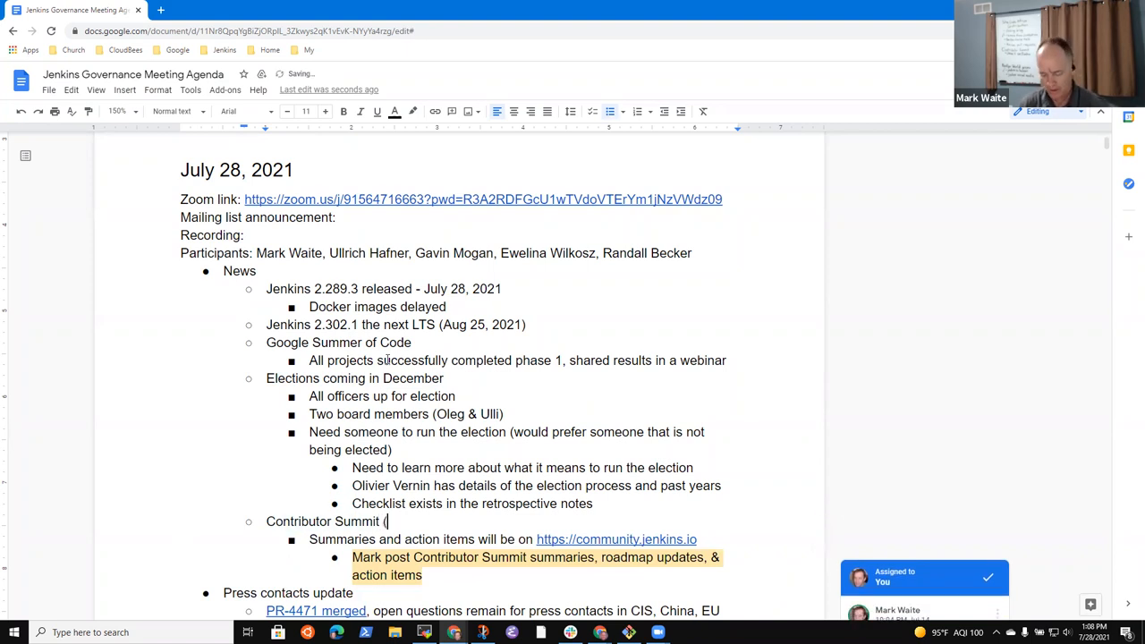
type("June0")
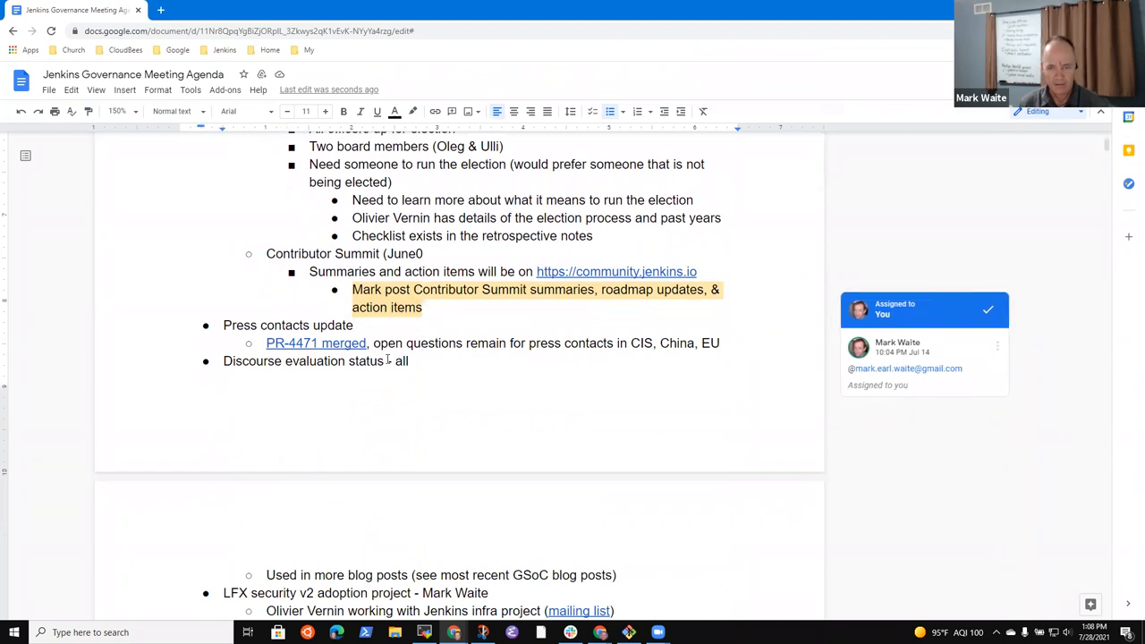
- Note that Gavin is listed as press contact replacing Tyler Croy for North America
double_click(288, 325)
type(" - G")
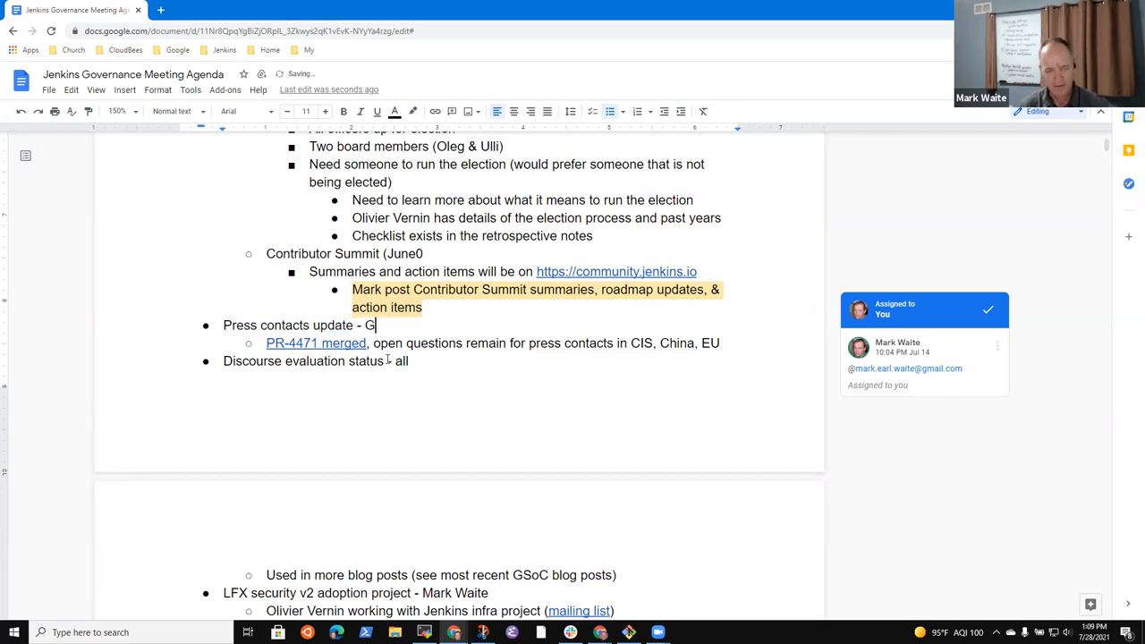
type("avin")
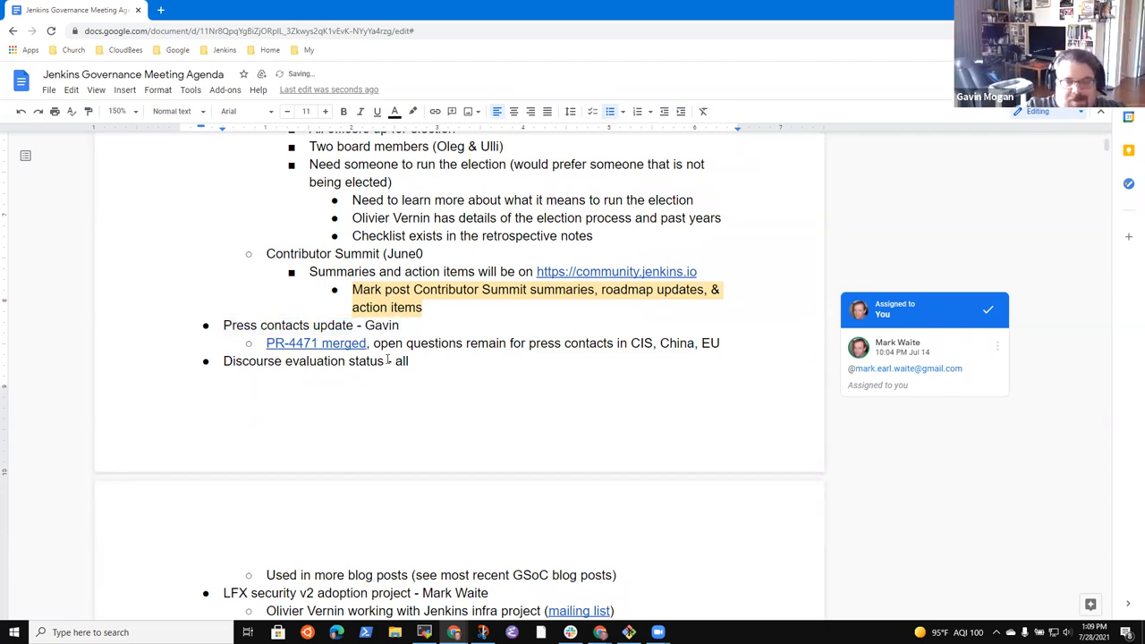
left_click(400, 325)
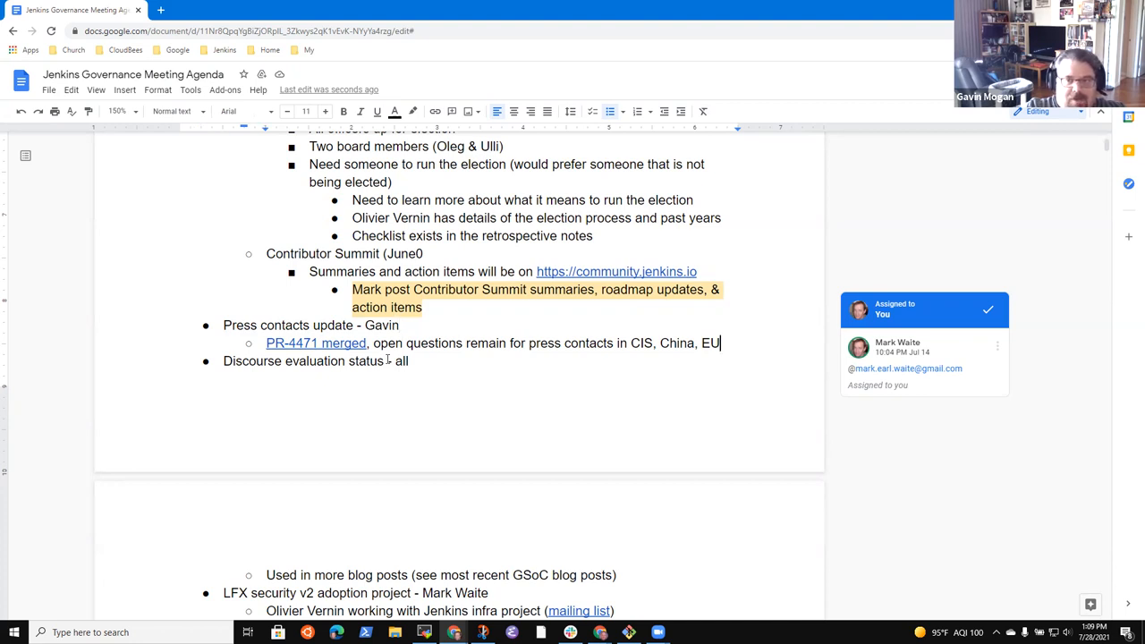
key("Enter")
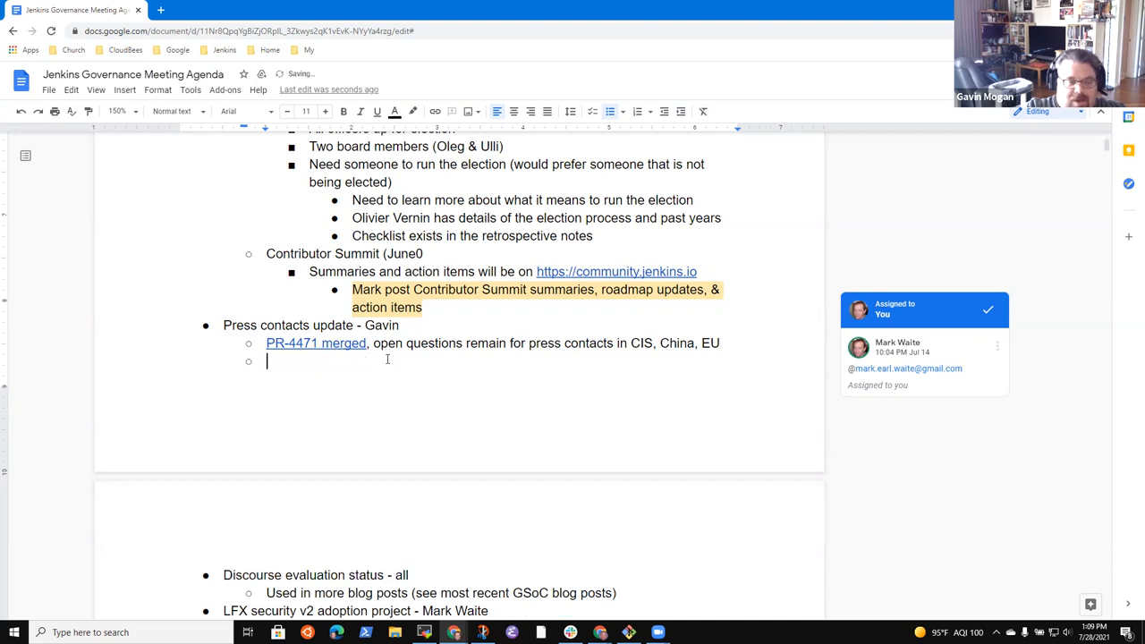
type("Gavin is")
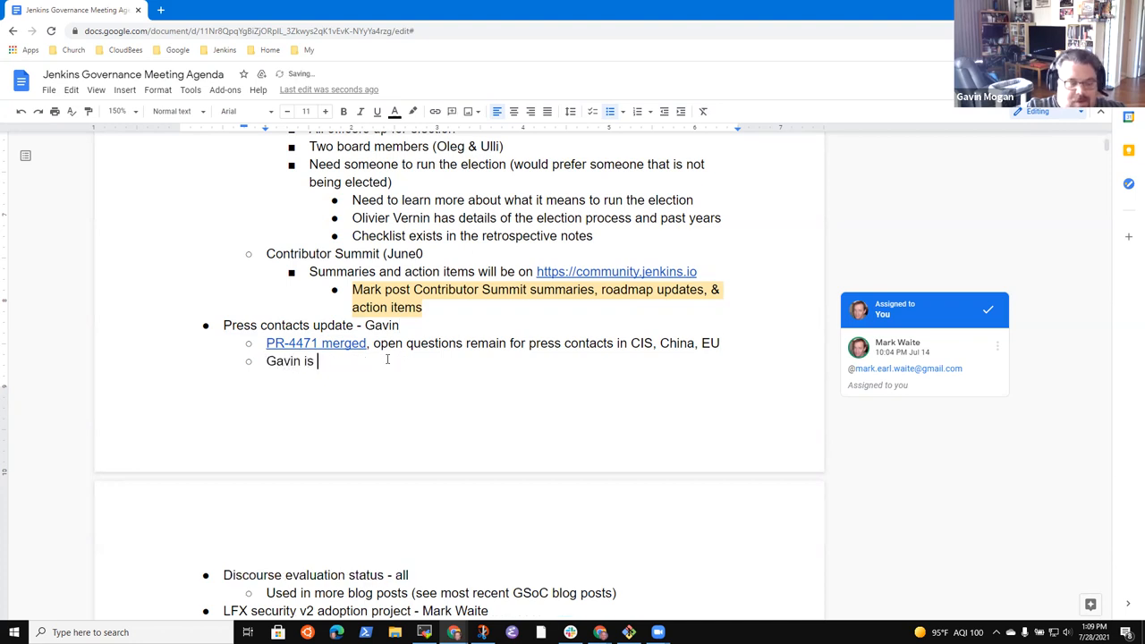
type("listed as press contac")
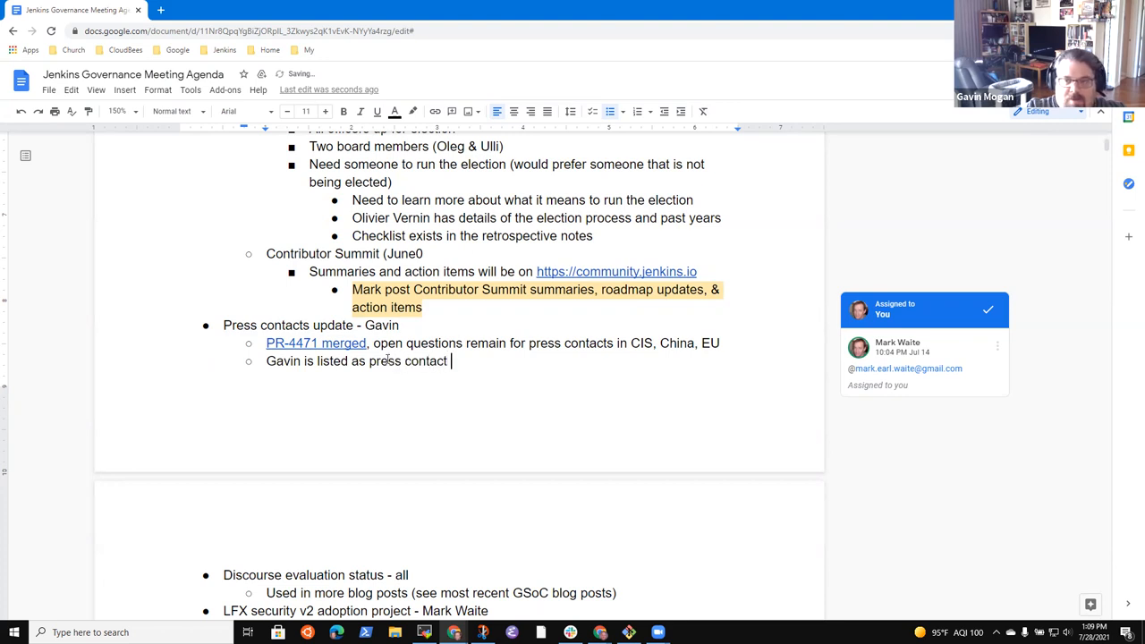
type("to replace")
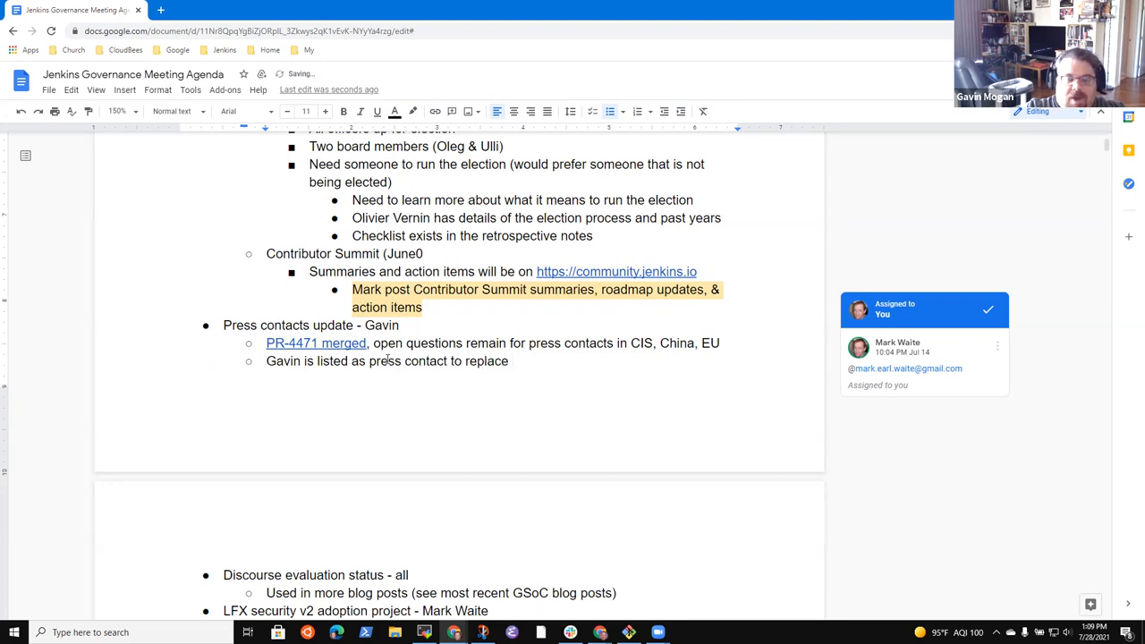
type("Tyler Croy")
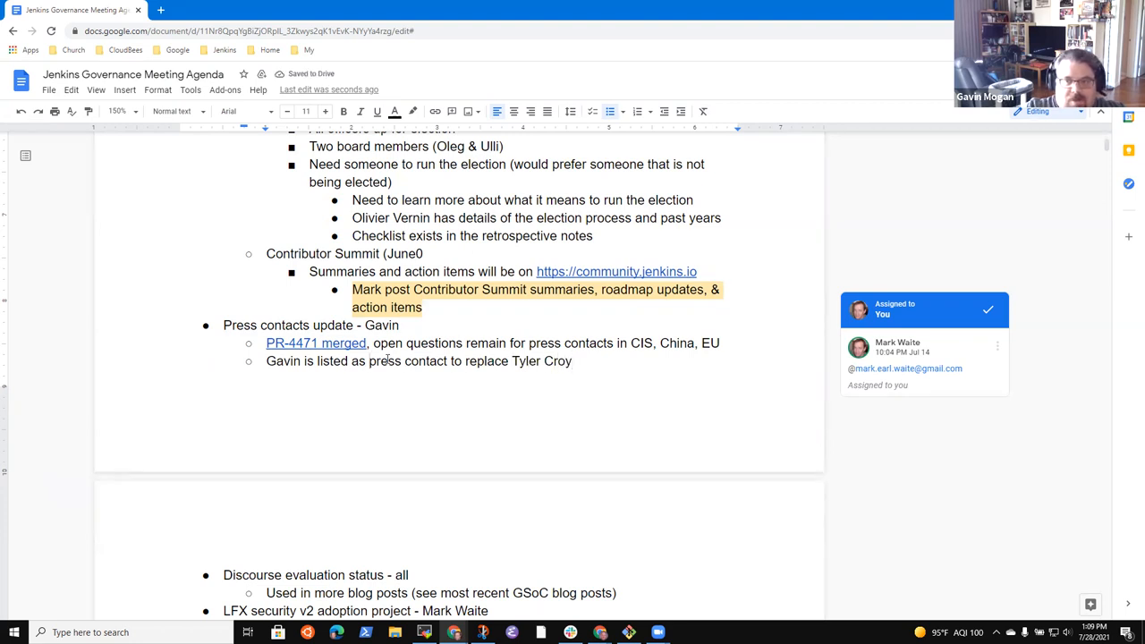
type("North America")
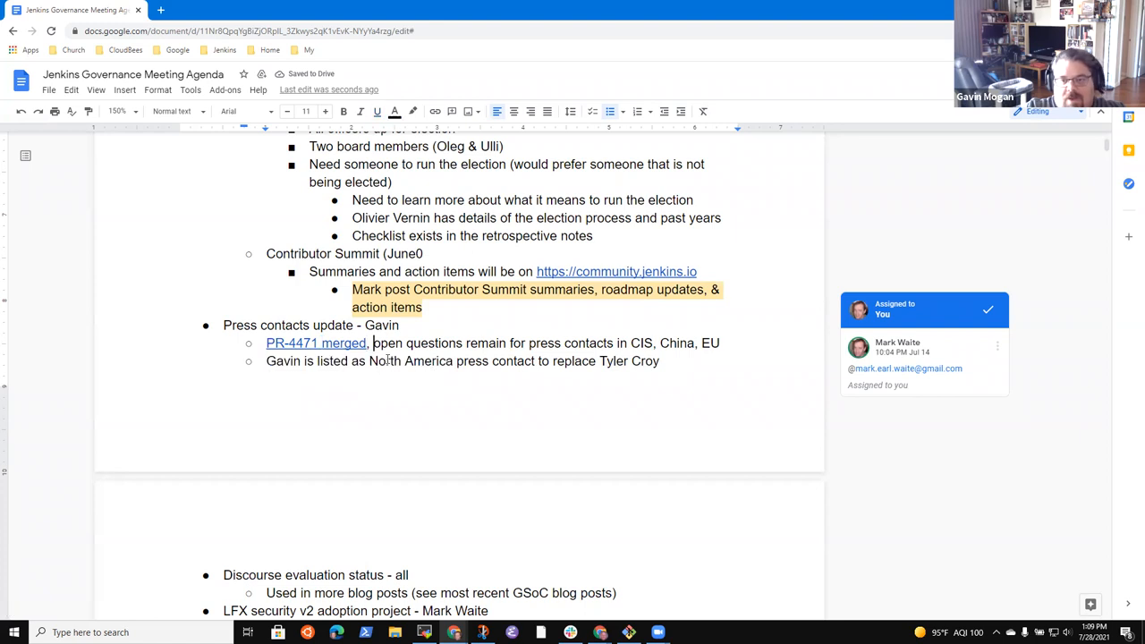
- Add sub-bullets on the trademark section update, press contact page question, and 'All quiet so far'
type("Tra")
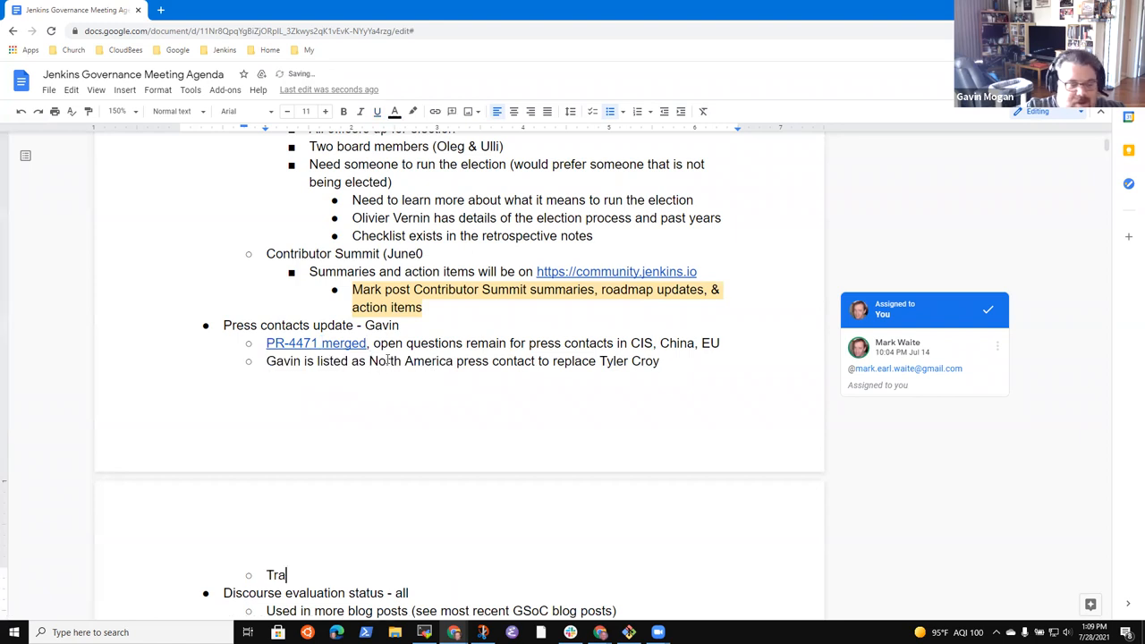
type("demark sec")
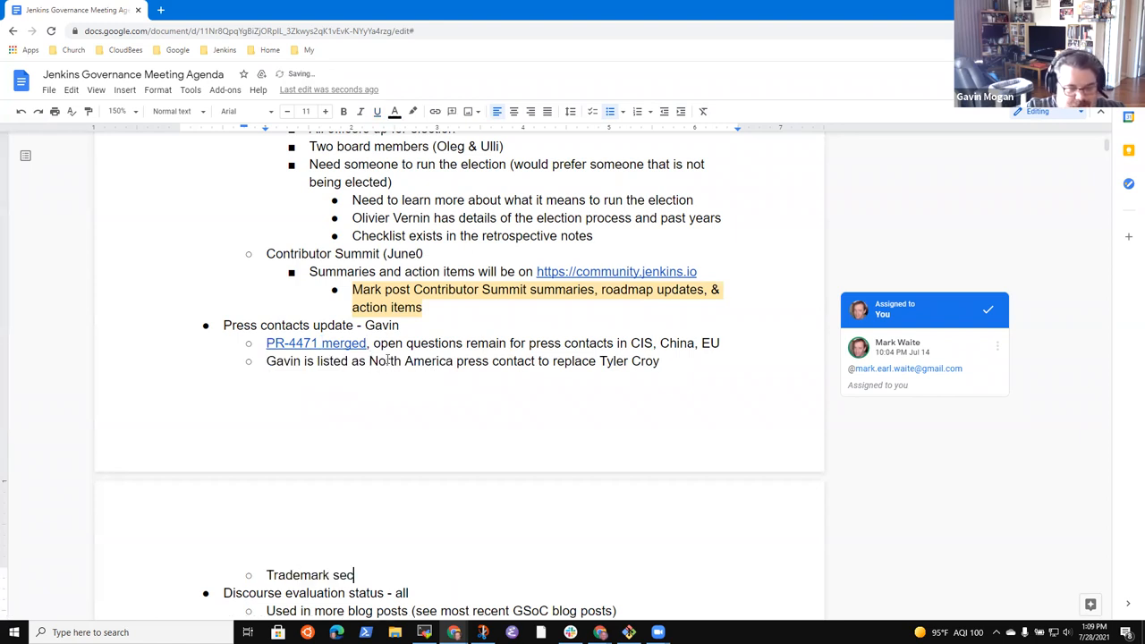
type("tion updated")
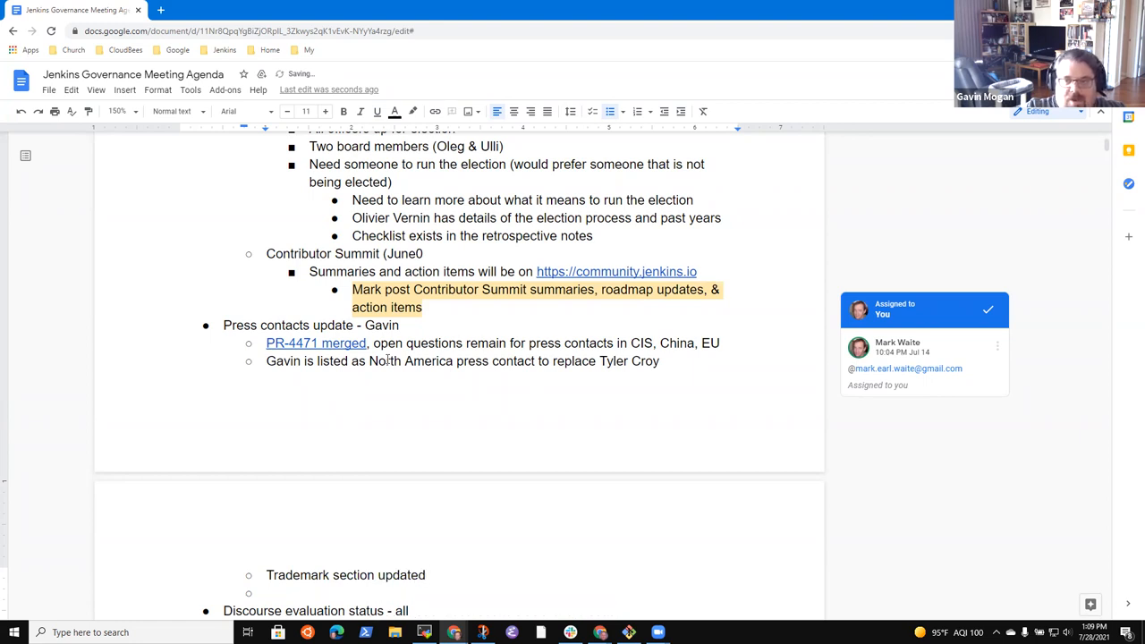
type("Question doe")
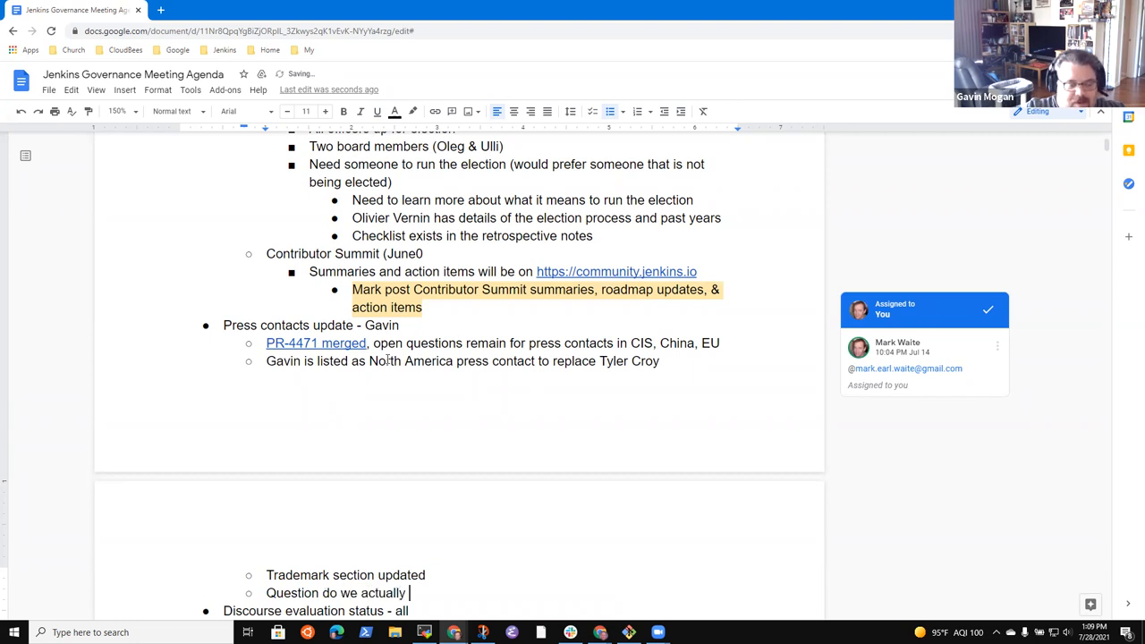
type("want / nee")
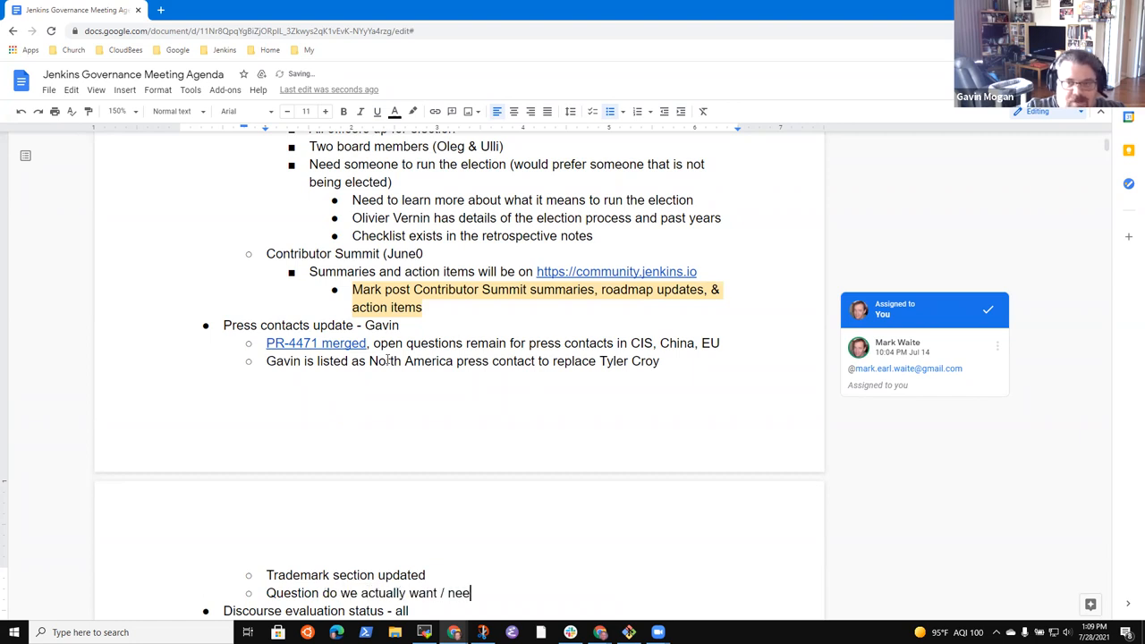
type("d a press contact page")
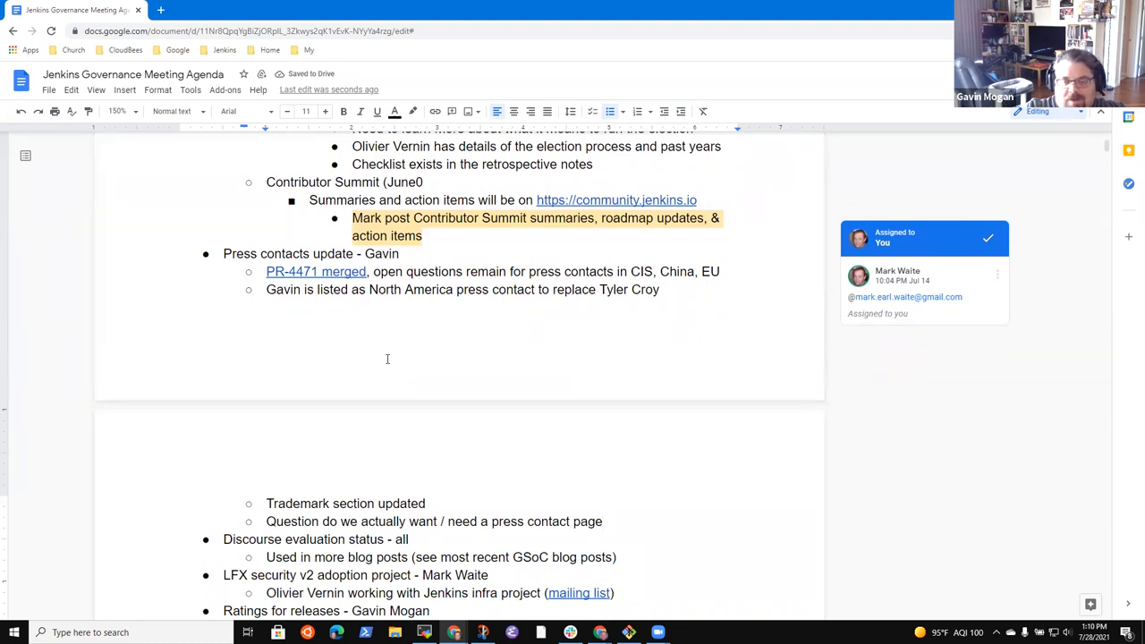
type("All quiet so far")
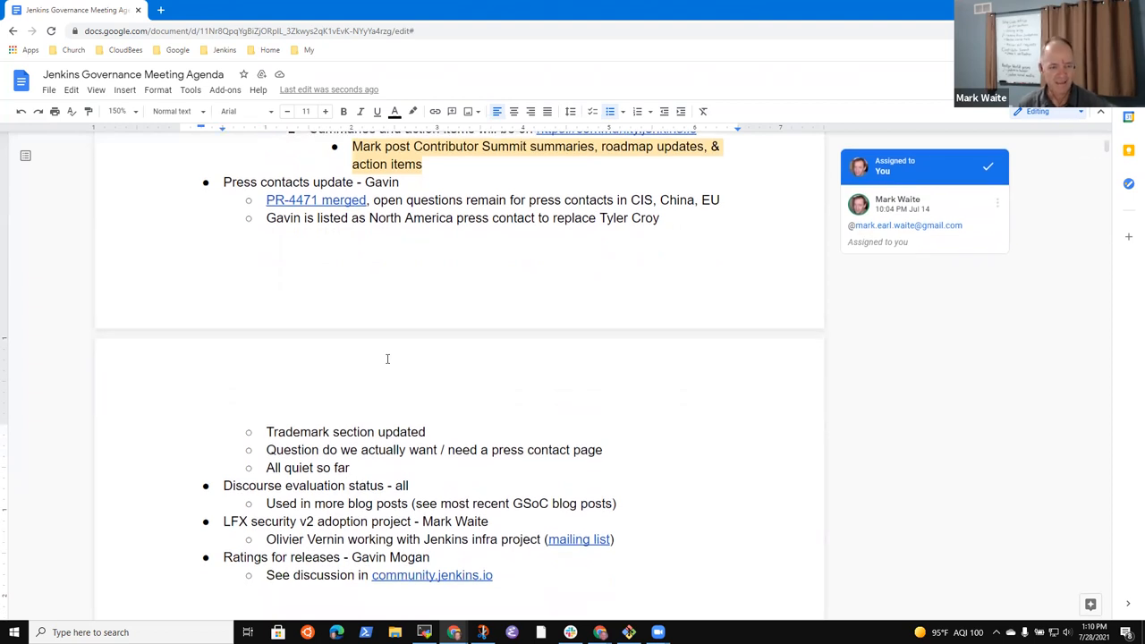
- Add Discourse notes 'Progressing well' and that adopters are finding it helpful
double_click(315, 485)
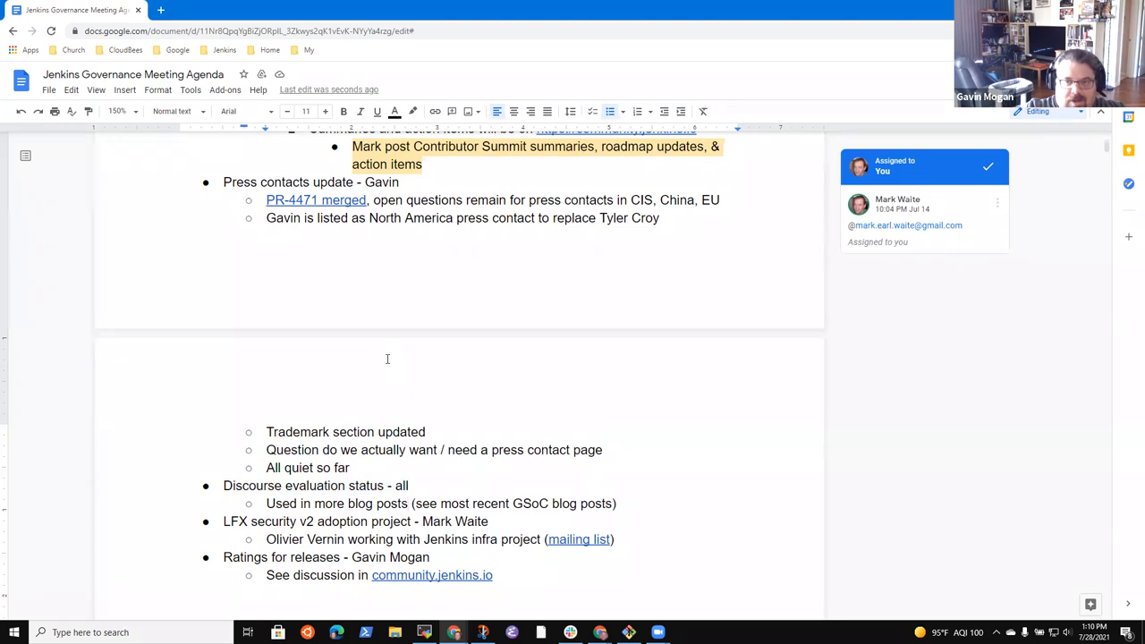
type("Pro")
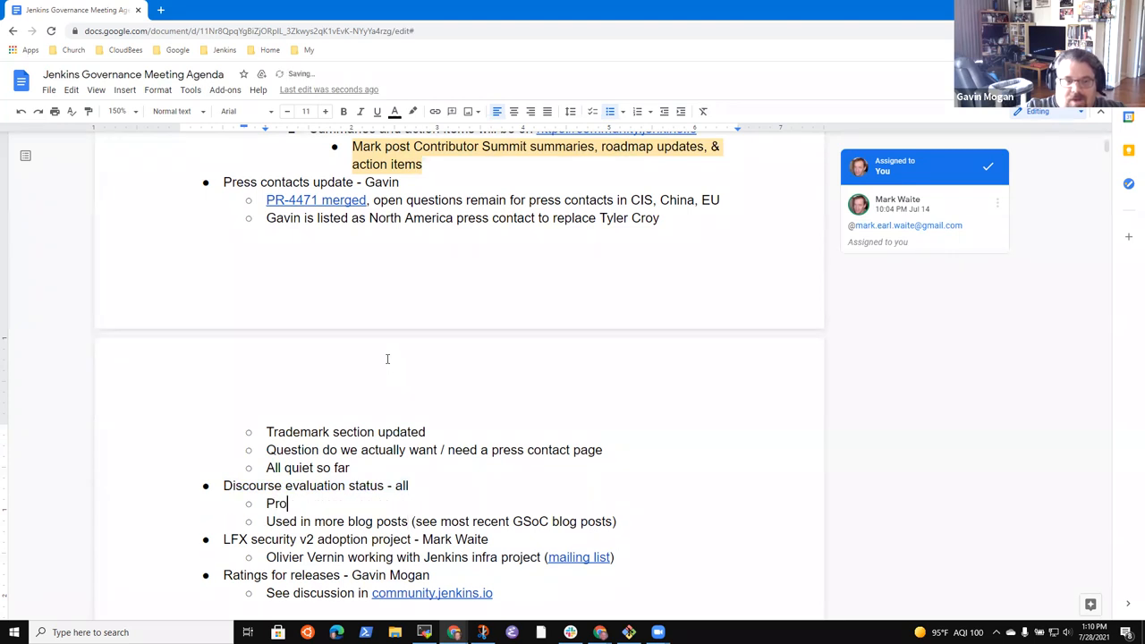
type("gressing well -")
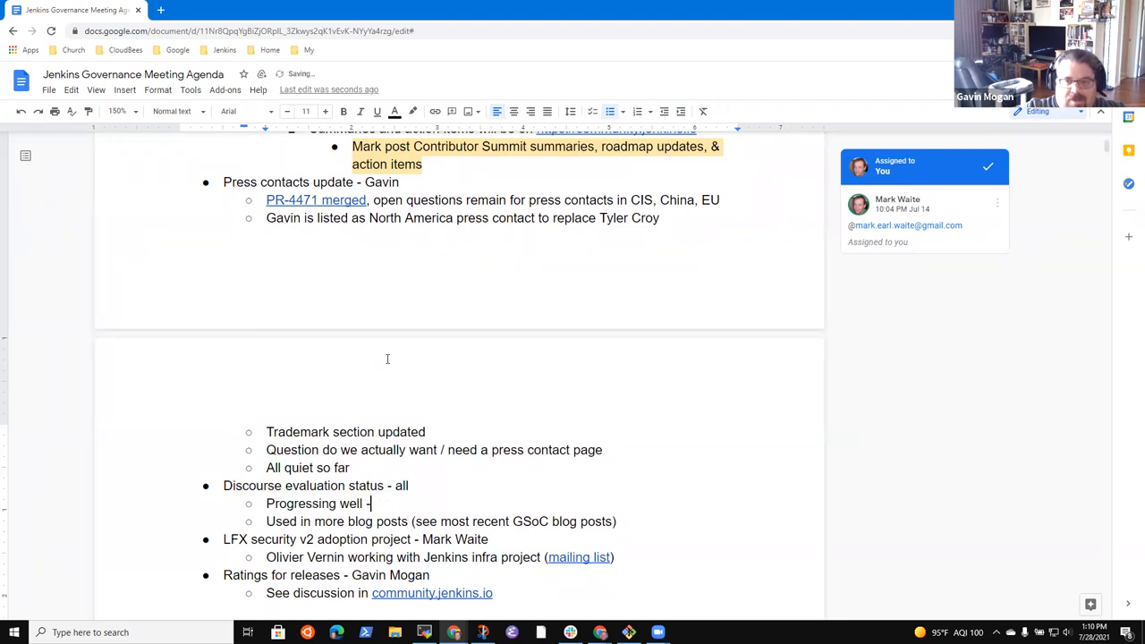
key("backspace")
type("Users")
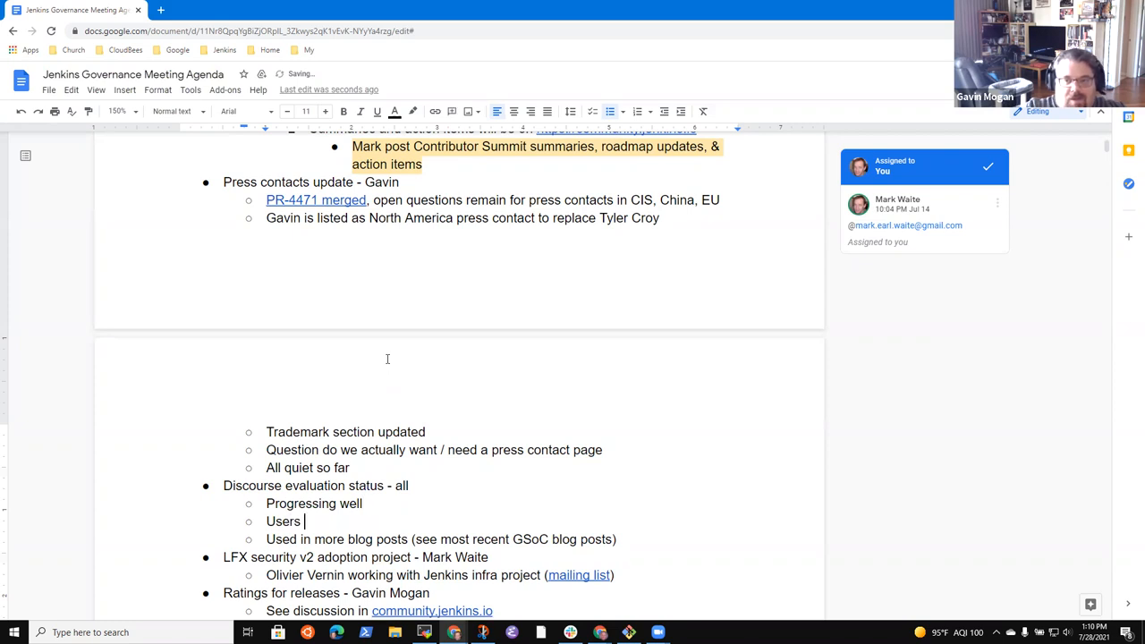
type("that have adop")
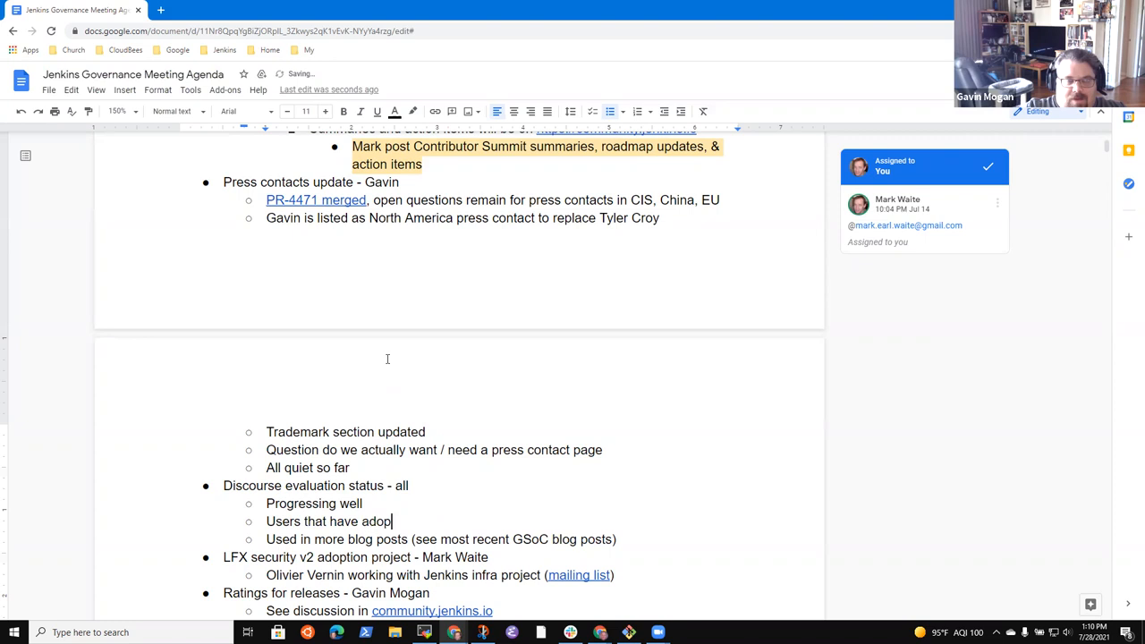
type("ted it are")
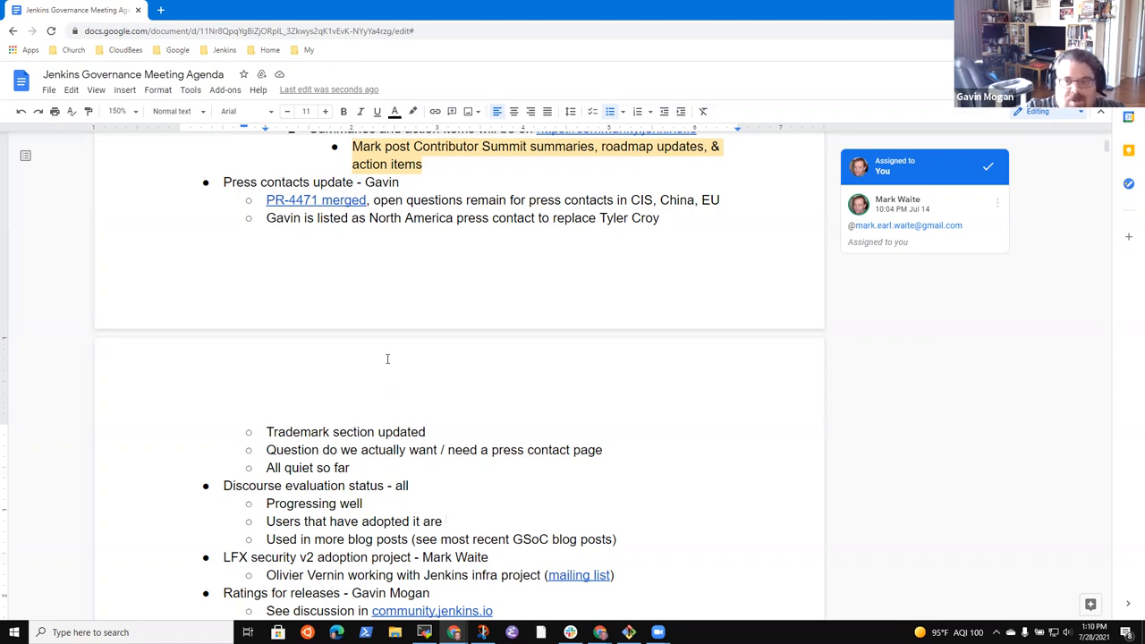
type("finding it helpful")
type("Discussions")
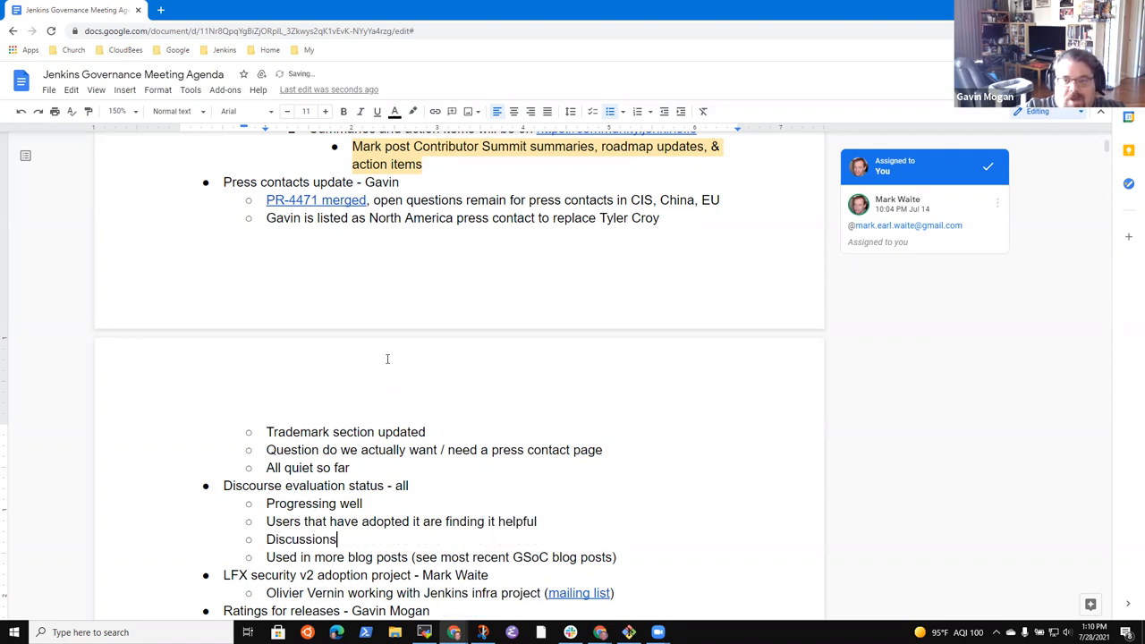
- Add the note 'Discussions are helpful but we need more traffic to make it more helpful'
type("are helpful")
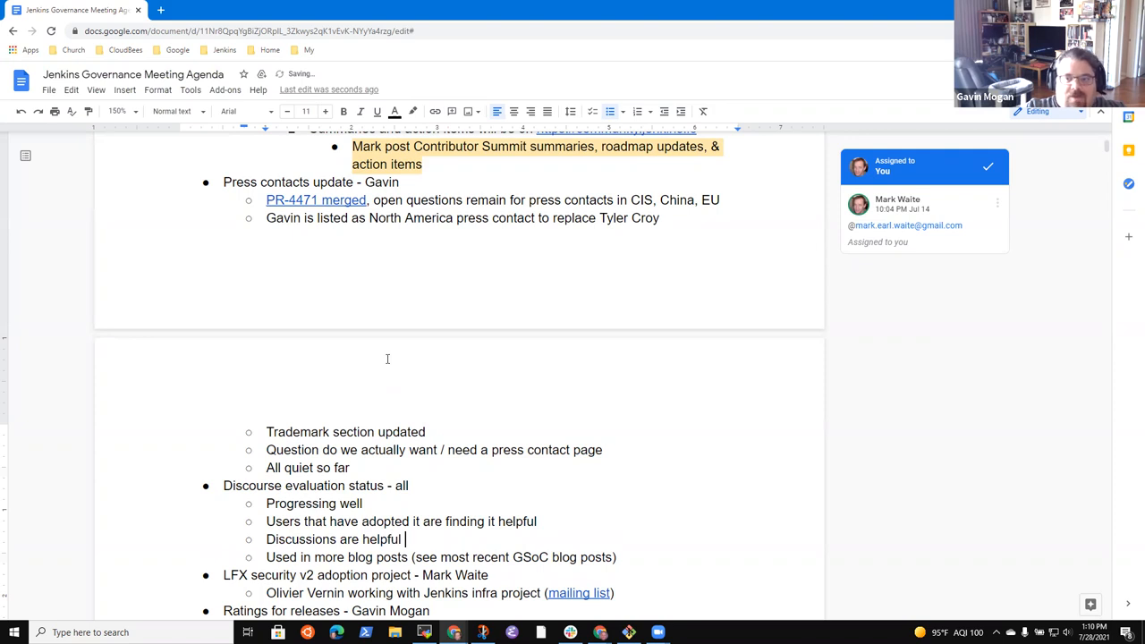
type("but w")
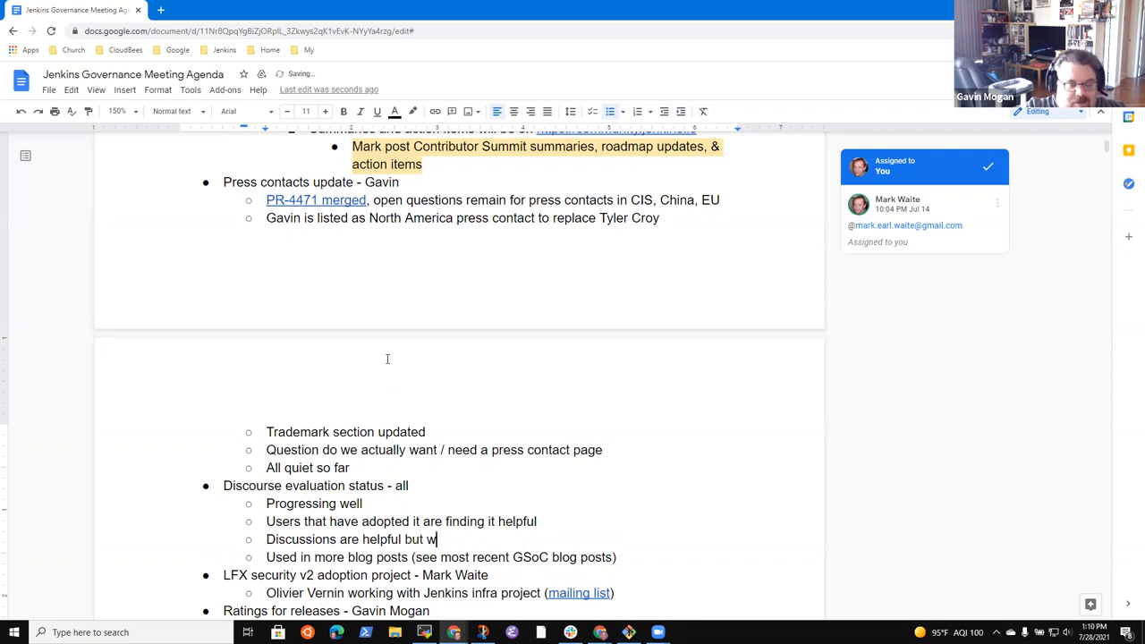
type("e need more tr")
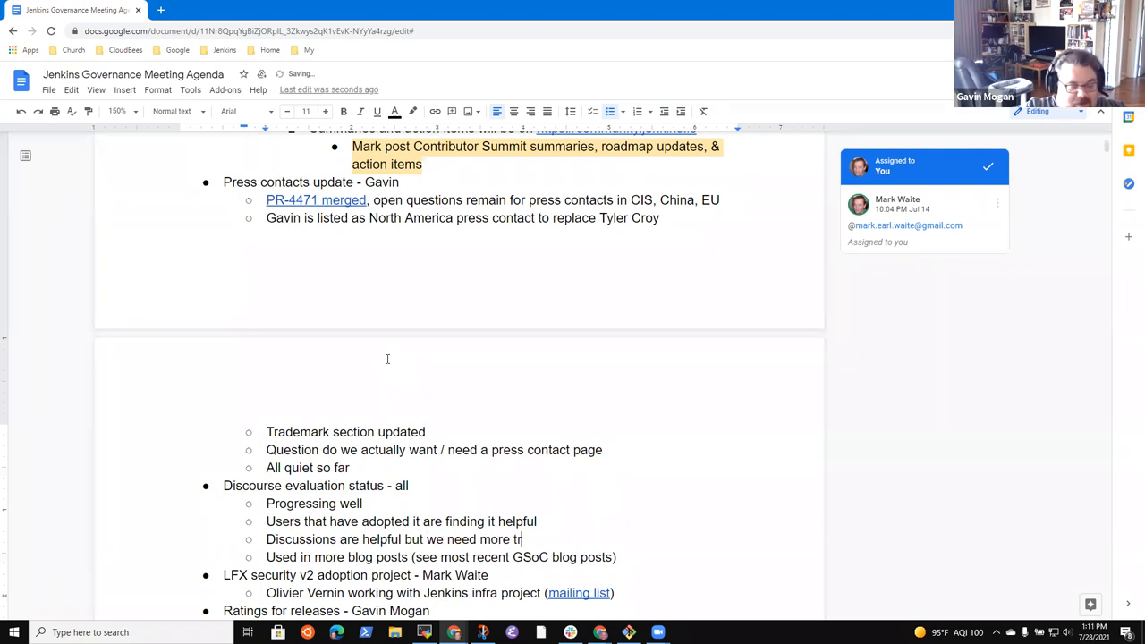
type("affic to make it")
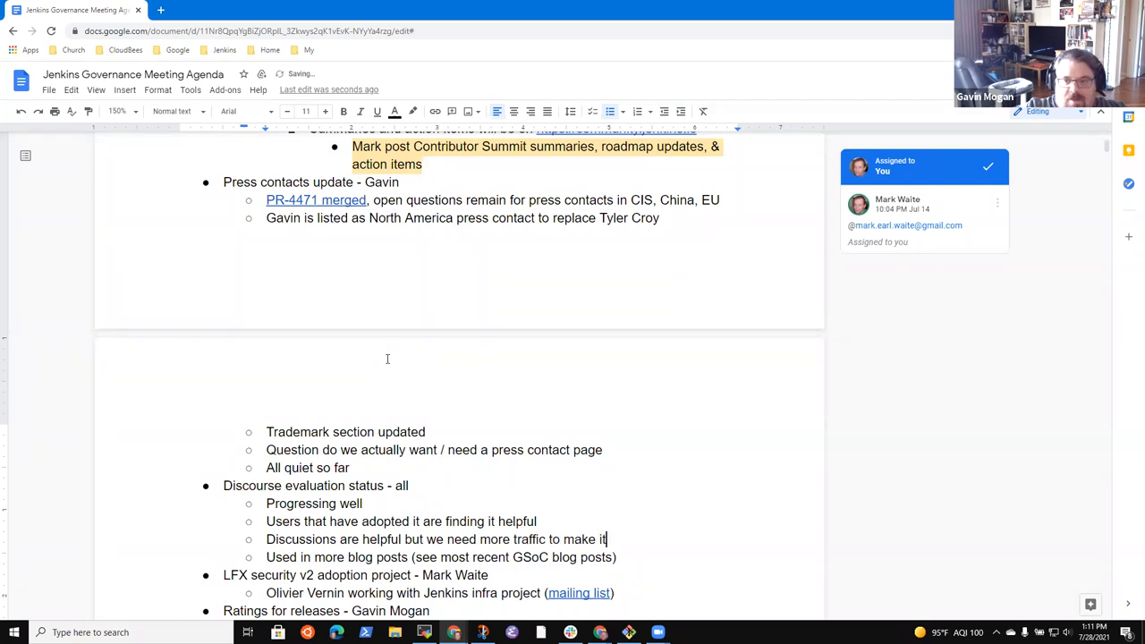
type("helpful")
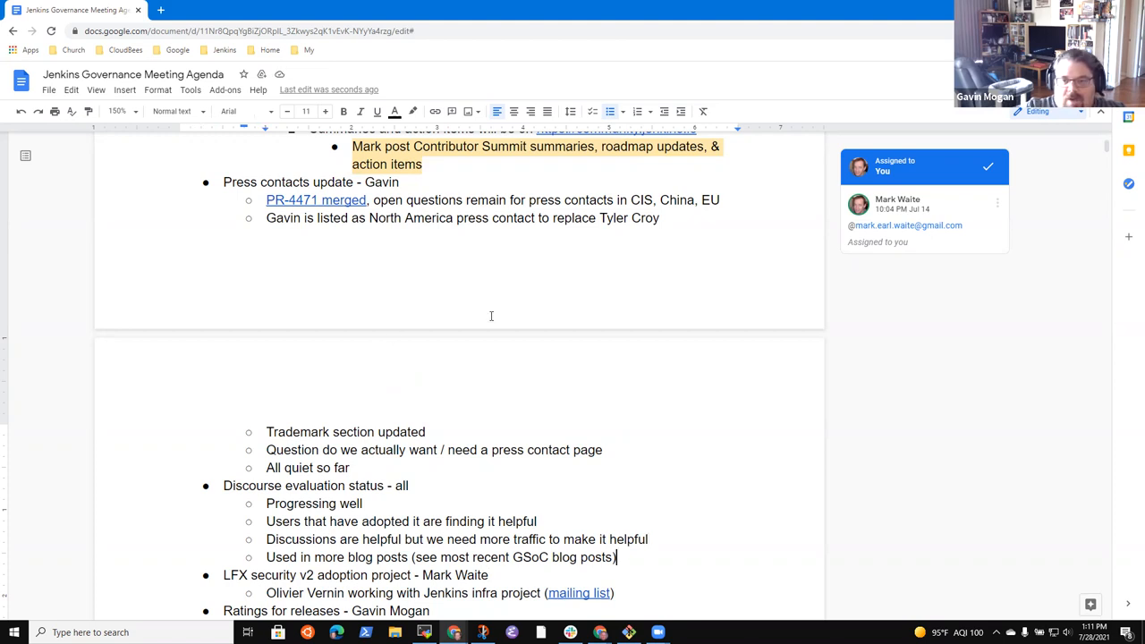
type("more")
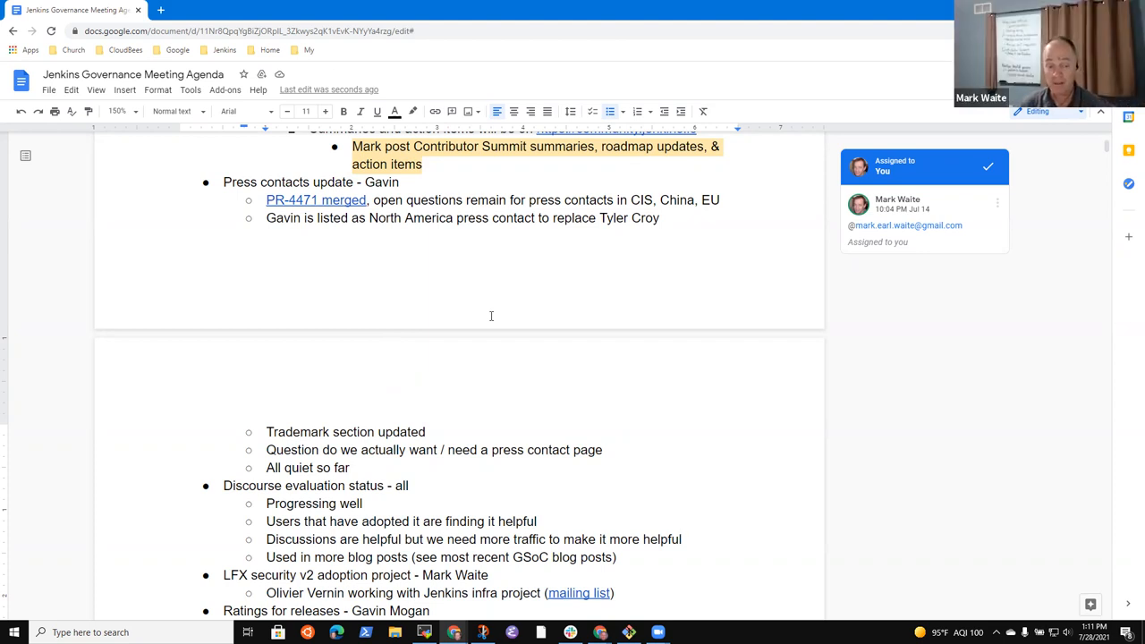
left_click(617, 557)
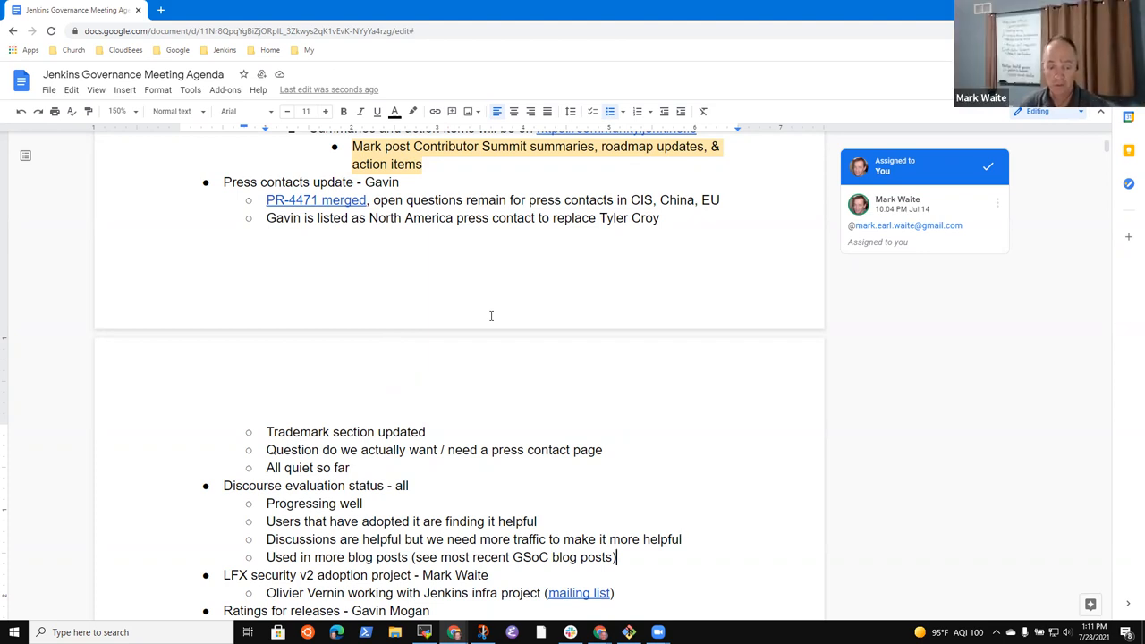
triple_click(441, 557)
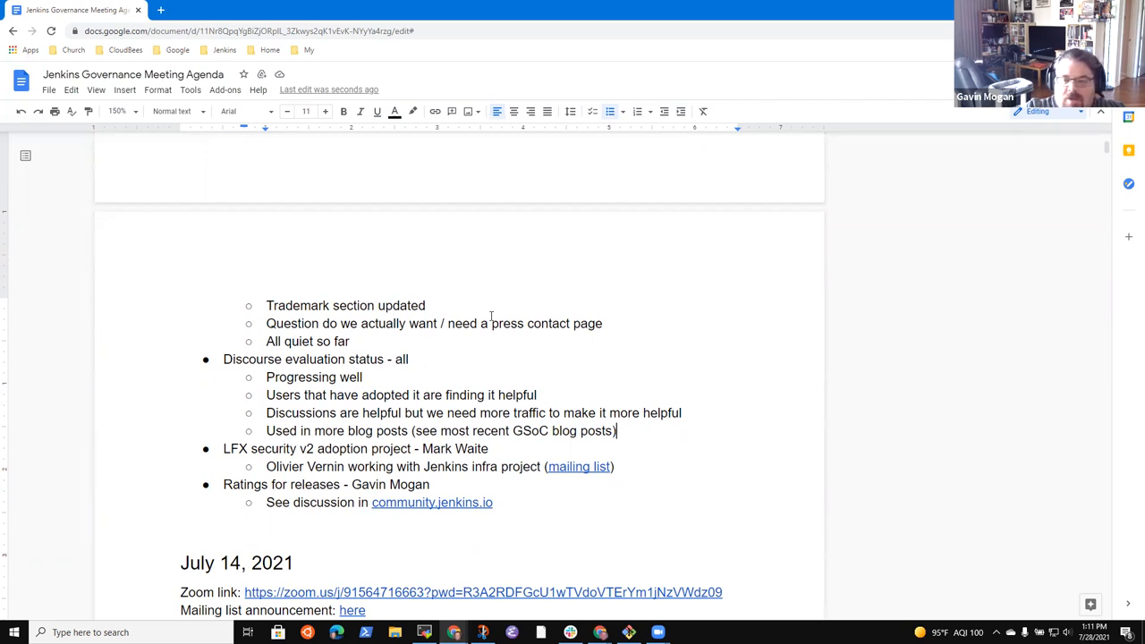
- Add FAQ sub-bullets 'How to create descriptions', 'Where to post' and 'Etc.'
type("FAQW")
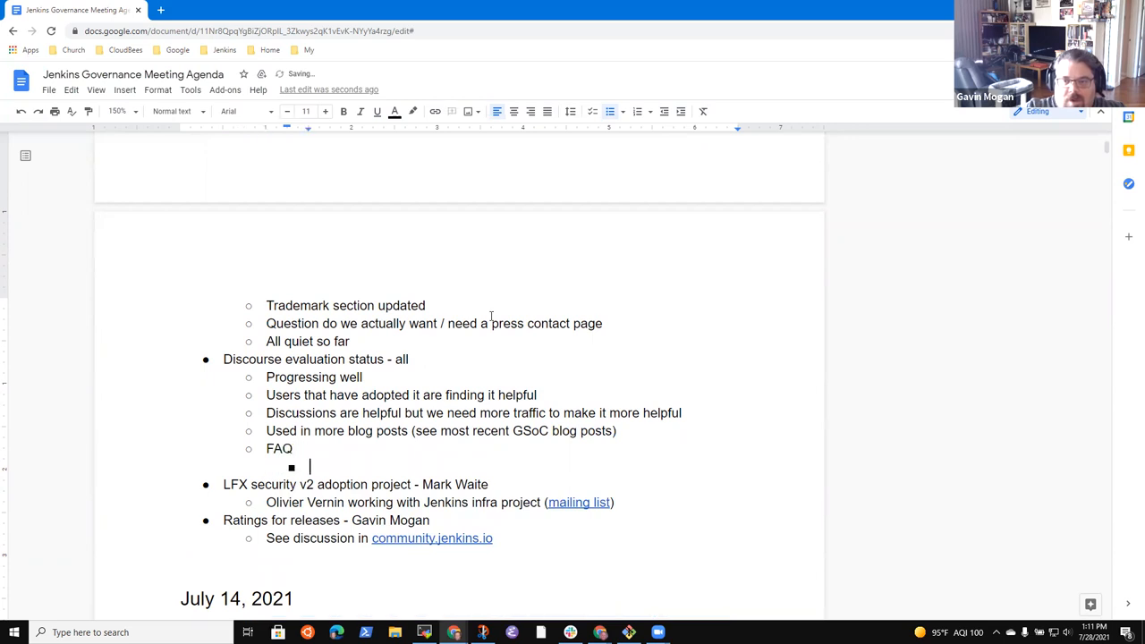
type("How to")
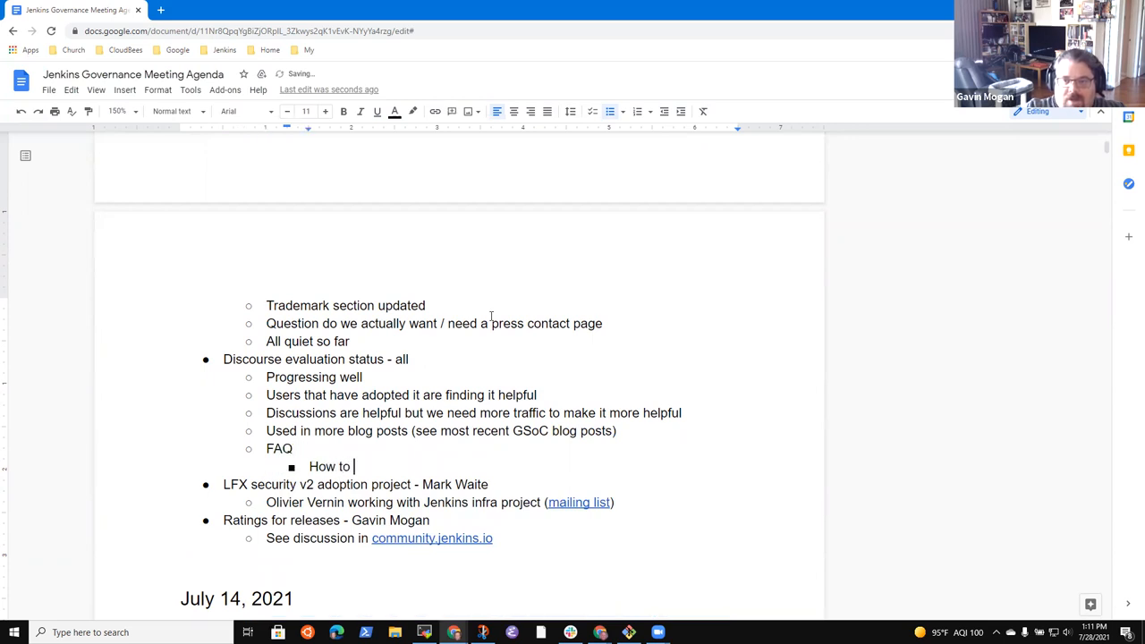
type("create descriptions")
type("Etc.")
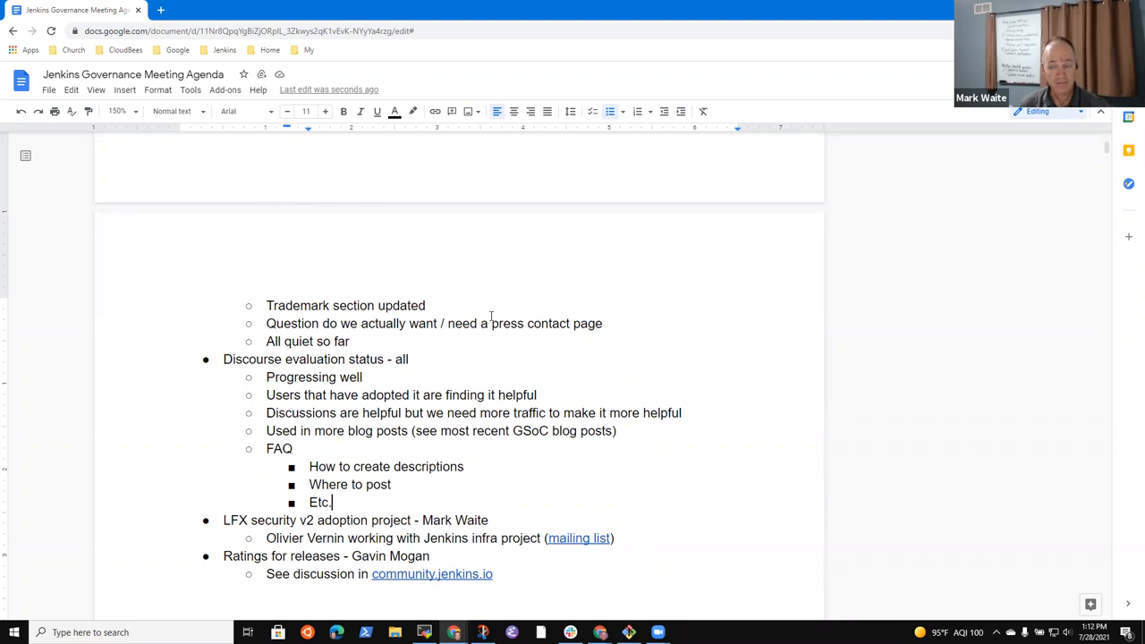
left_click(332, 520)
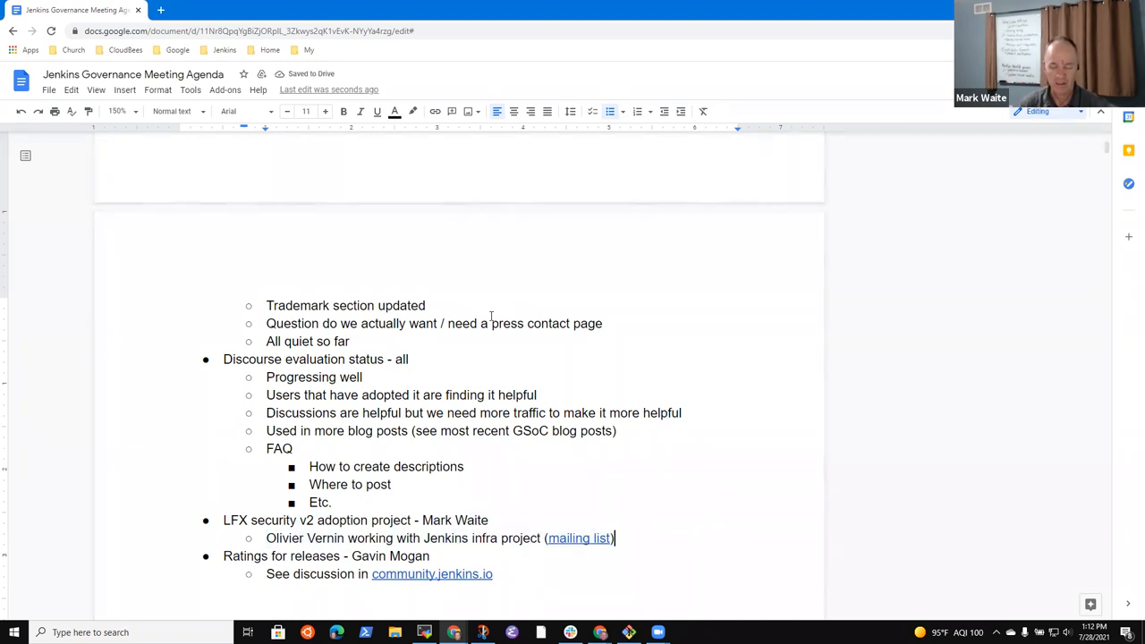
- Add the LFX security sub-bullet 'Oleg Nenashev leading the plugins and core source code'
type("Oleg")
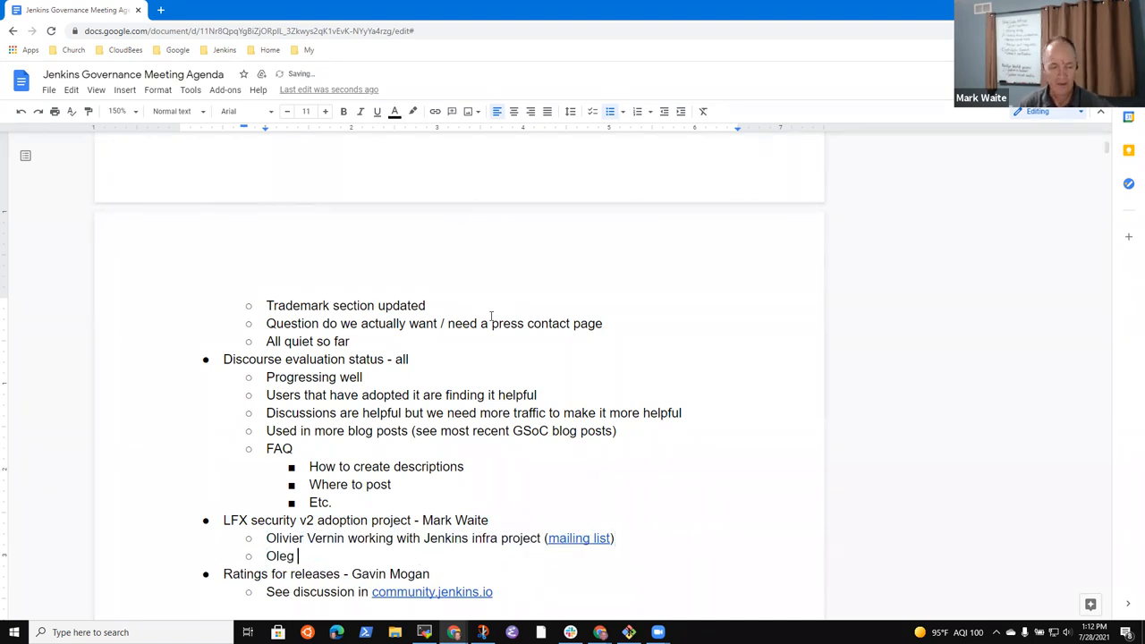
type("Nenashev")
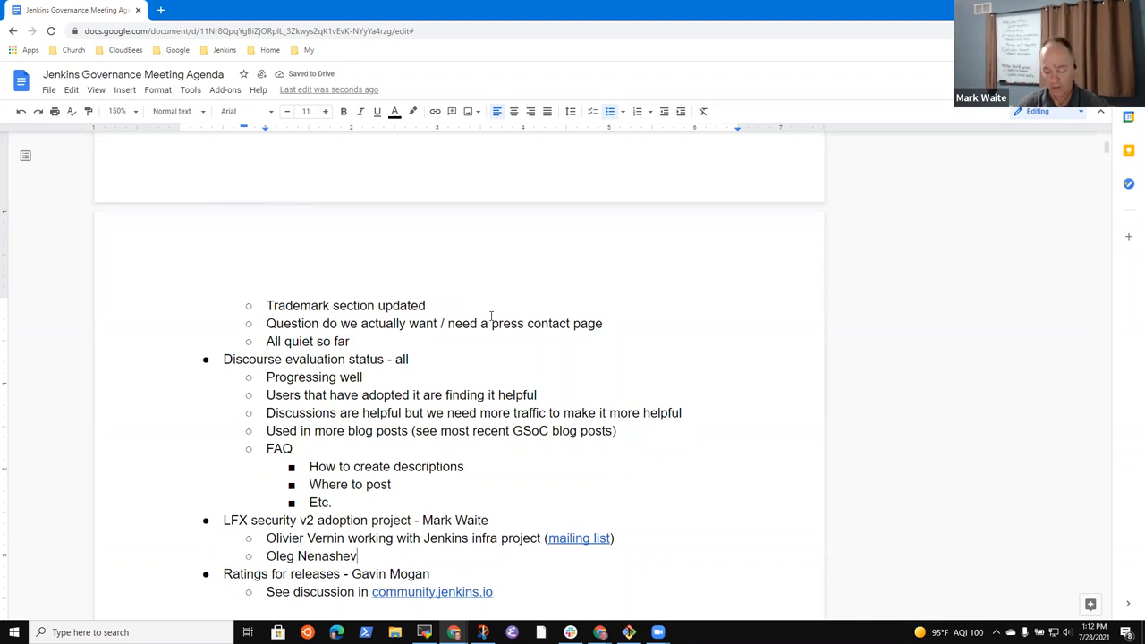
type("leading the")
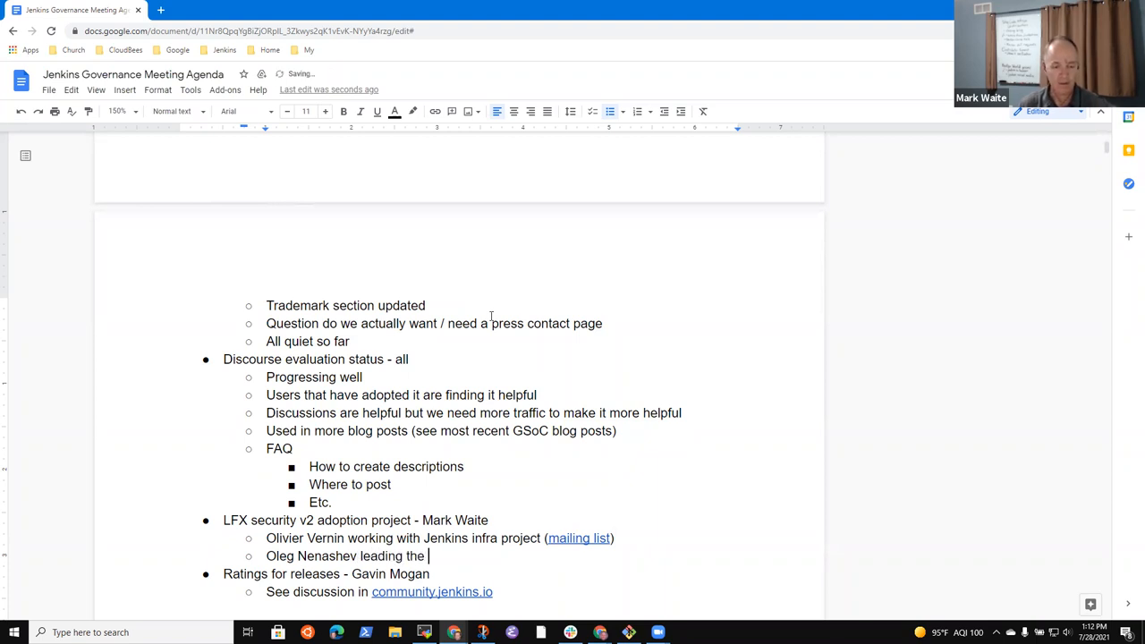
type("plugins and core source code")
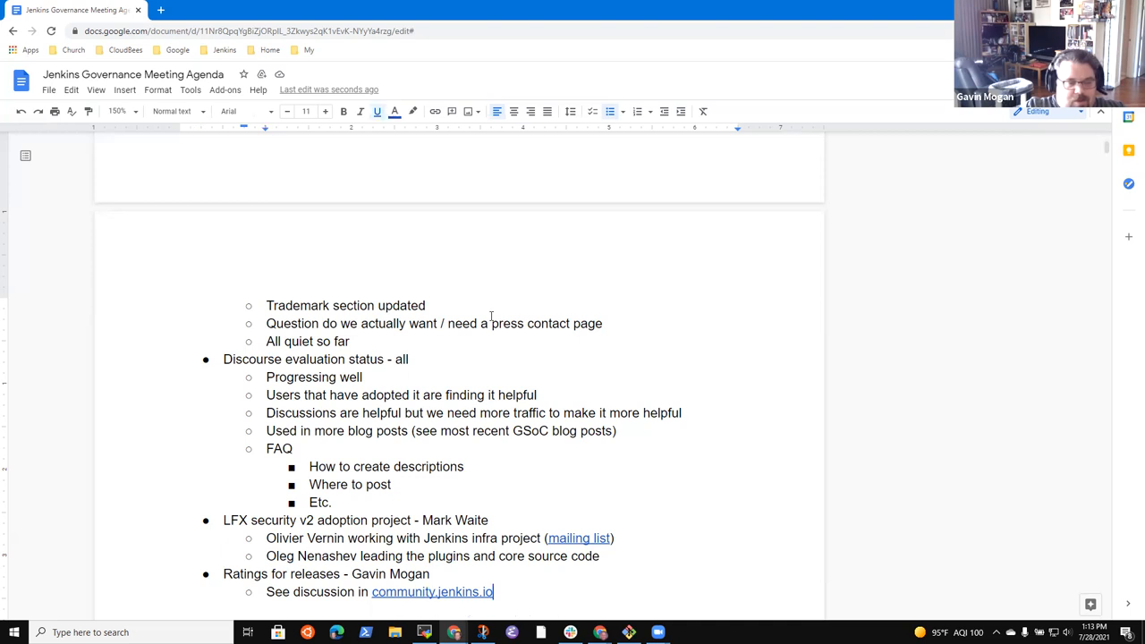
- Type 'Digital Ocean sponsorship' as a top-level item after the Ratings for releases discussion
type("DF")
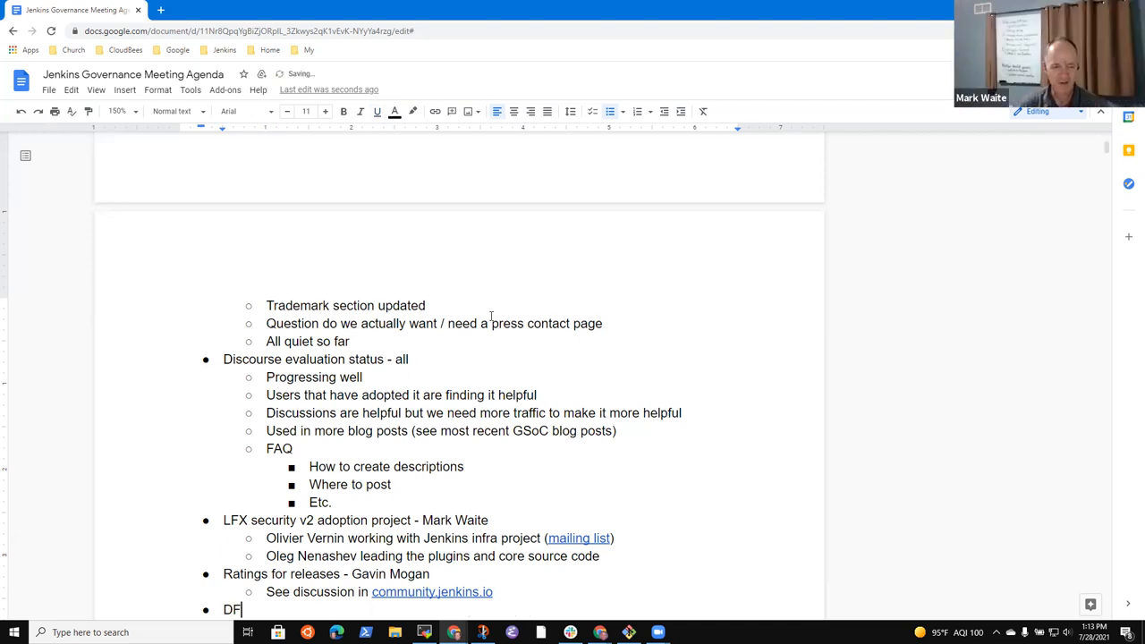
type("iog")
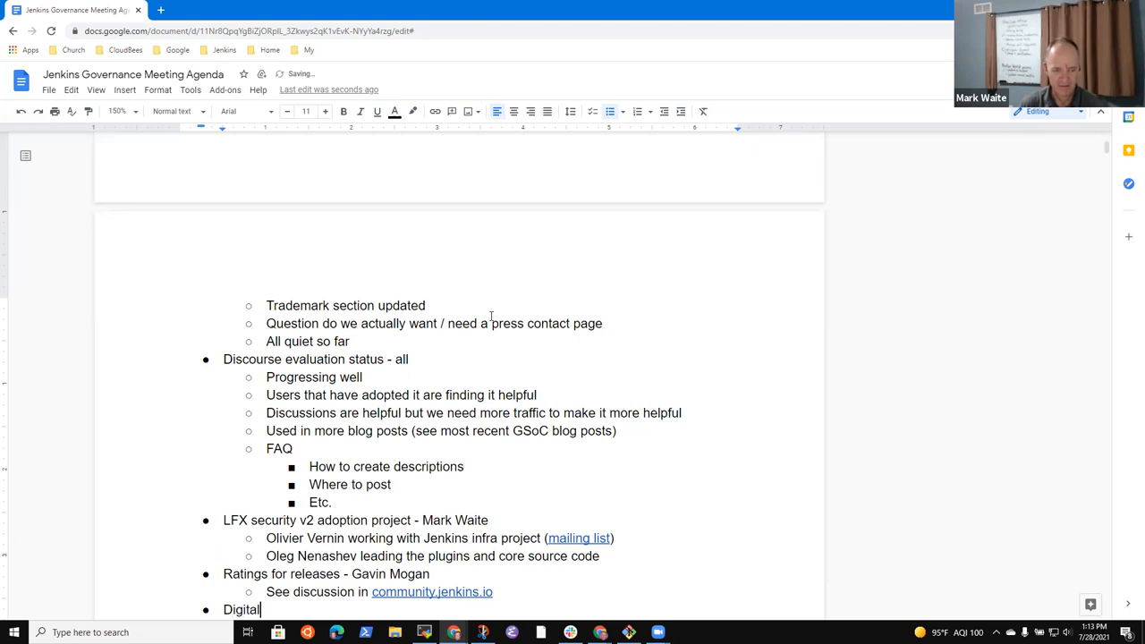
type("Ocean spo")
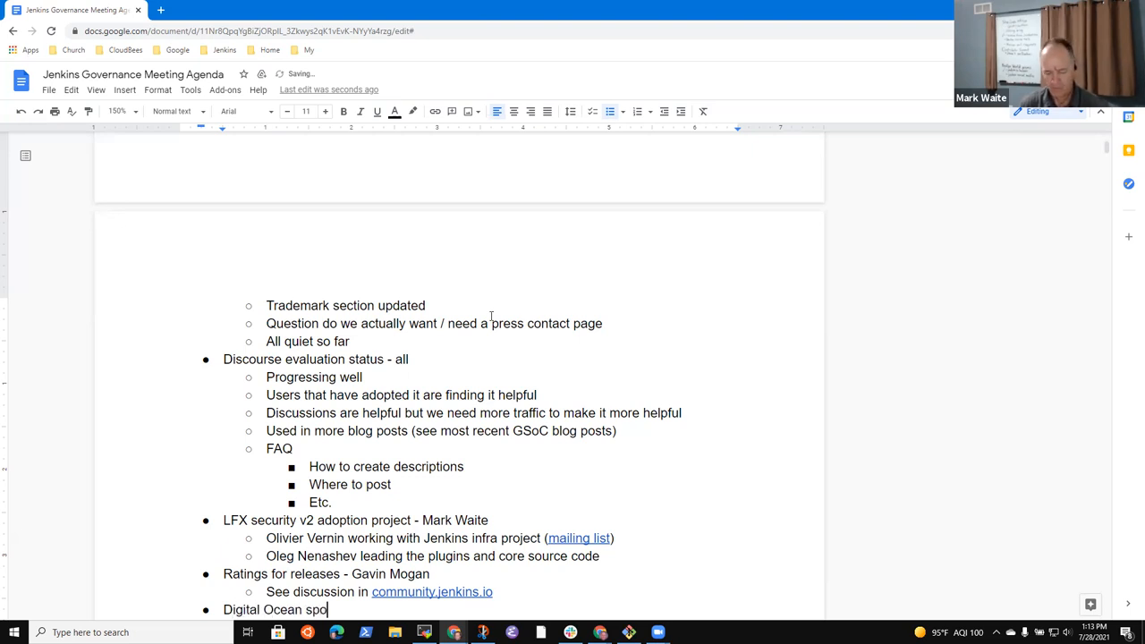
type("nsor")
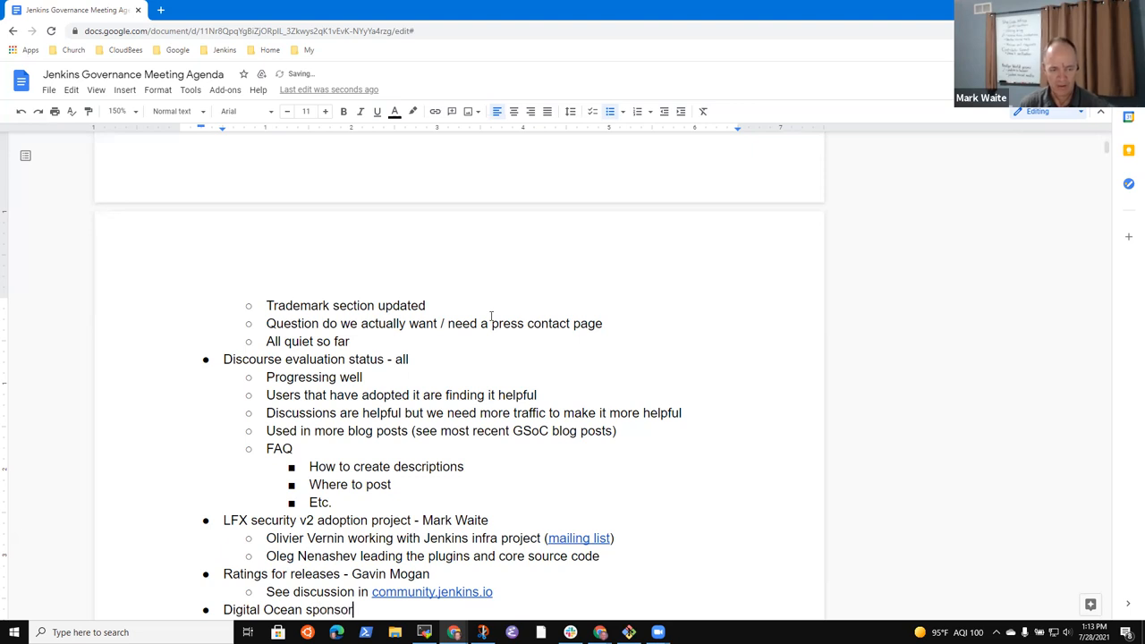
type("ship")
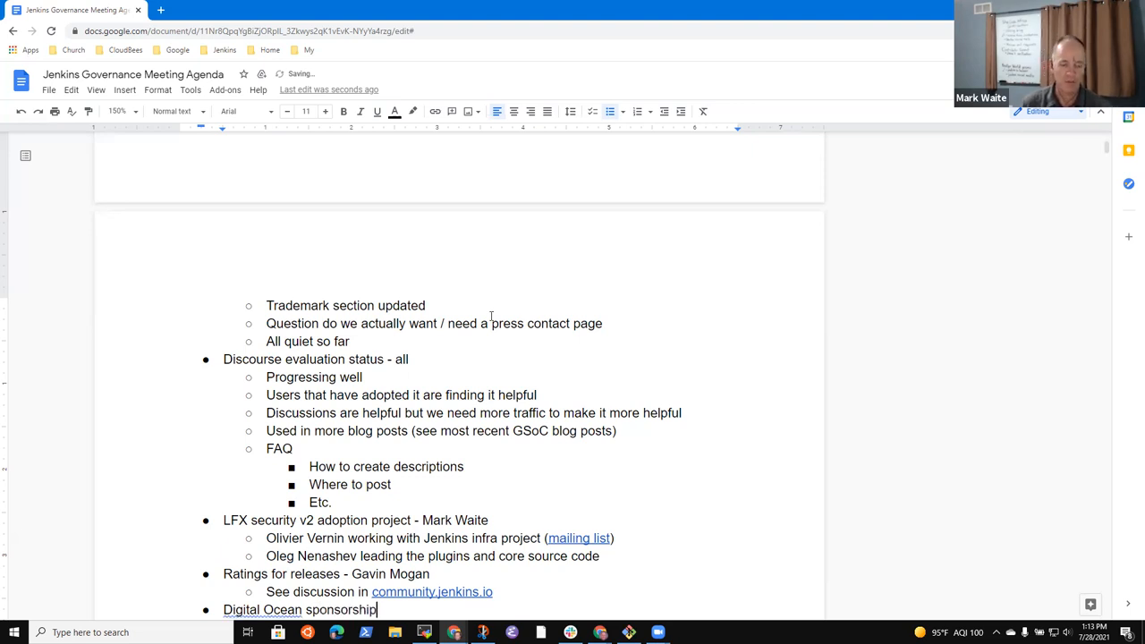
triple_click(325, 574)
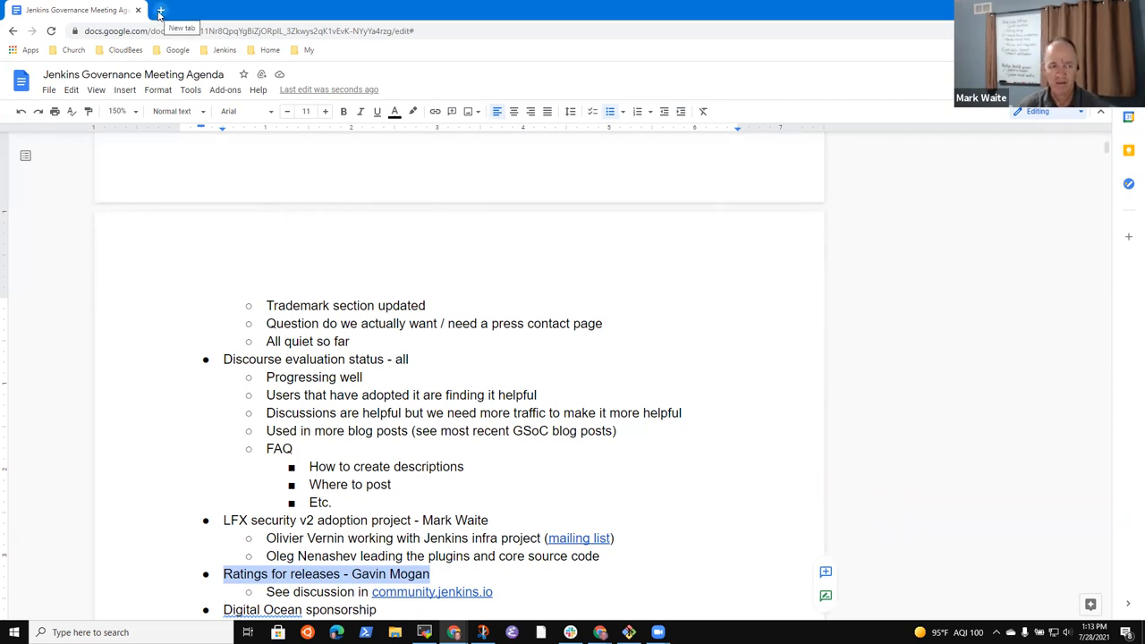
- Open the Discourse 'Community reported issues' topic and scroll to its final reply (22 of 22)
left_click(436, 574)
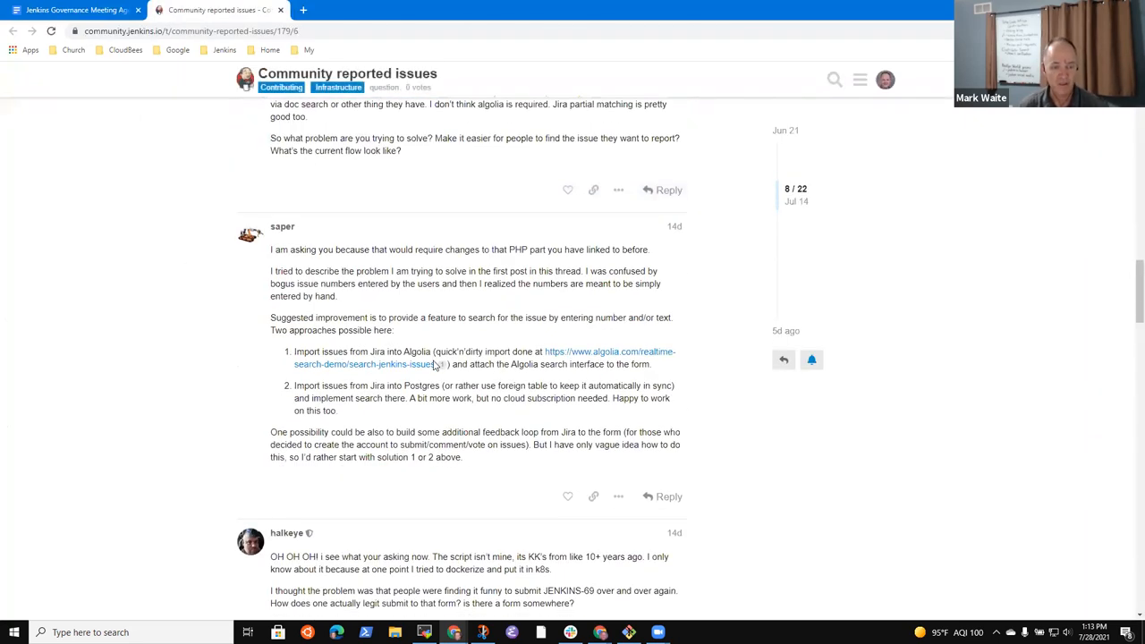
scroll("down", 3)
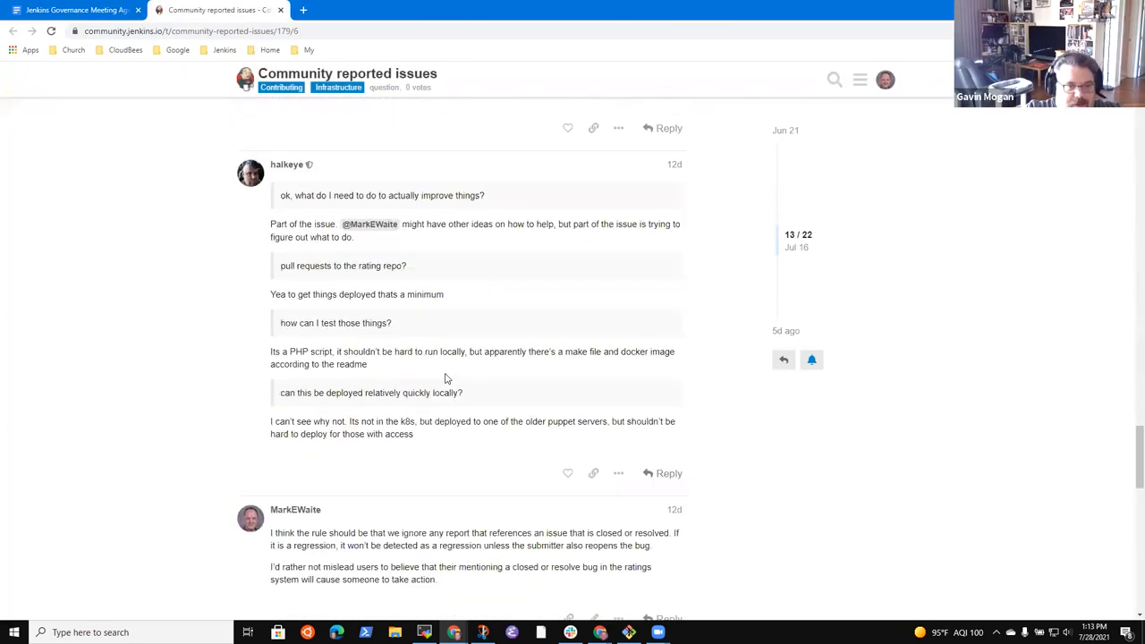
scroll("down", 3)
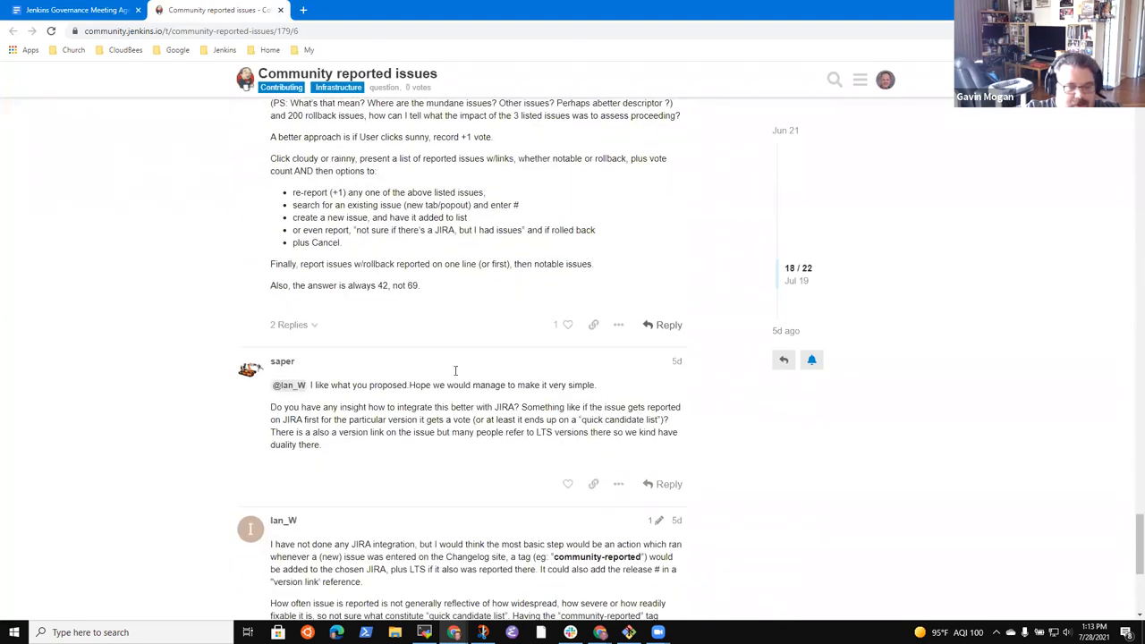
scroll("down", 3)
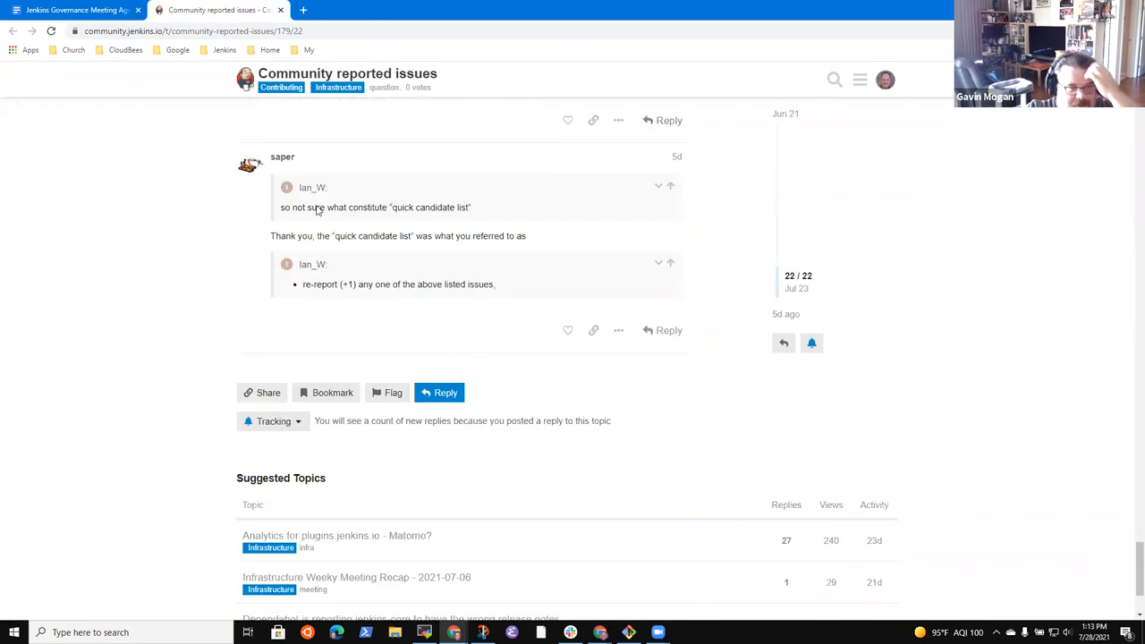
mouse_move(72, 10)
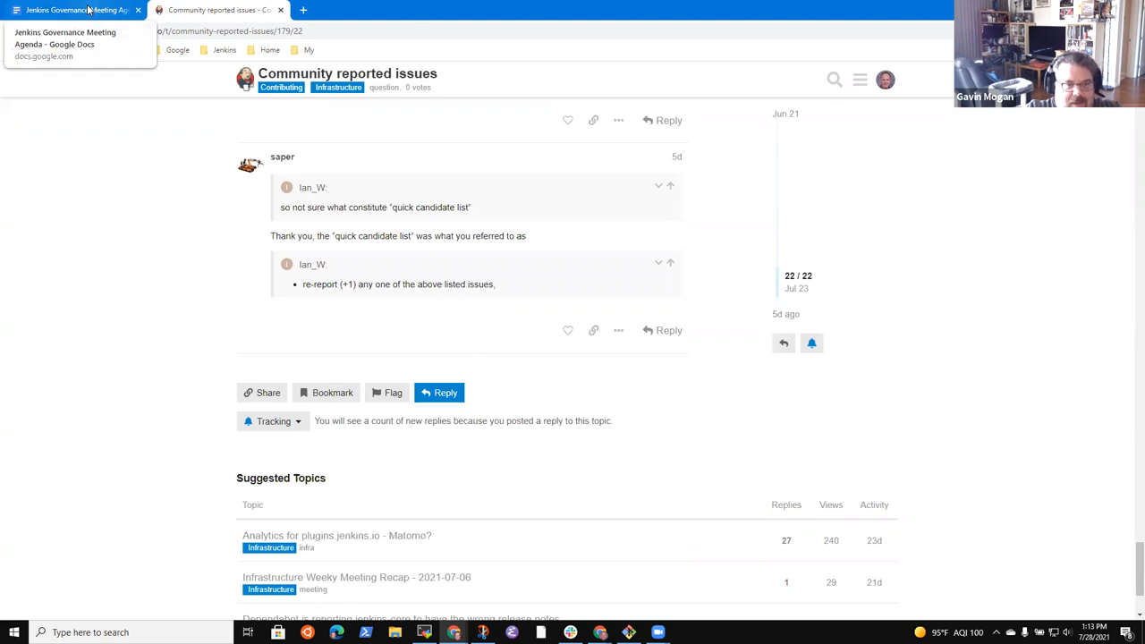
- Note under Ratings for releases that no solution is implemented, then add the Digital Ocean sponsorship item
left_click(76, 10)
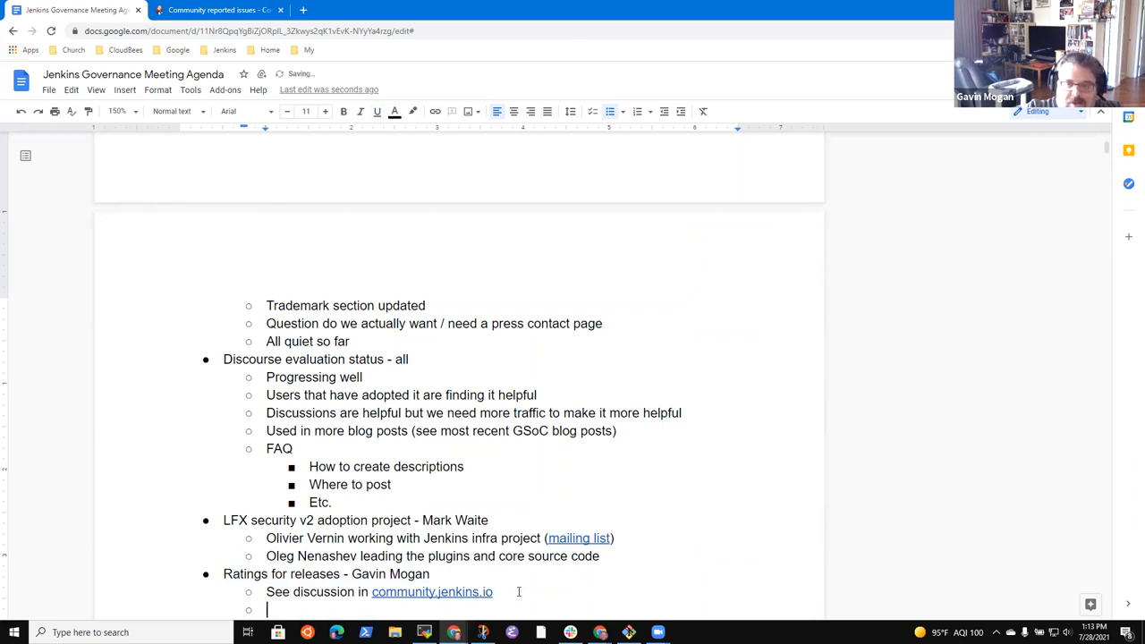
type("Needs a")
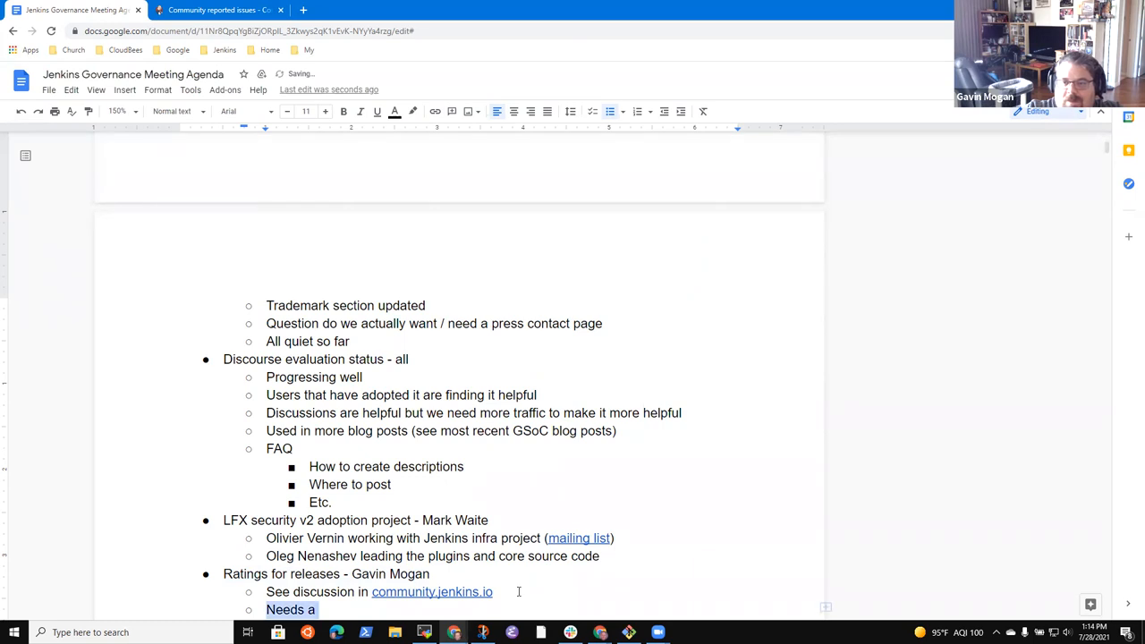
type("Discussion continues bu")
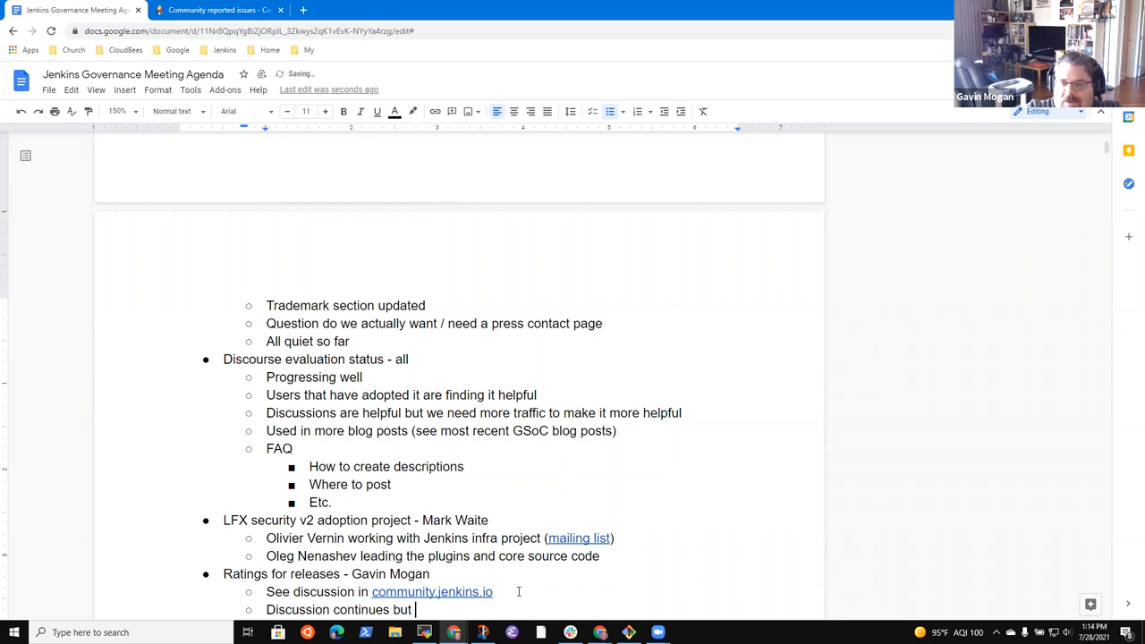
type("the sol")
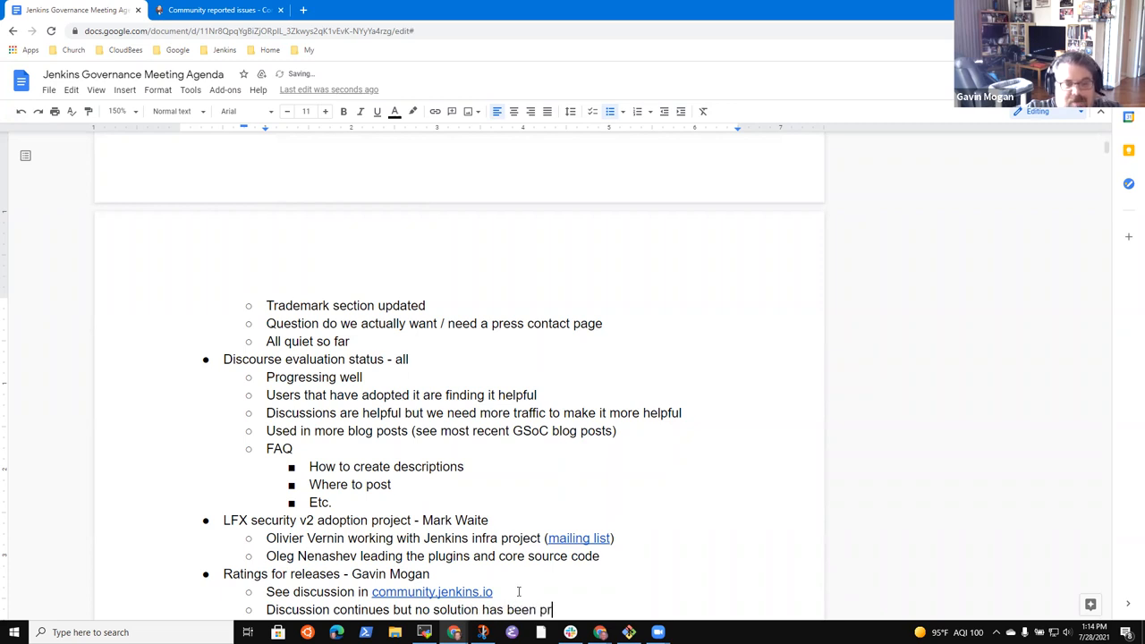
type("oposed or imp")
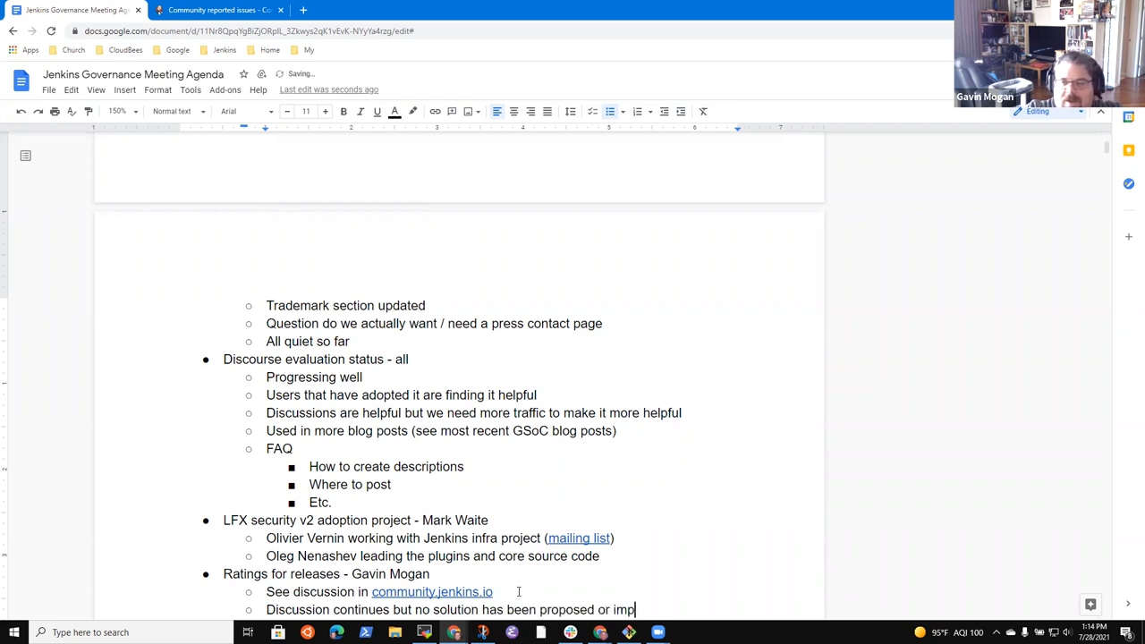
type("lemented")
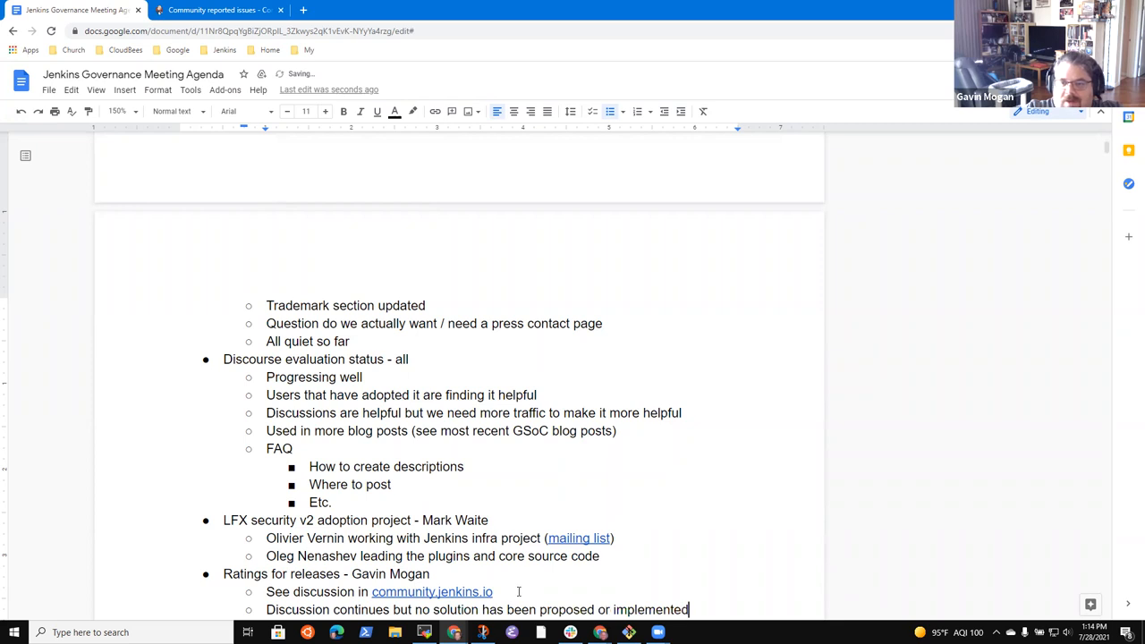
type("Digital Ocean sponsorship")
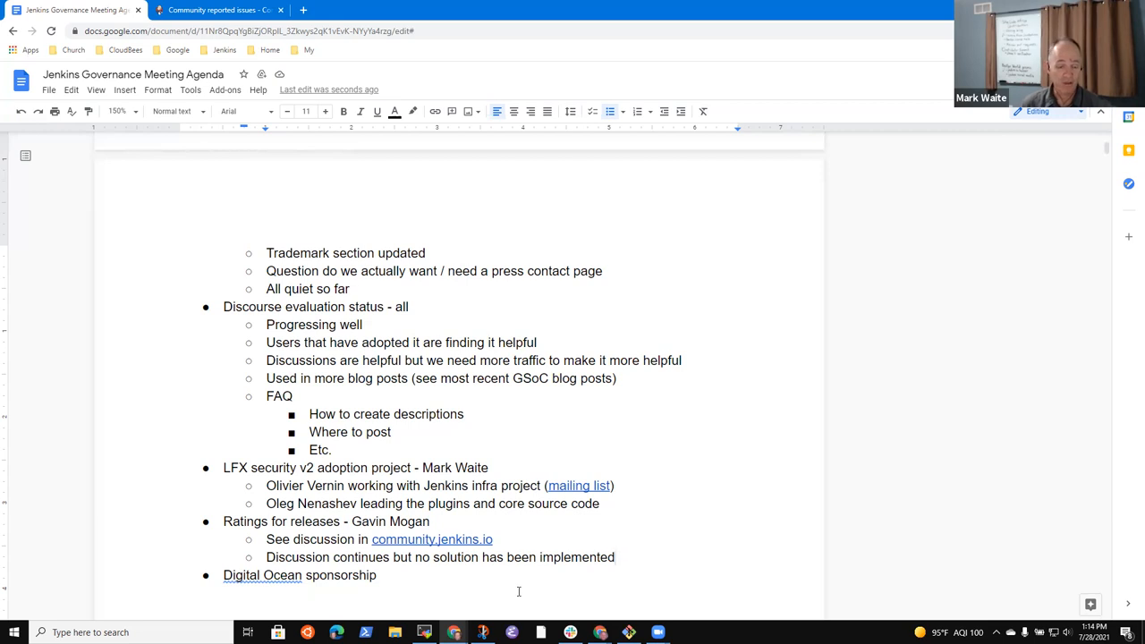
- Add a sub-bullet noting the $2500+ donation from Digital Ocean to Jenkins
type("-")
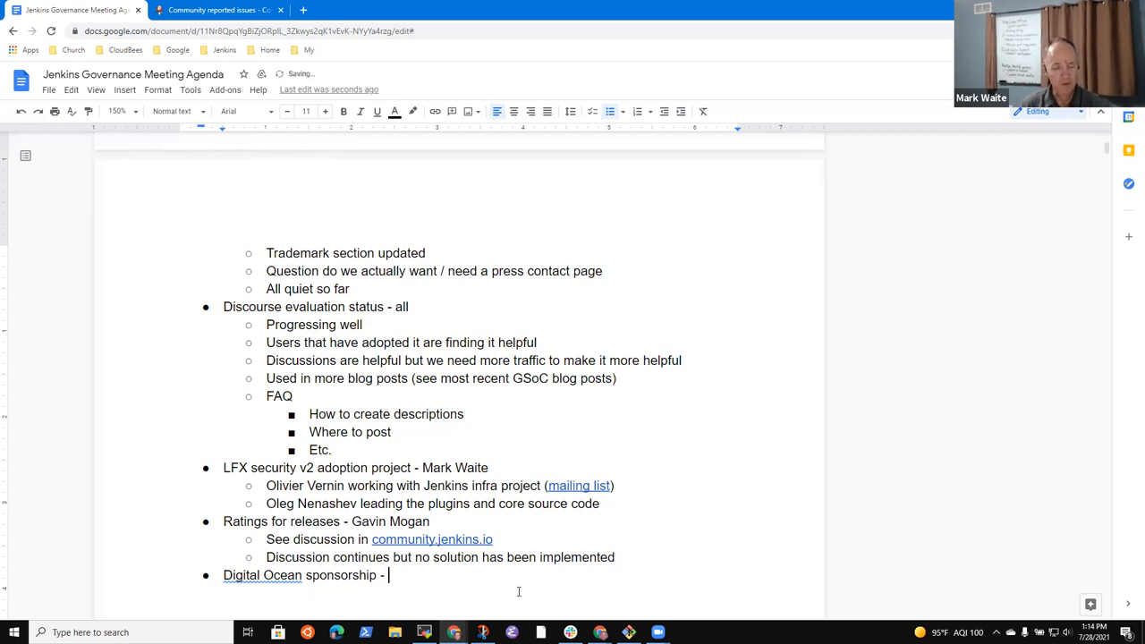
type("Gavin Mogan")
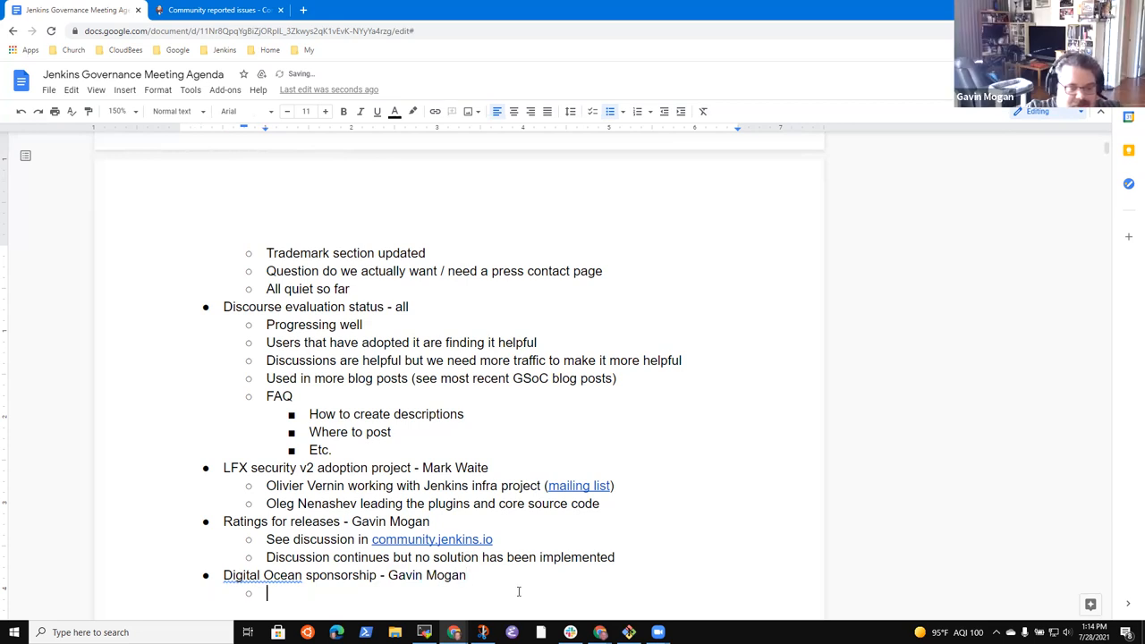
type("Olivier announced")
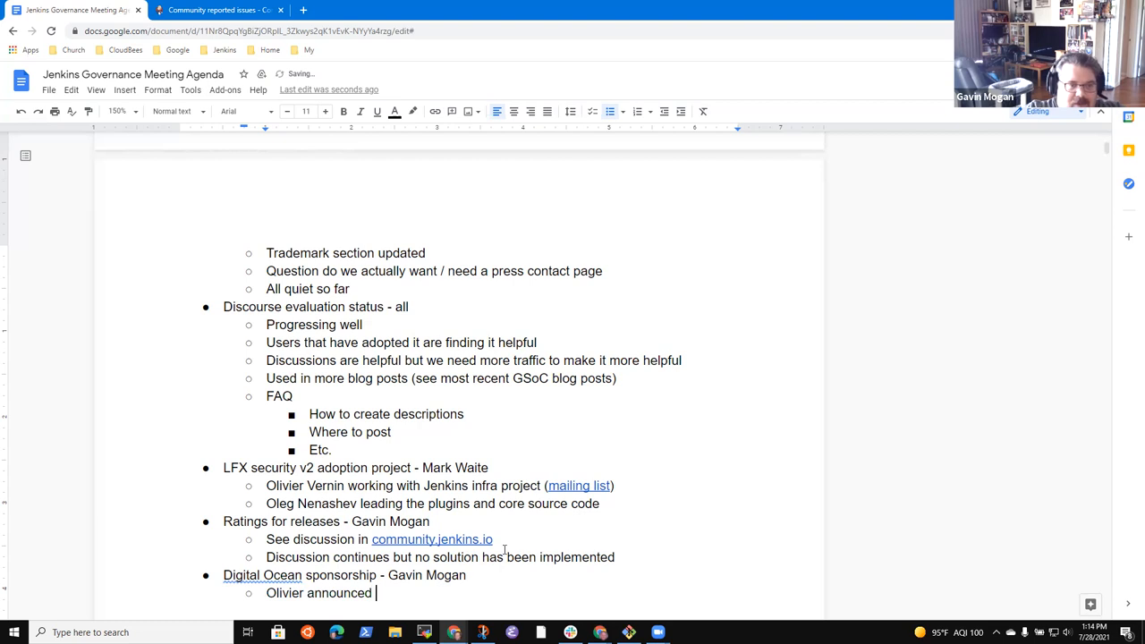
type("$2500")
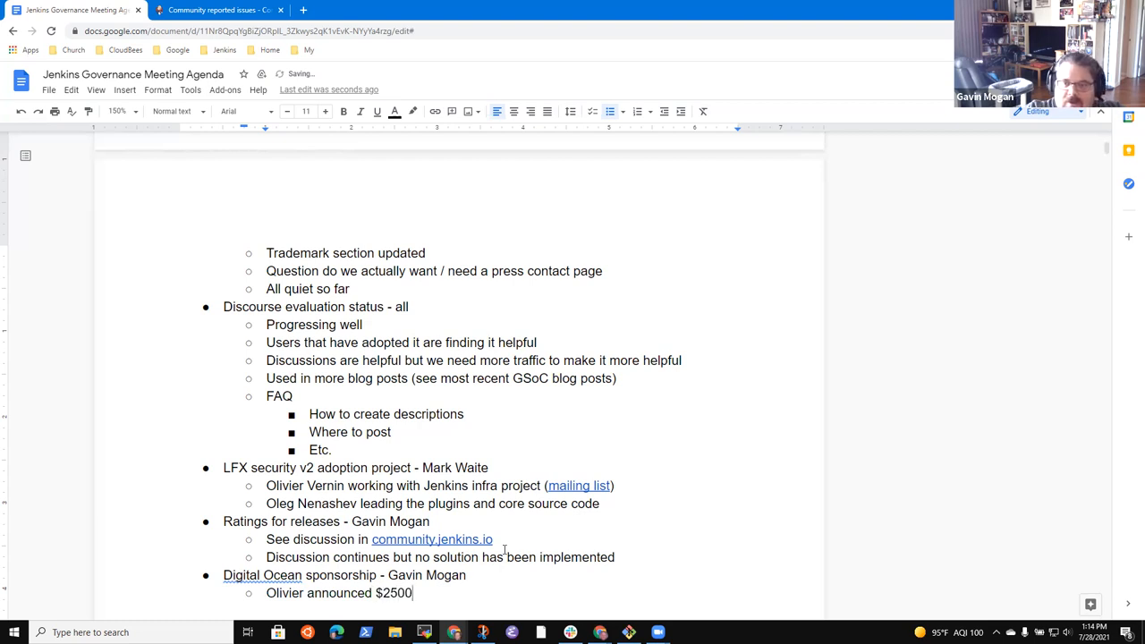
type("+")
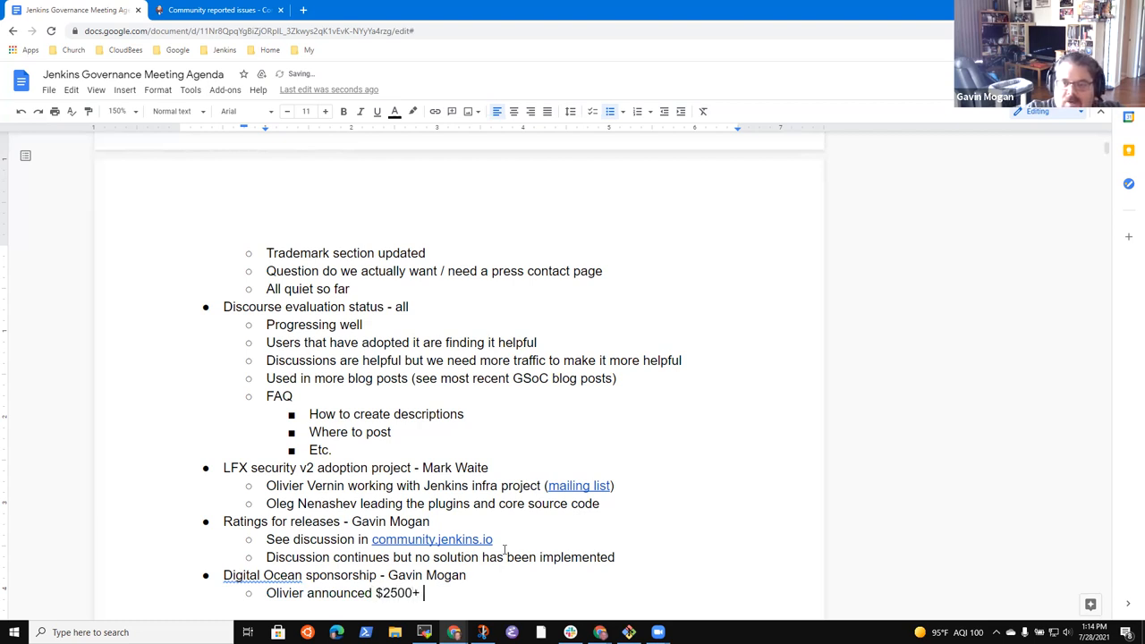
type("donation")
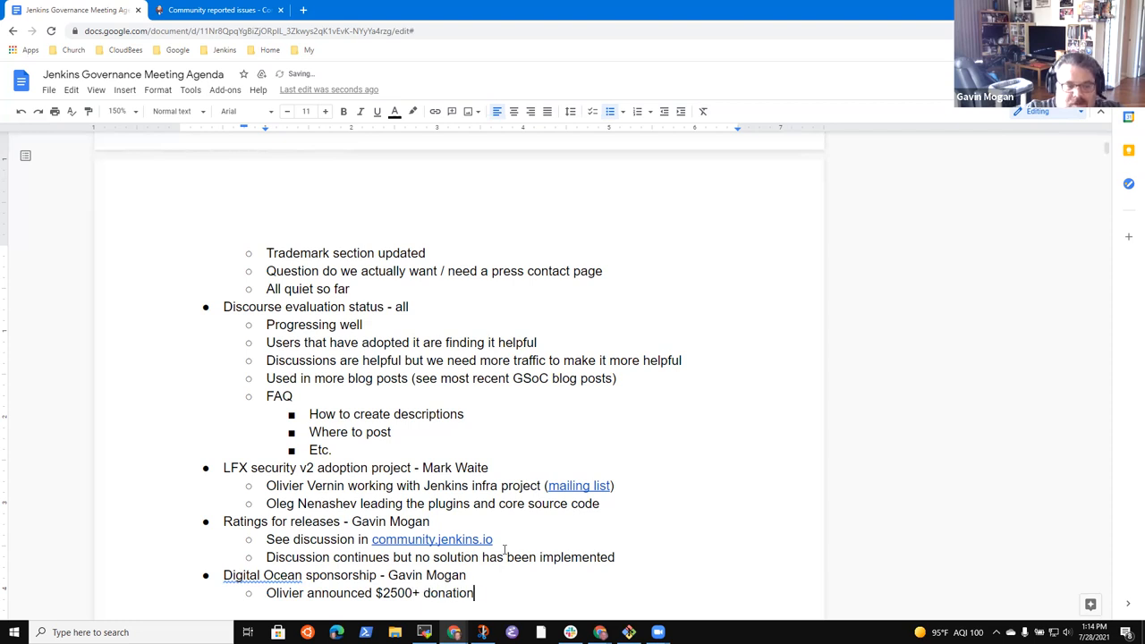
type("from Digital")
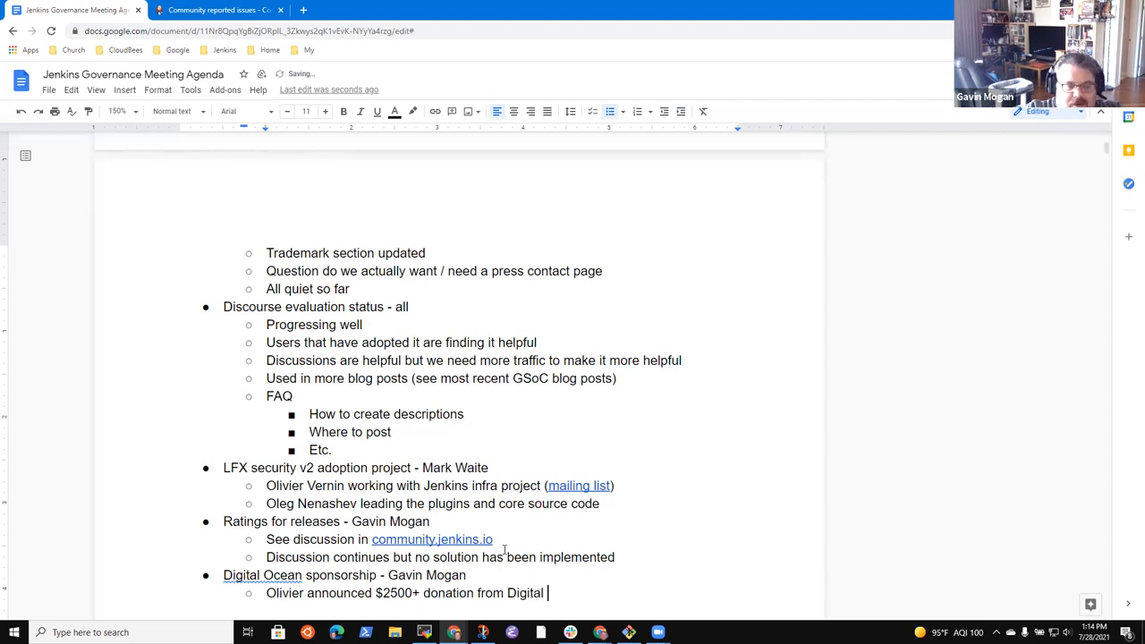
type("Ocean to Jenkins")
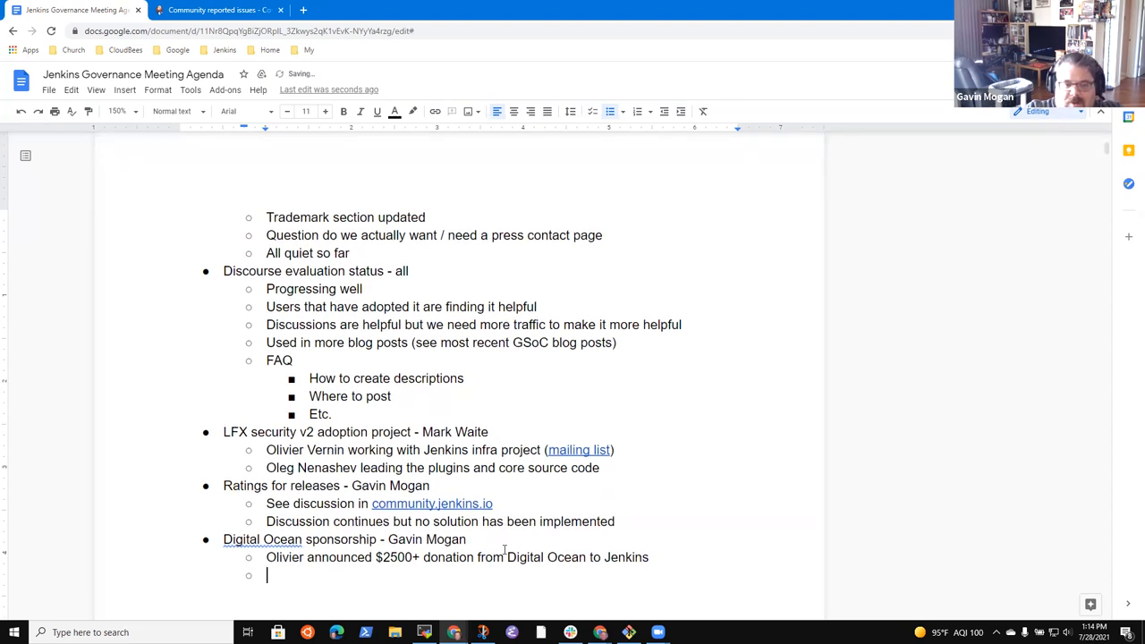
- Add notes on considering it for some ci.jenkins.io agents and as a mirror source
type("Consi")
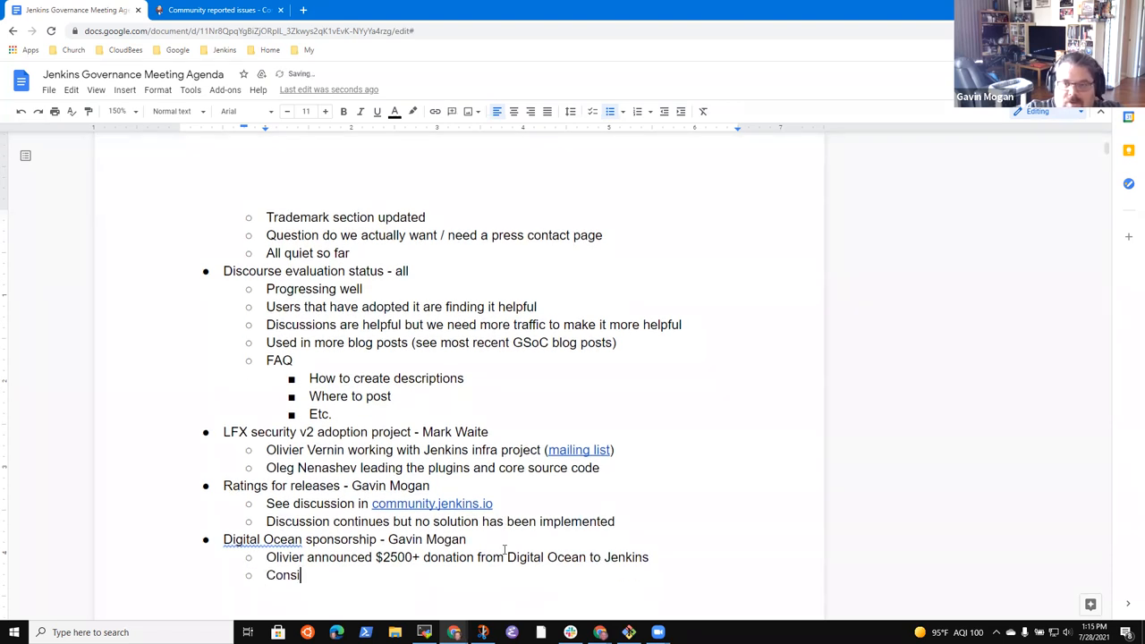
type("dering")
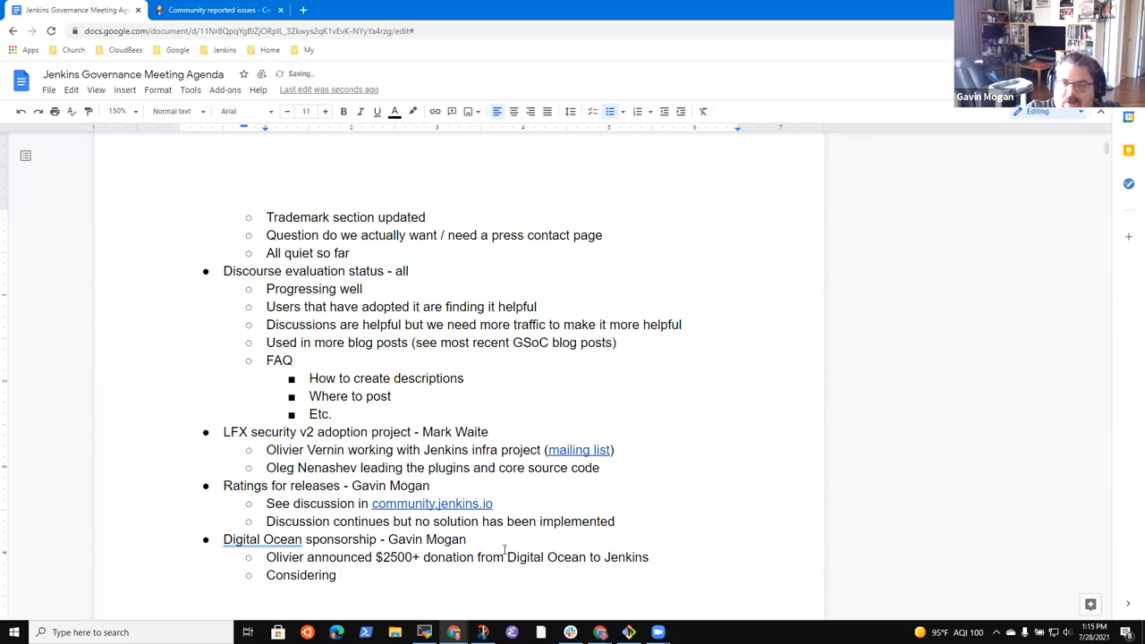
type("using for some")
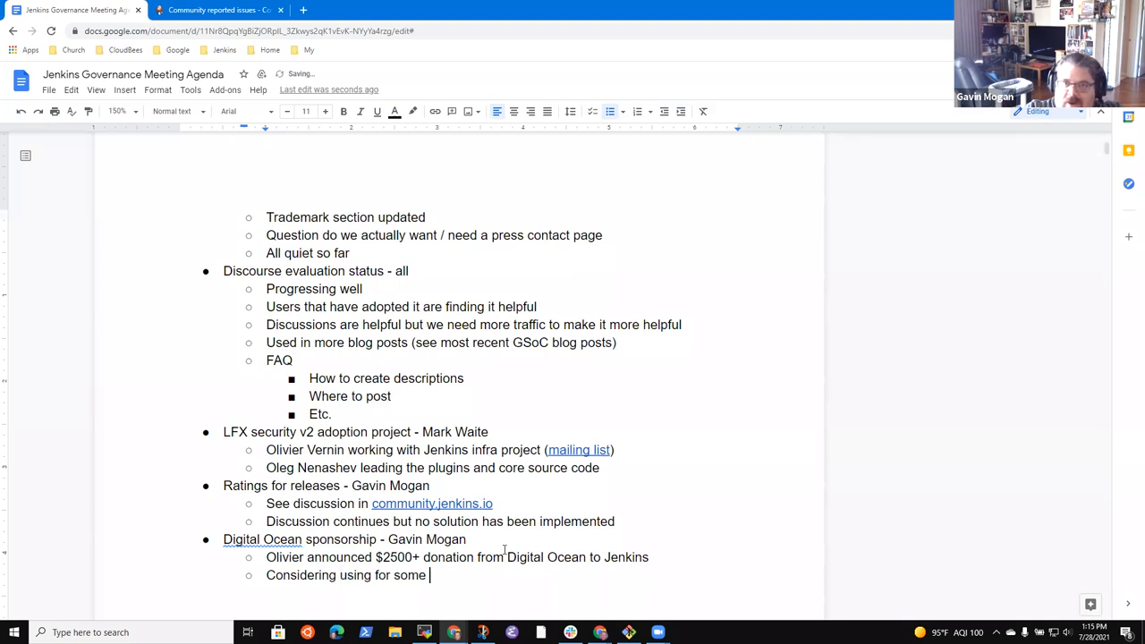
type("ci.jenkins.io a")
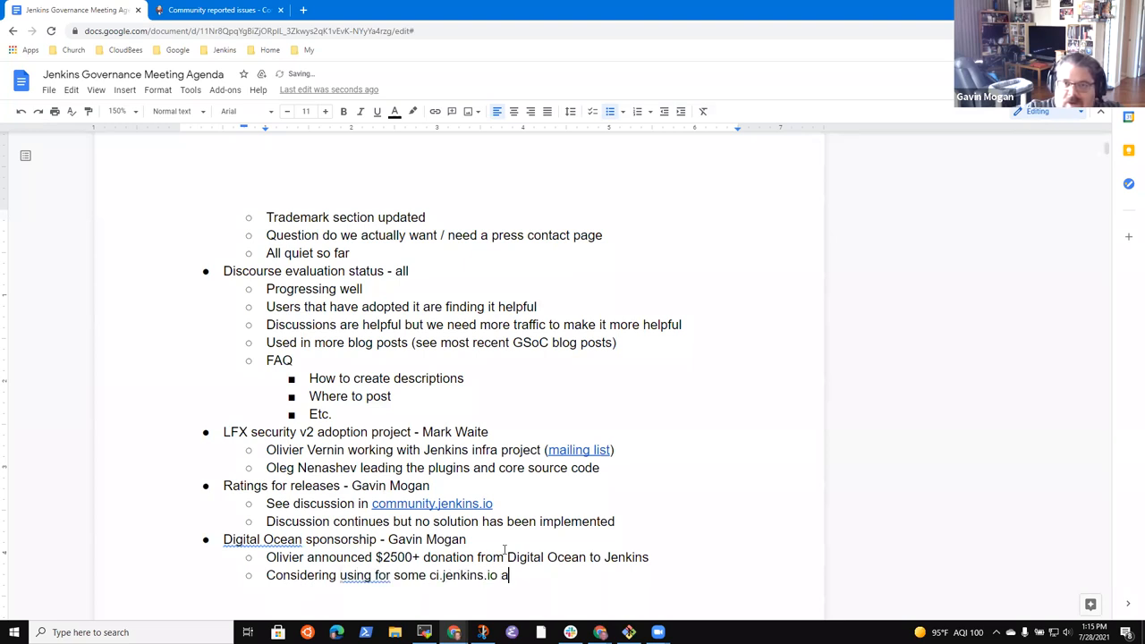
type("agents")
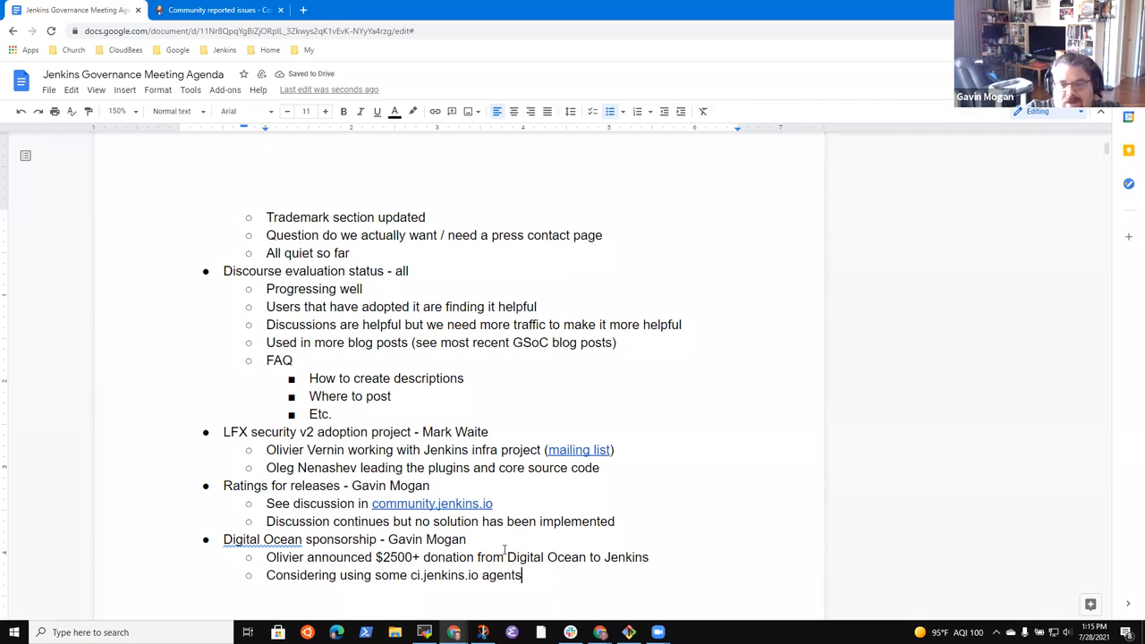
type("Con")
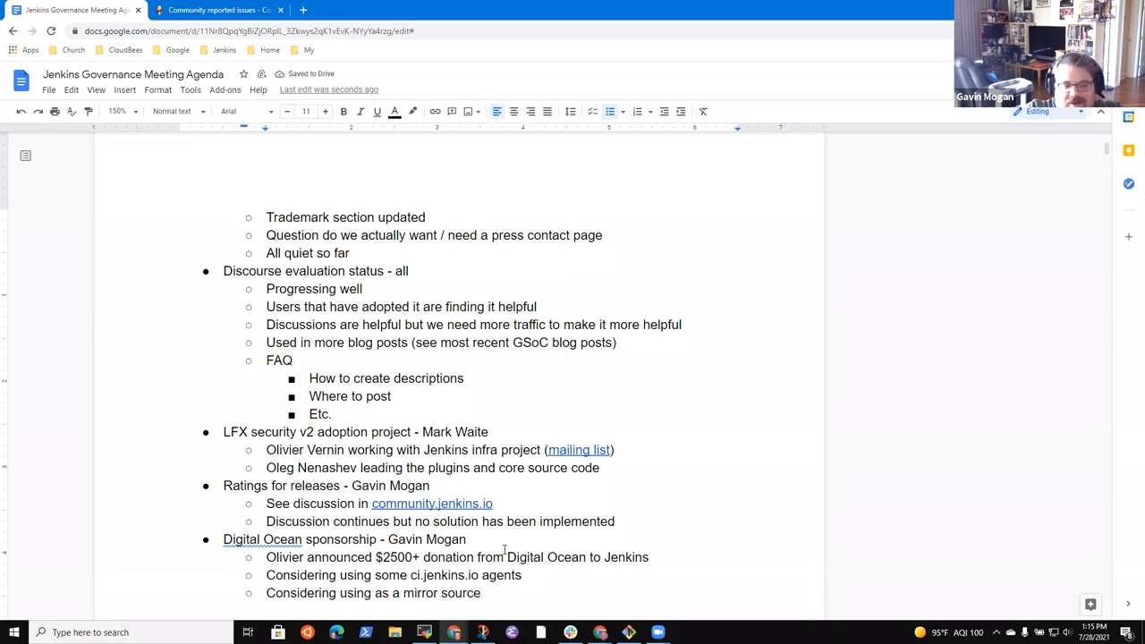
- Append '(unclear if budget will survive)' to the end of the mirror-source note
double_click(441, 593)
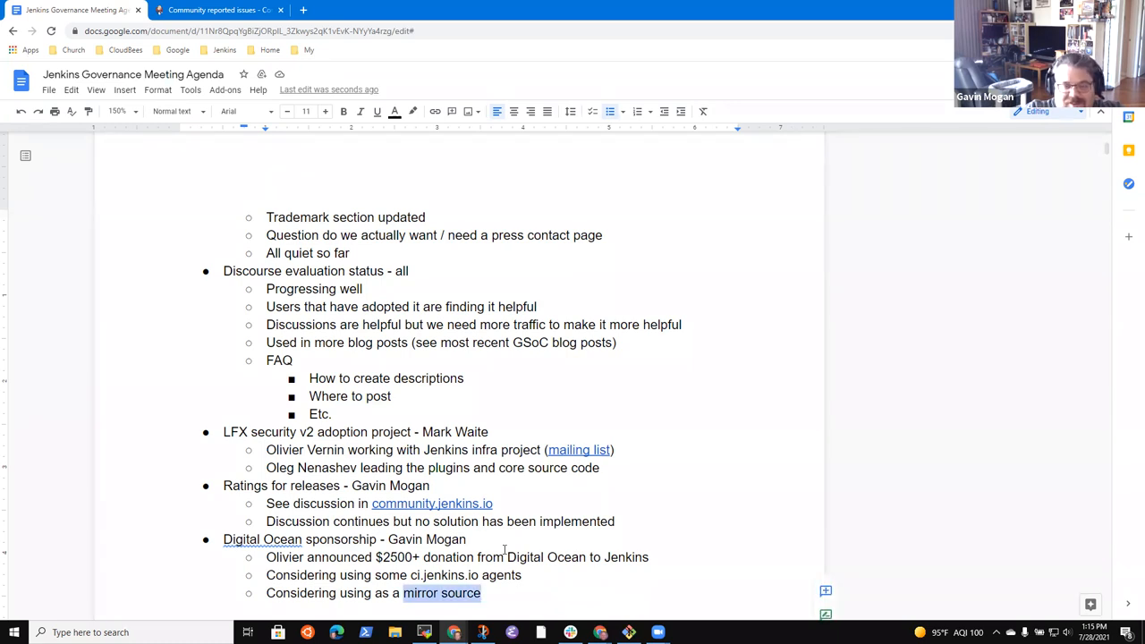
type("(unclear i")
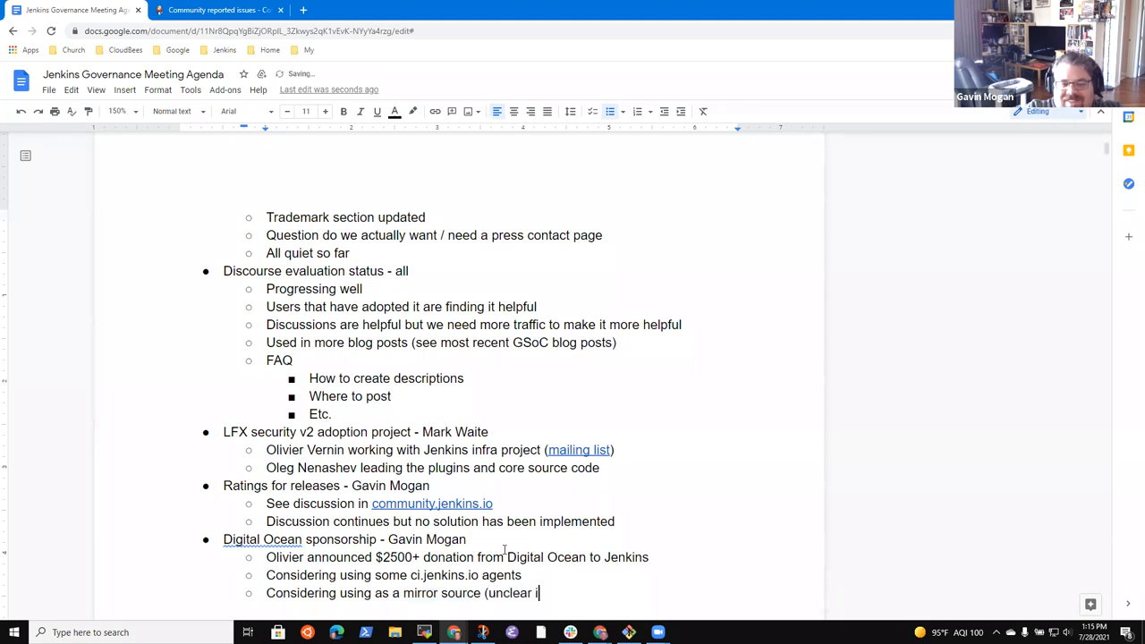
type("budget wioll sur")
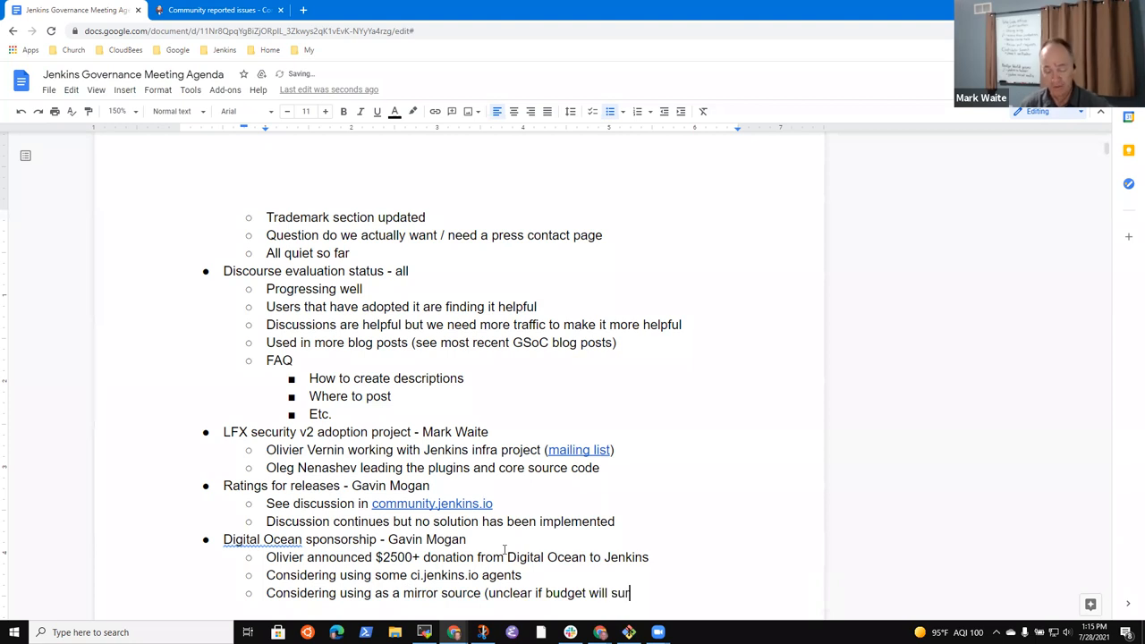
type("vive)")
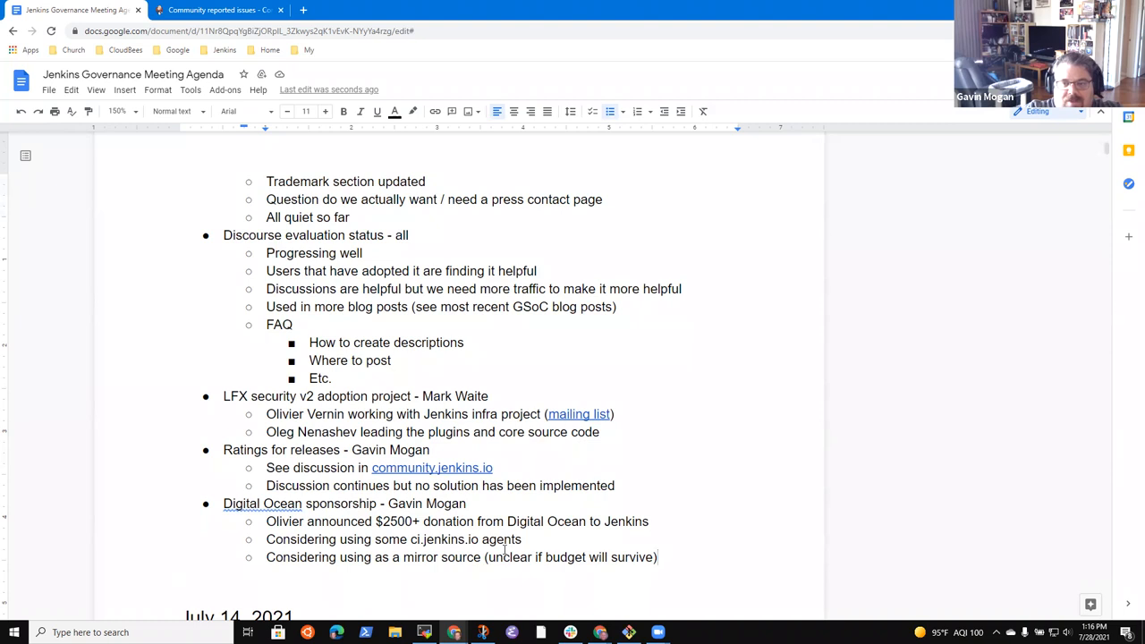
- Add the sub-bullet 'Digital Ocean may have mirrors infra (like we use at xmission.com)'
type("Digital O")
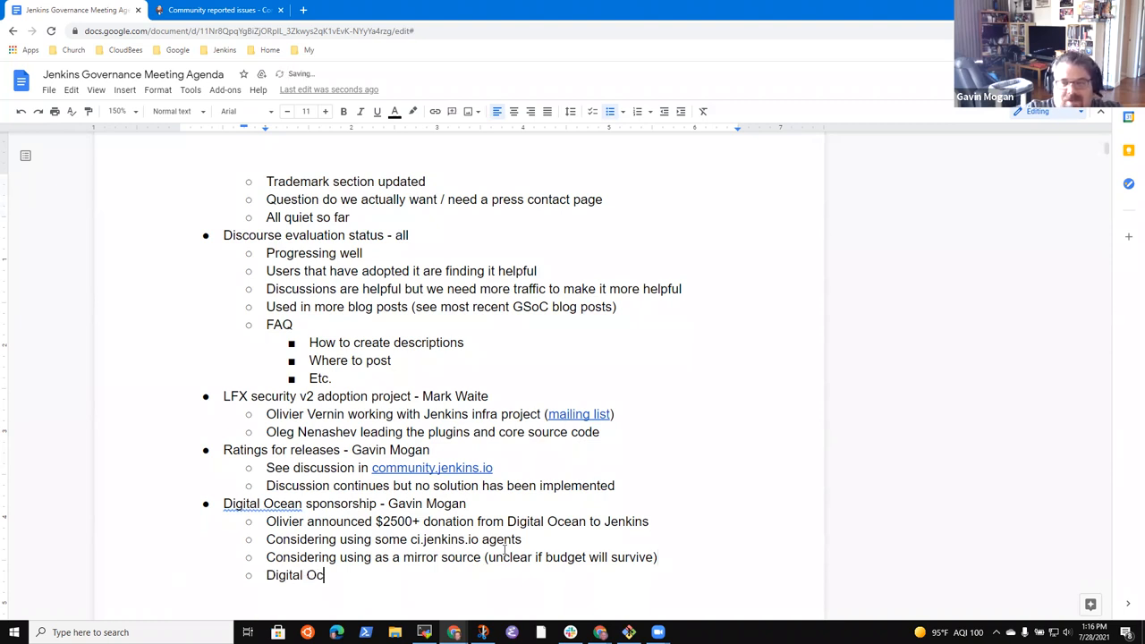
type("cean may have mi")
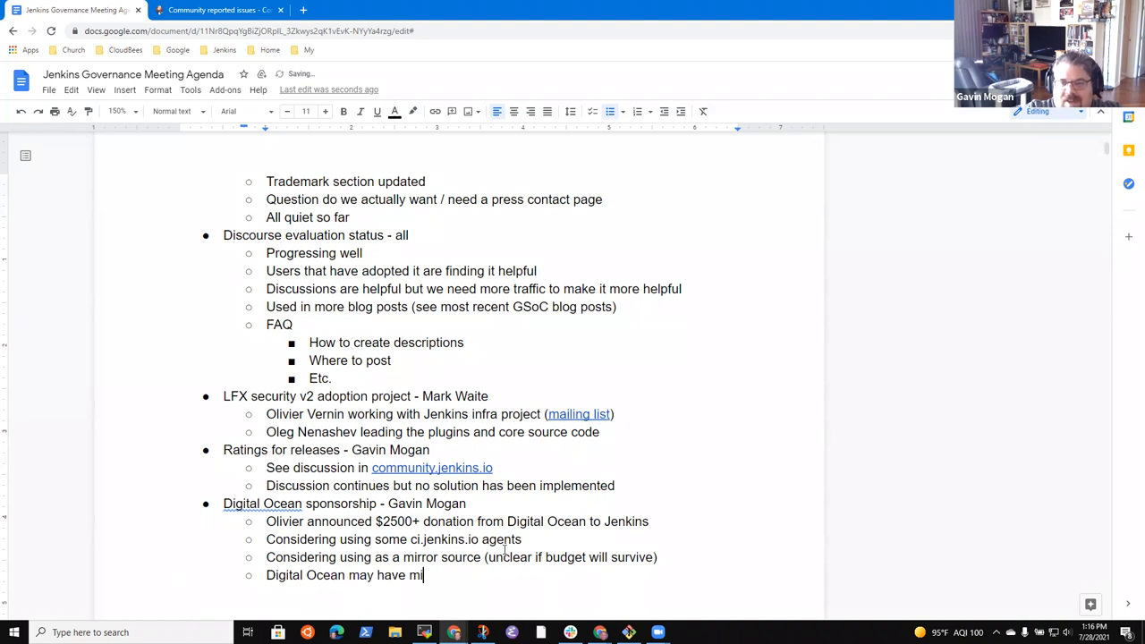
type("rors")
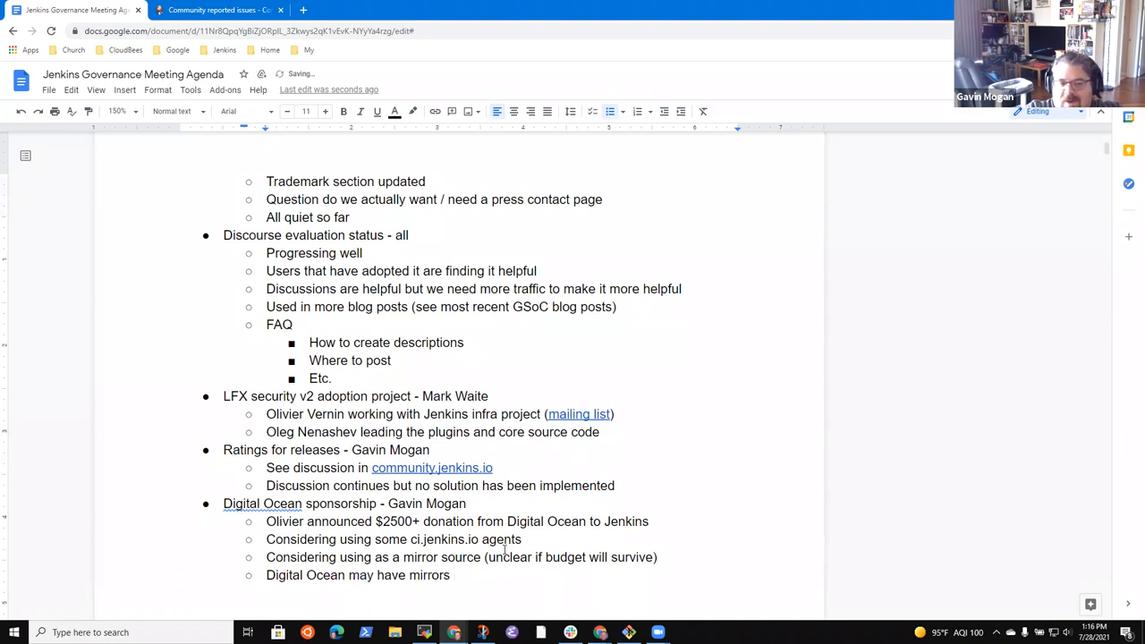
type("inff")
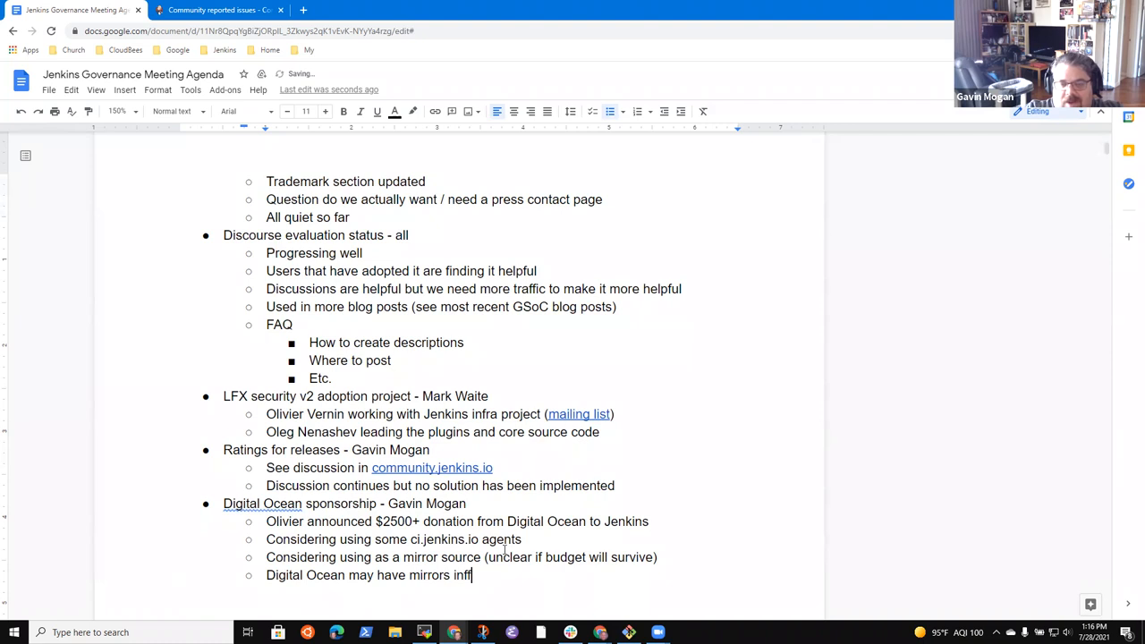
type("a (like we use at xmission")
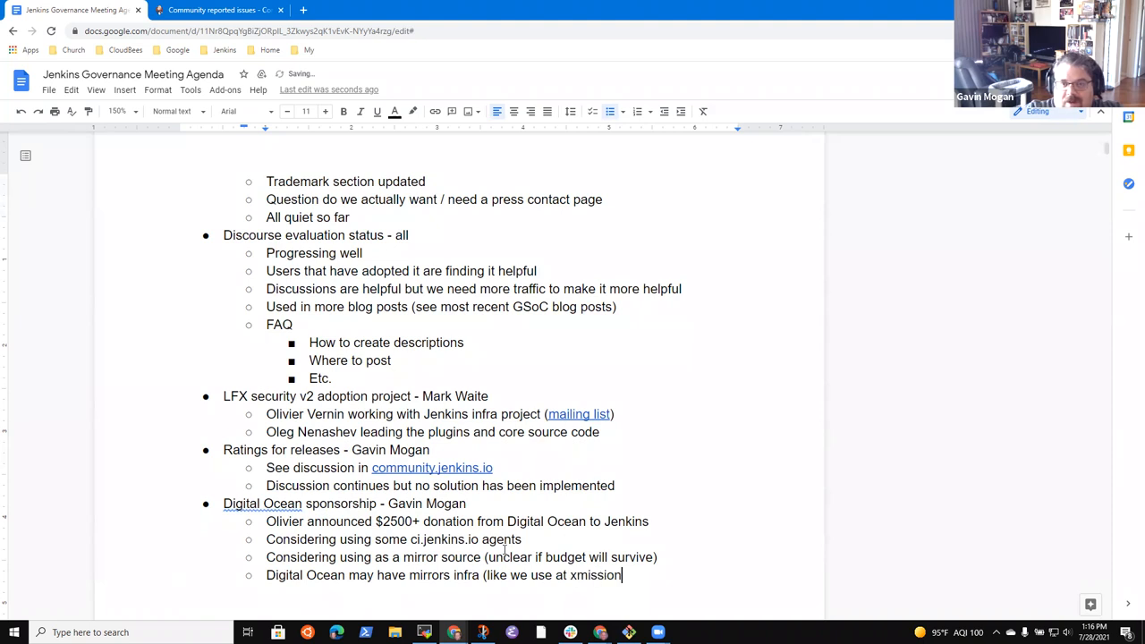
type(".com")
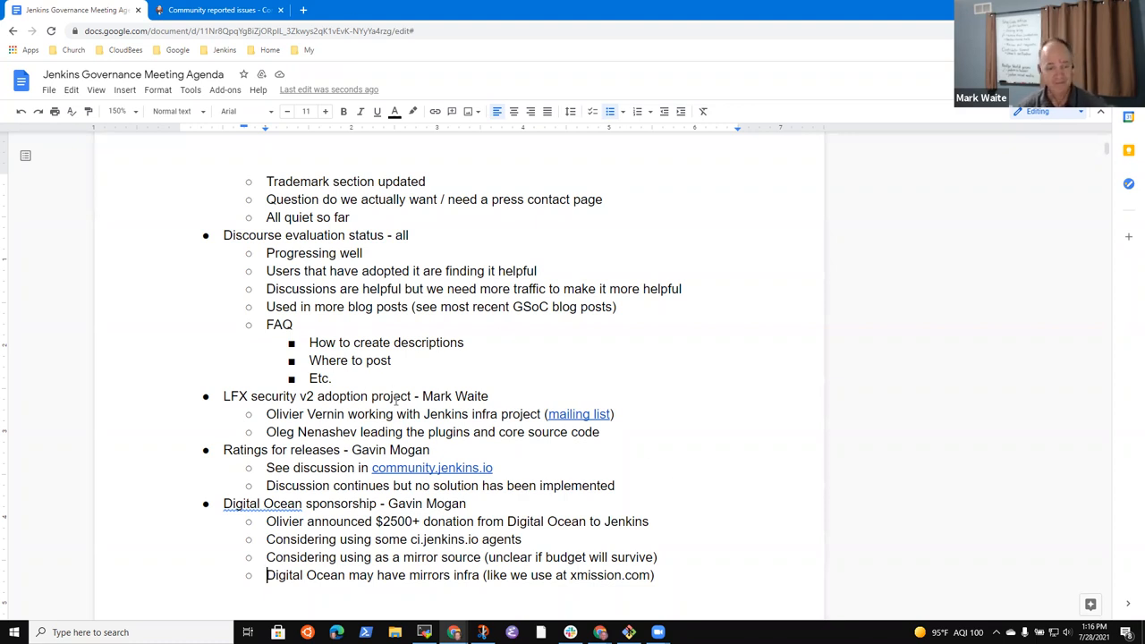
scroll("down", 3)
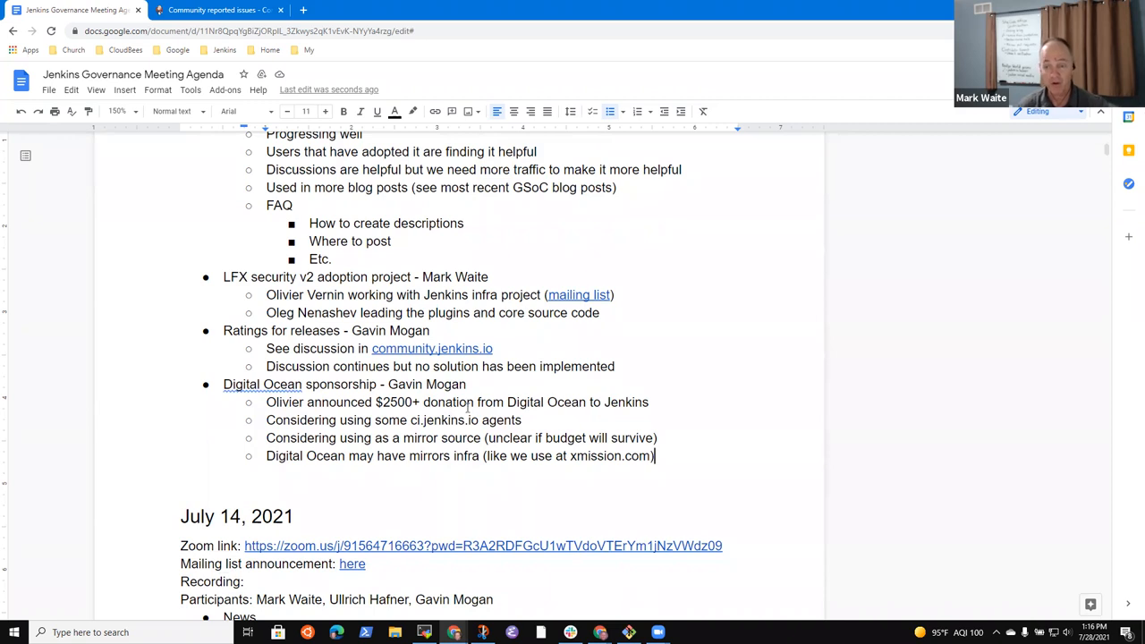
mouse_move(610, 490)
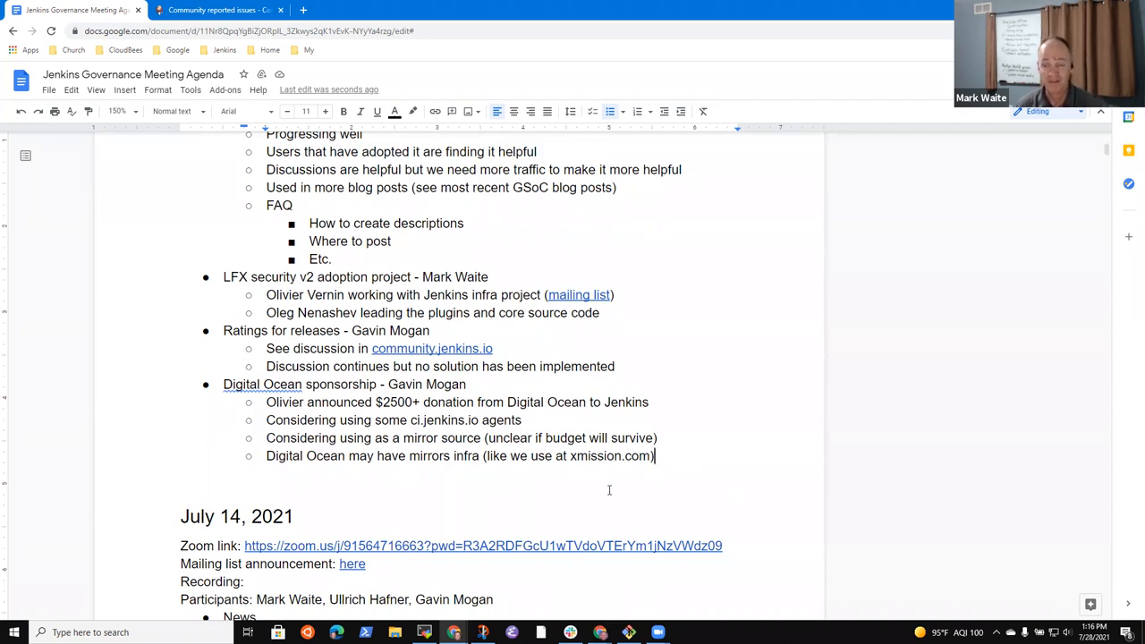